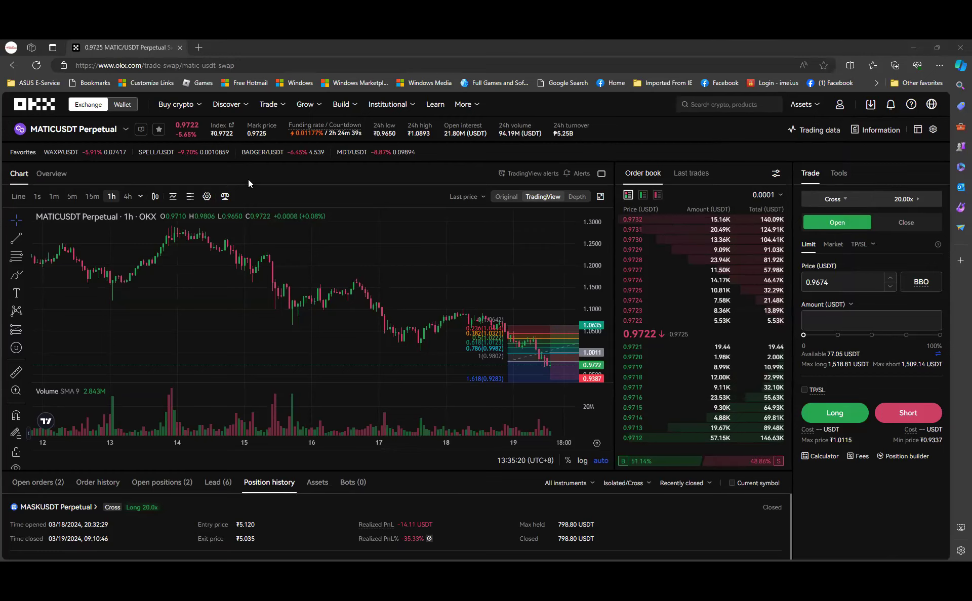
# Leave the MATICUSDT perpetual page via My assets, then return to the OKX home page
pyautogui.click(801, 104)
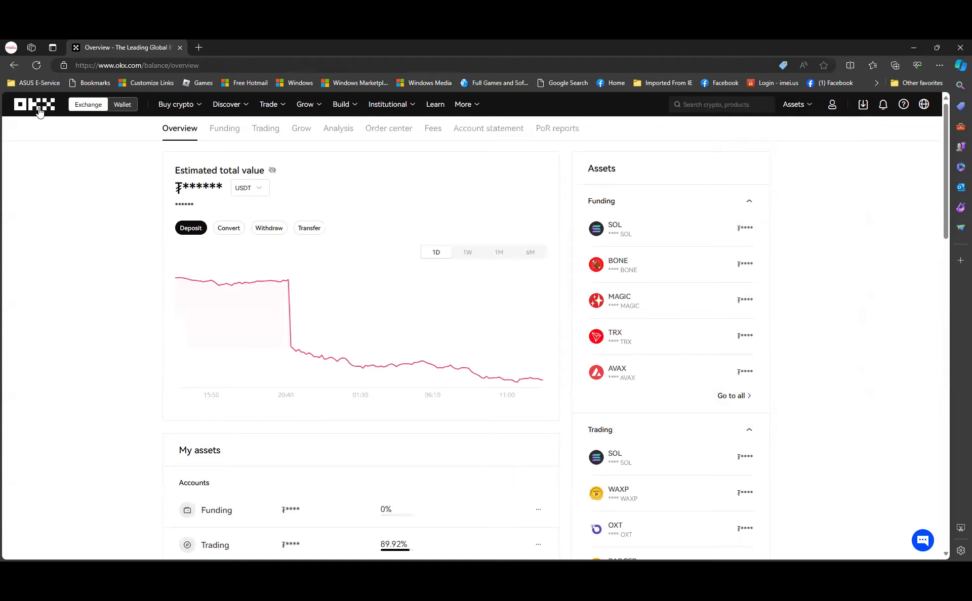
pyautogui.click(34, 104)
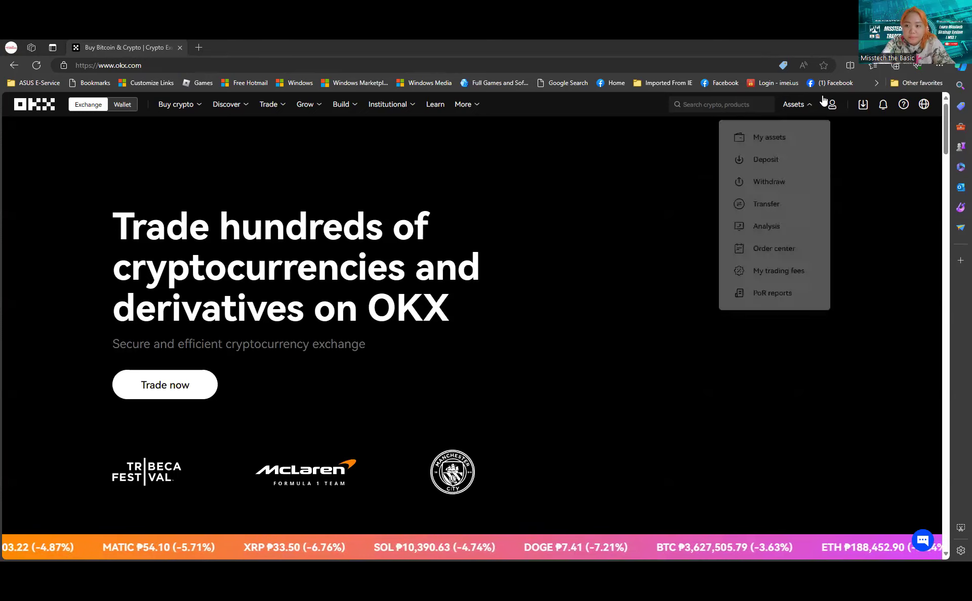
# Dismiss the Assets dropdown so the OKX home page stands alone
pyautogui.click(502, 409)
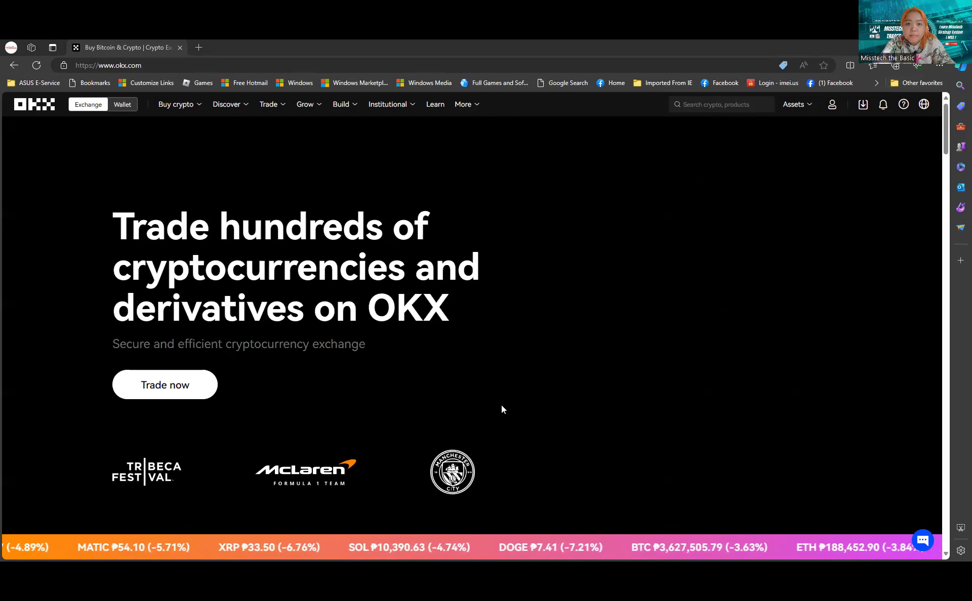
pyautogui.moveTo(560, 362)
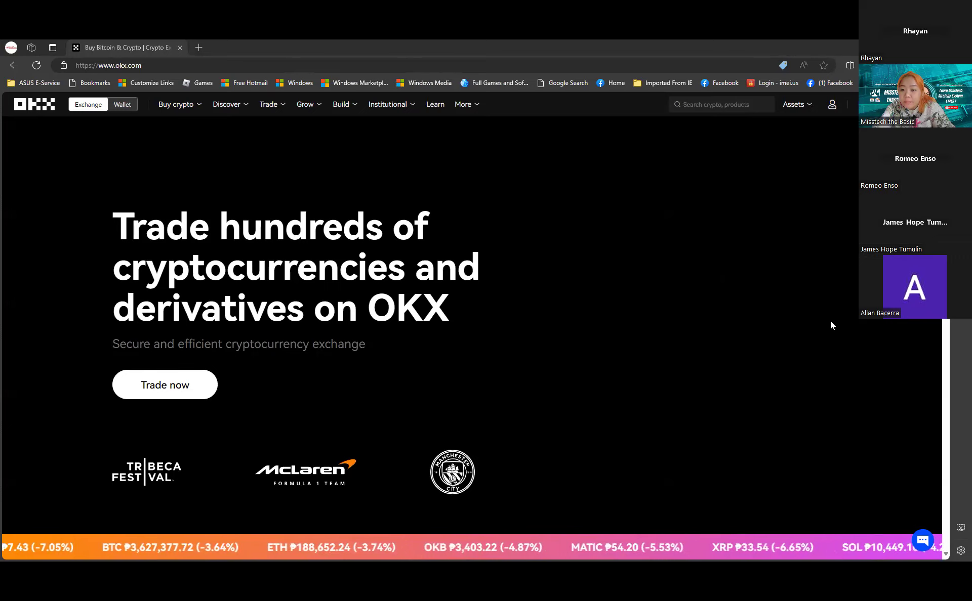
pyautogui.moveTo(576, 439)
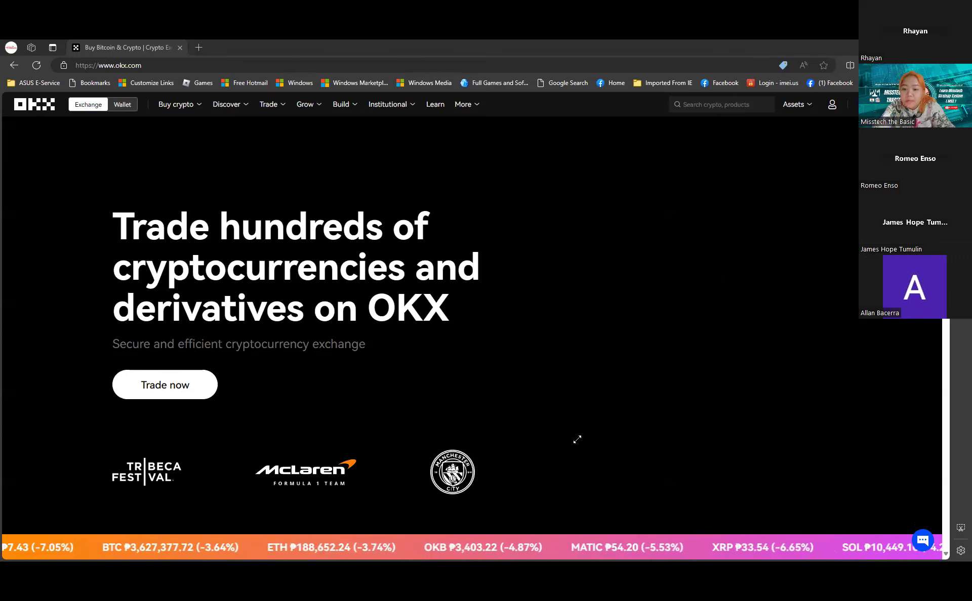
pyautogui.moveTo(464, 520)
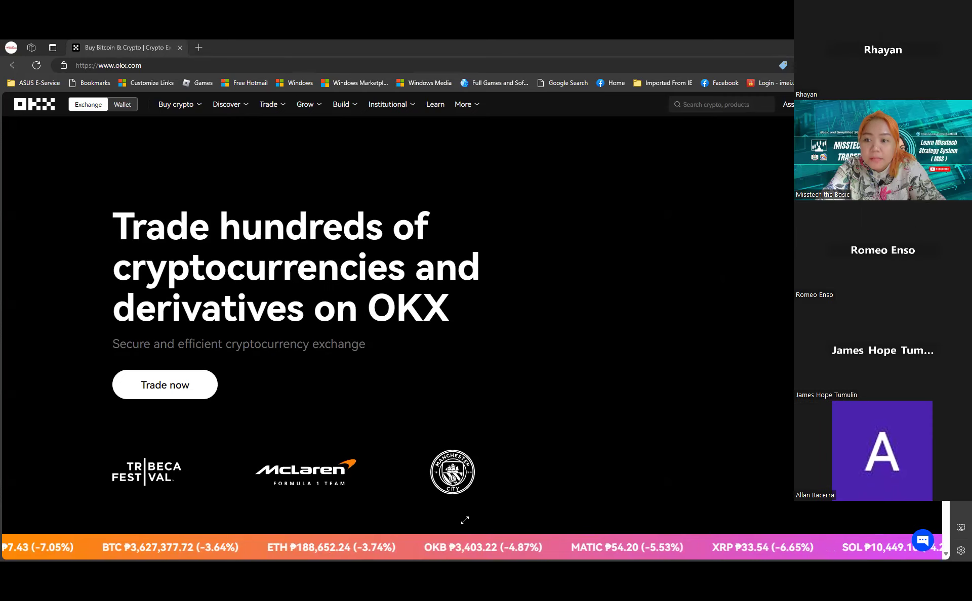
pyautogui.moveTo(566, 188)
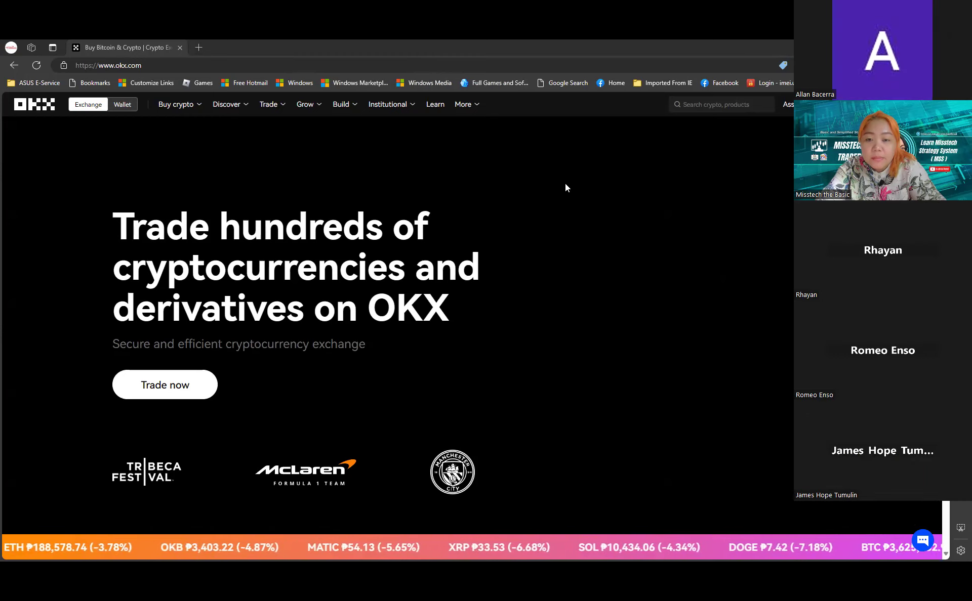
pyautogui.moveTo(498, 179)
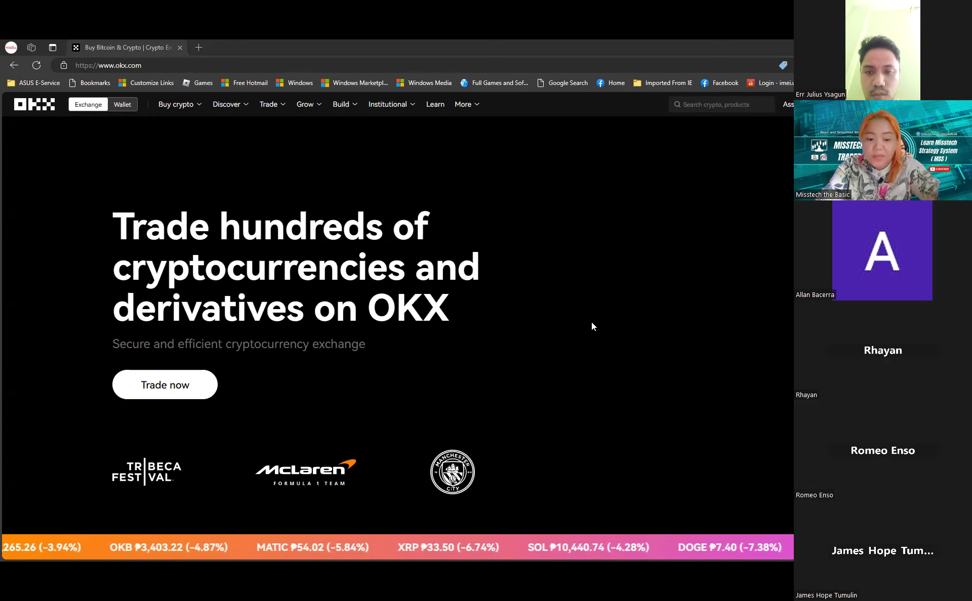
pyautogui.moveTo(430, 169)
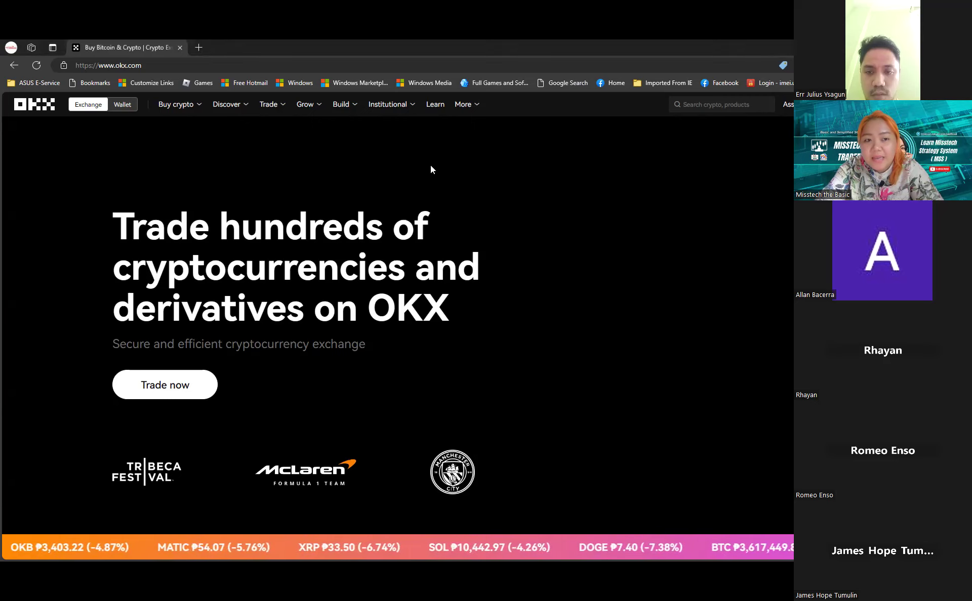
pyautogui.moveTo(527, 195)
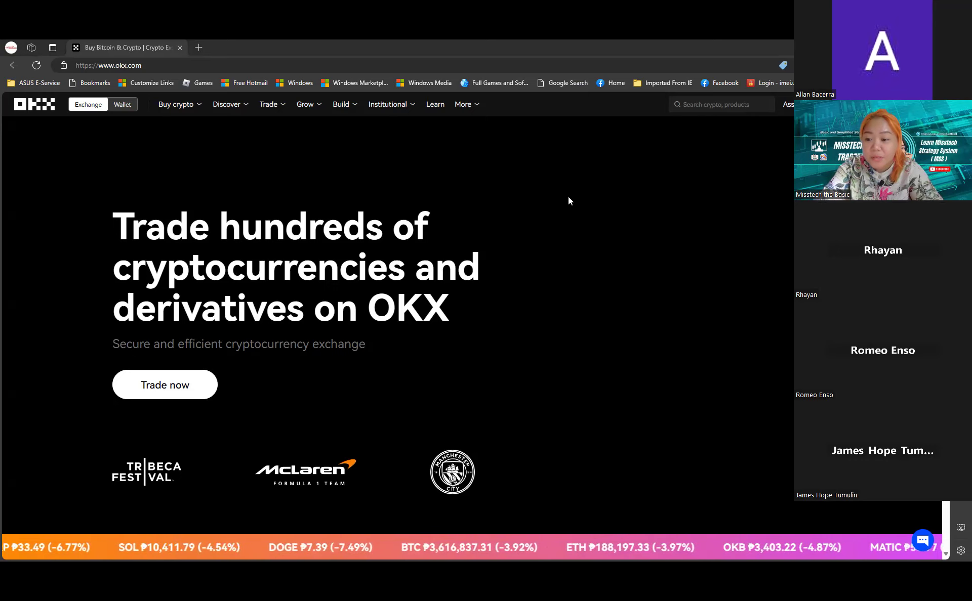
pyautogui.moveTo(519, 375)
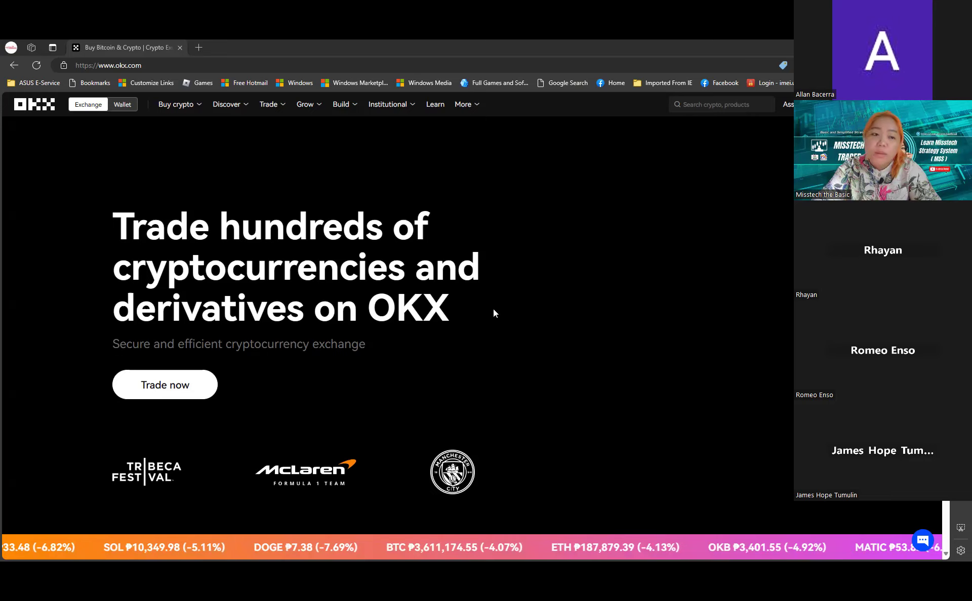
pyautogui.moveTo(179, 417)
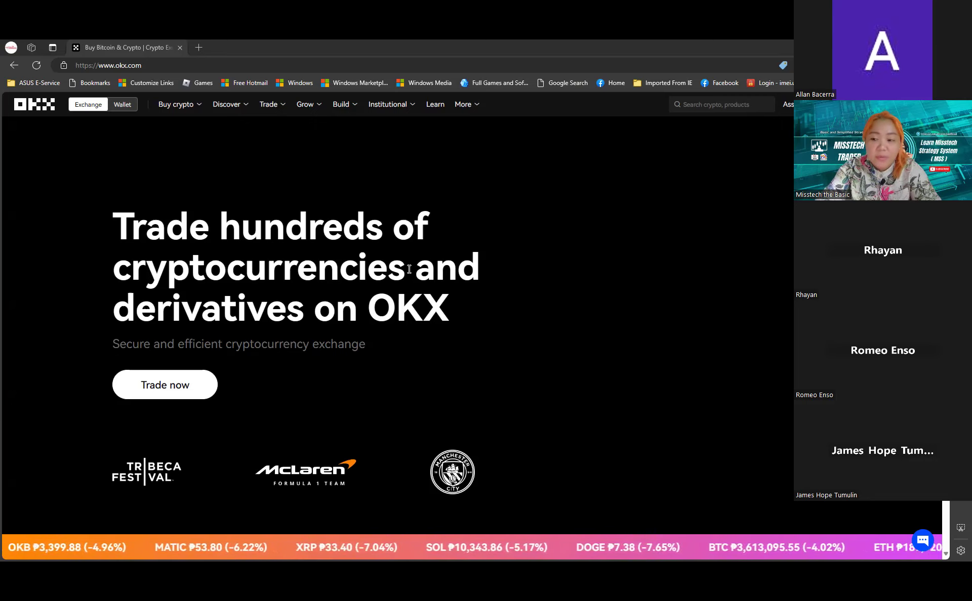
pyautogui.moveTo(368, 233)
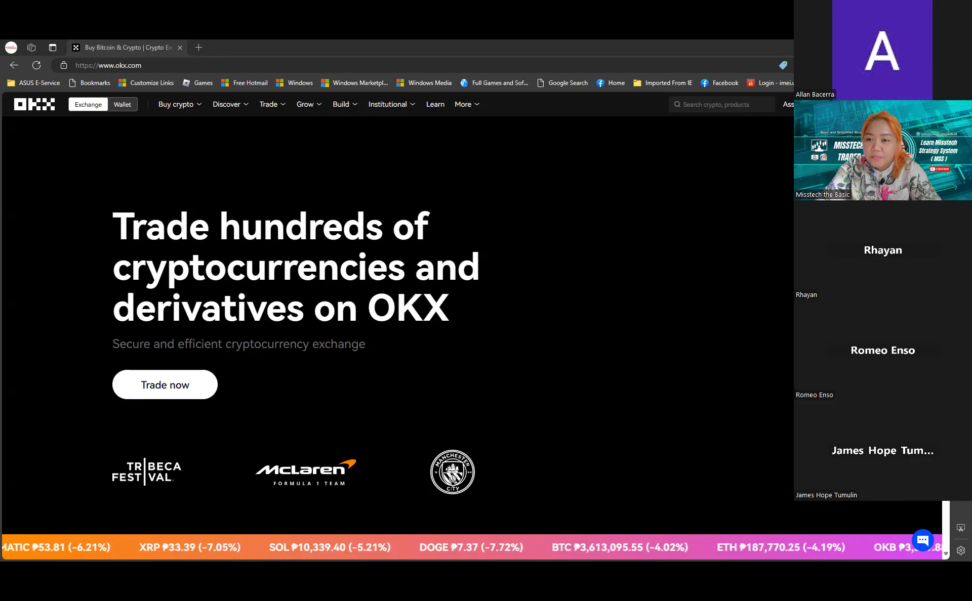
# Open My assets from the Assets dropdown to view total value and balances
pyautogui.click(788, 104)
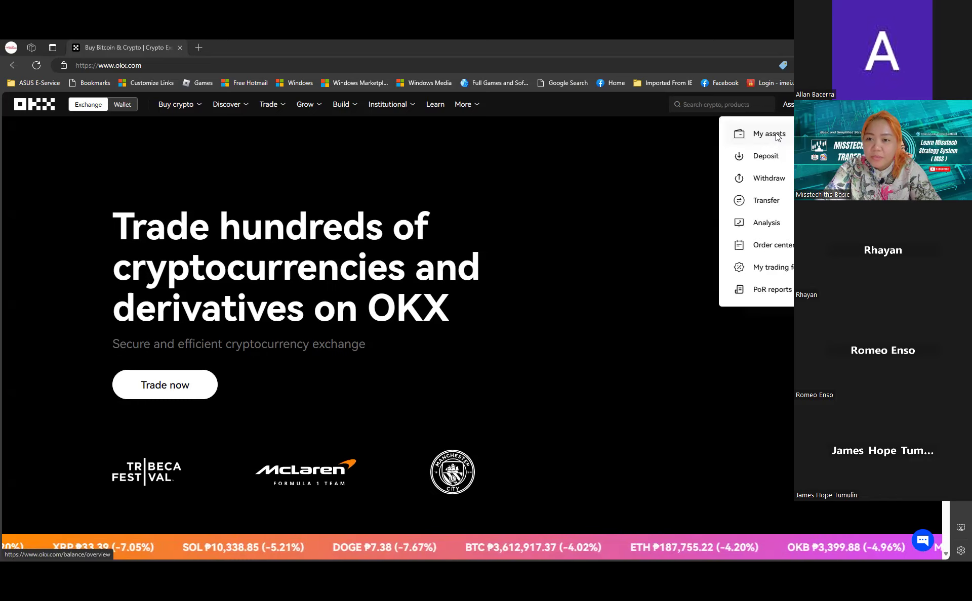
pyautogui.click(767, 133)
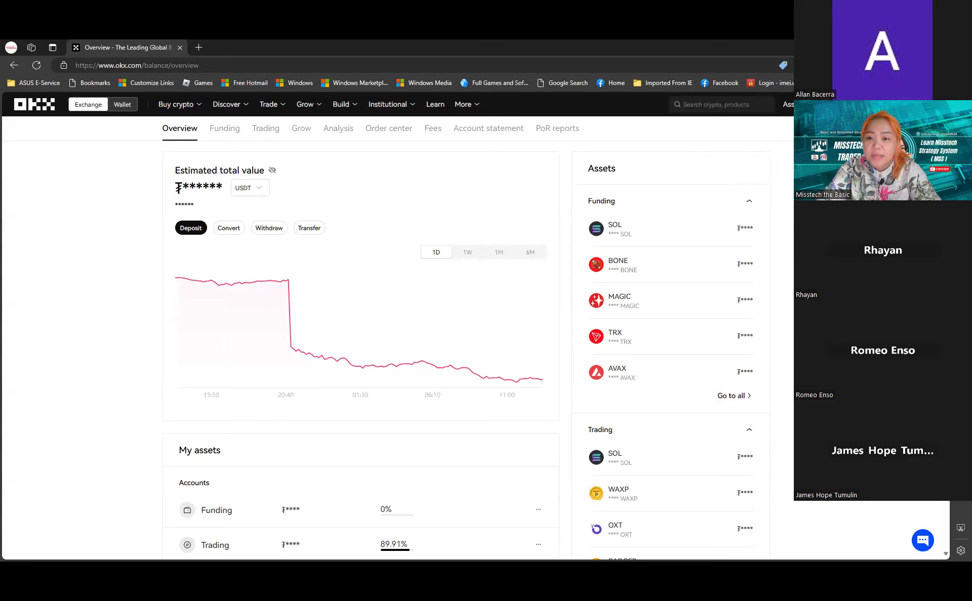
pyautogui.moveTo(771, 139)
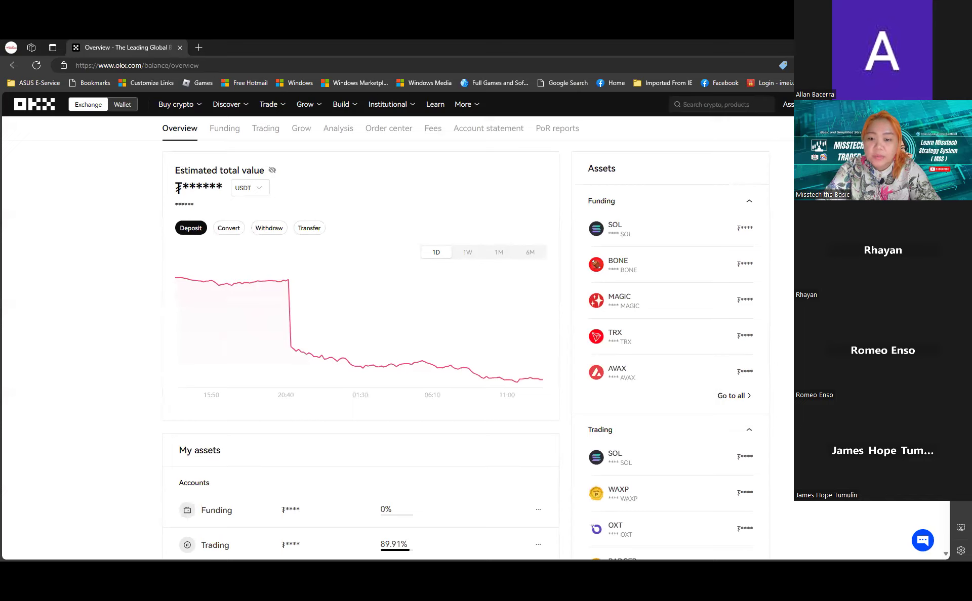
pyautogui.moveTo(763, 153)
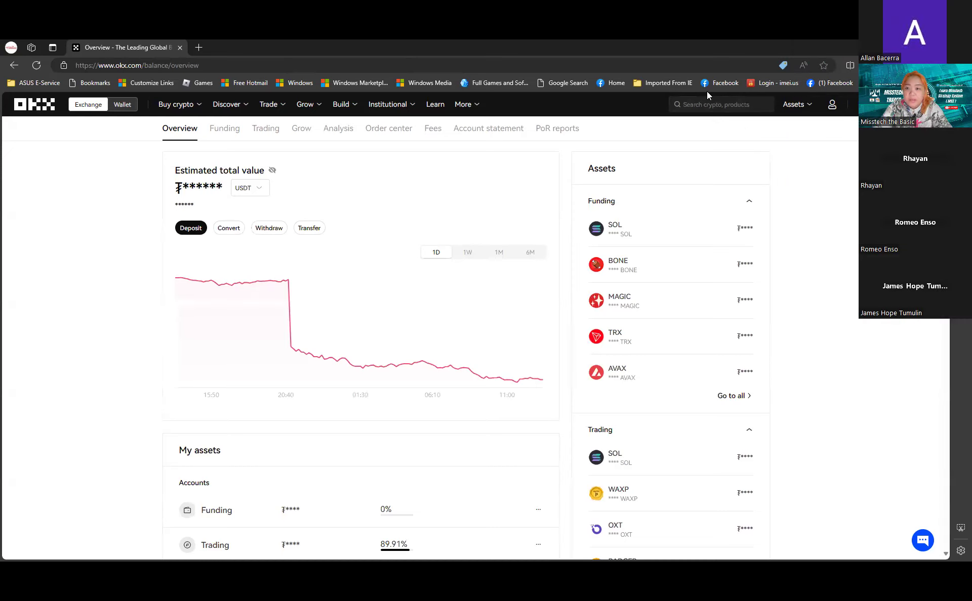
pyautogui.moveTo(666, 129)
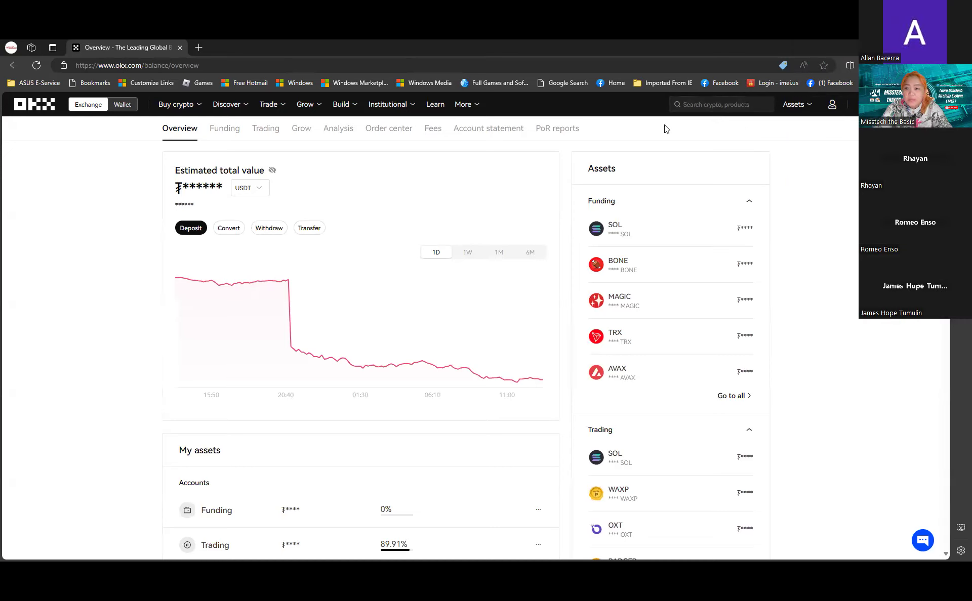
# Switch to the other OKX account from the profile menu
pyautogui.click(796, 104)
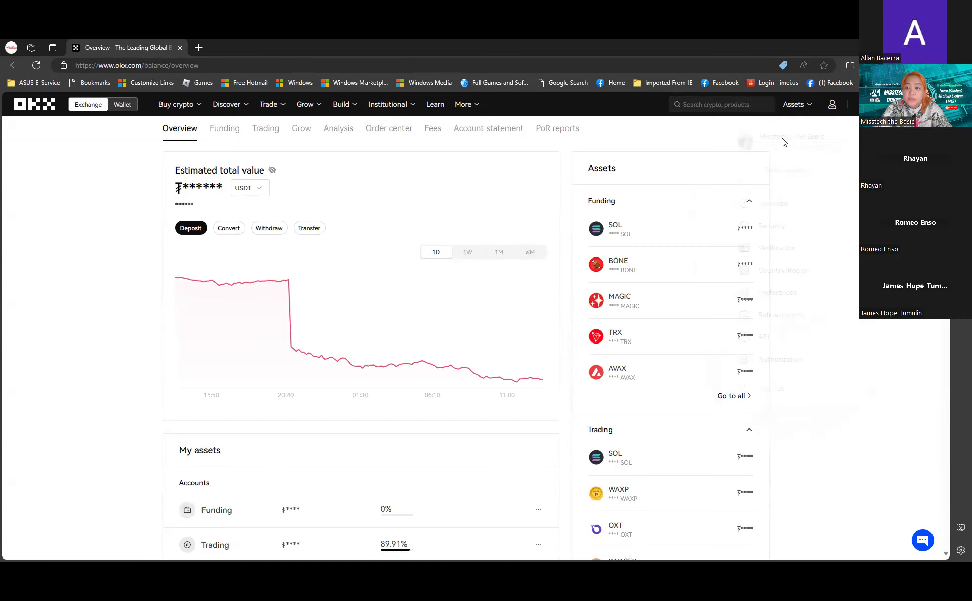
pyautogui.click(831, 104)
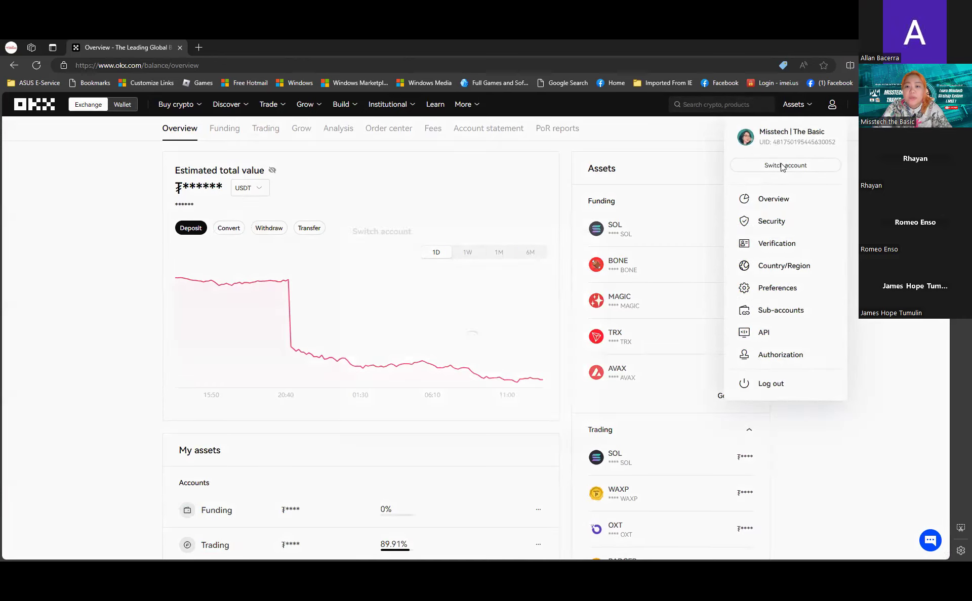
pyautogui.click(785, 165)
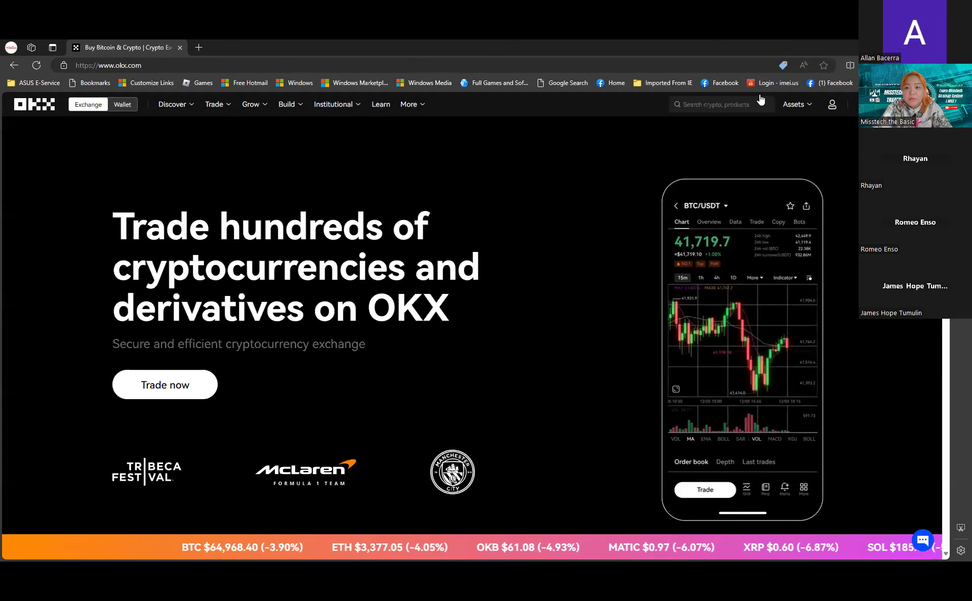
# Open My assets and show the estimated total value chart over 1W
pyautogui.click(795, 105)
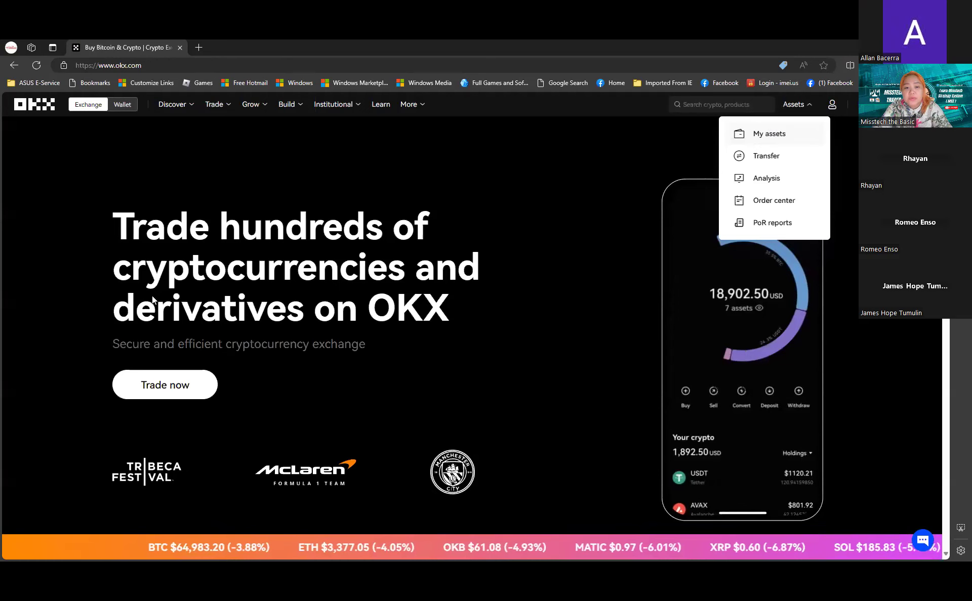
pyautogui.click(769, 134)
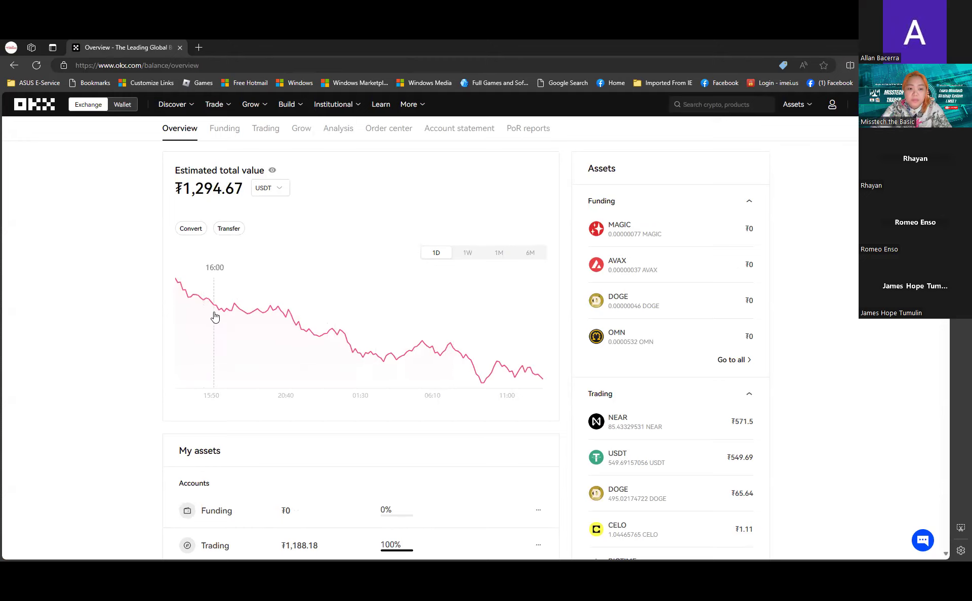
pyautogui.click(467, 252)
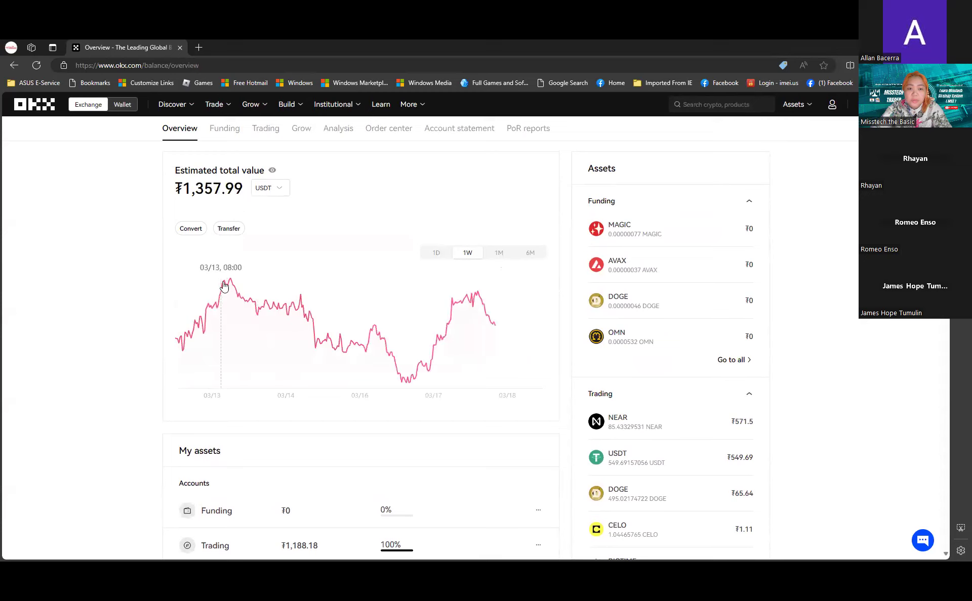
pyautogui.moveTo(232, 287)
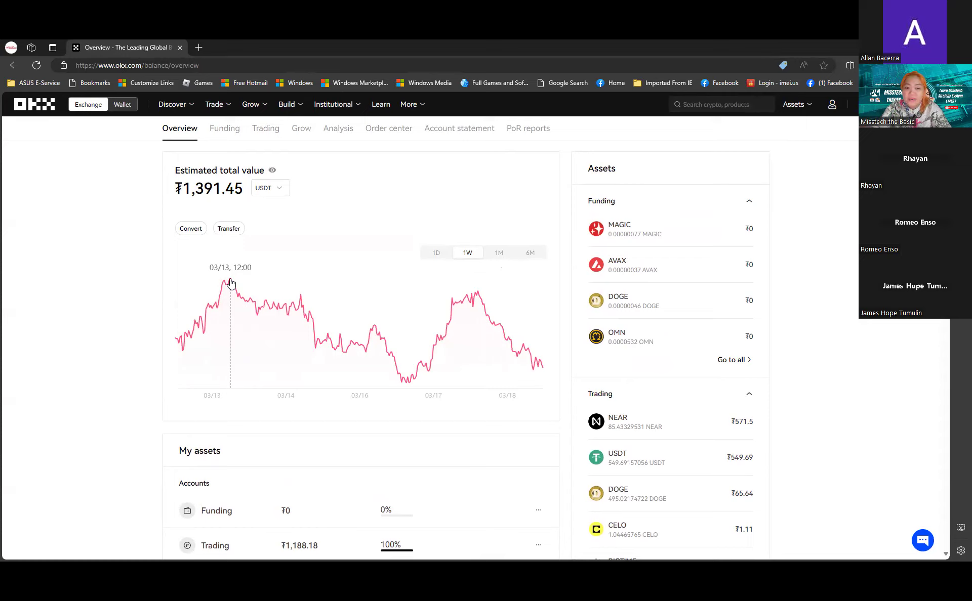
pyautogui.click(271, 168)
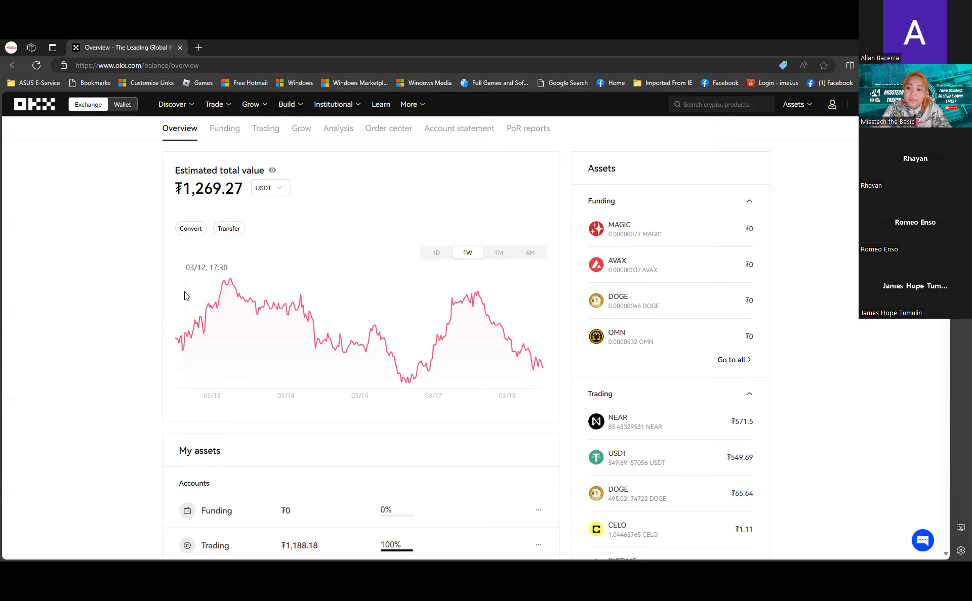
pyautogui.click(272, 170)
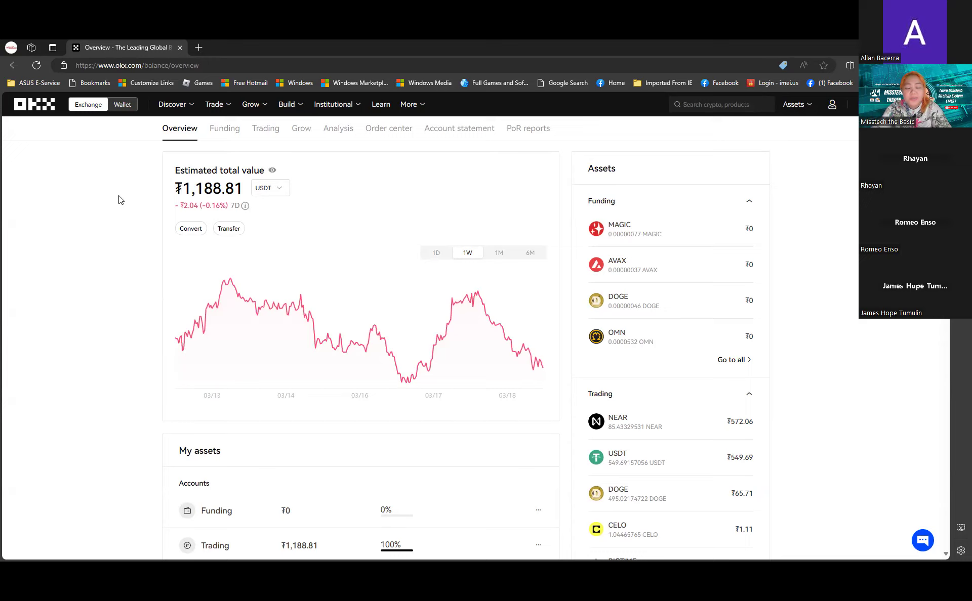
pyautogui.moveTo(63, 205)
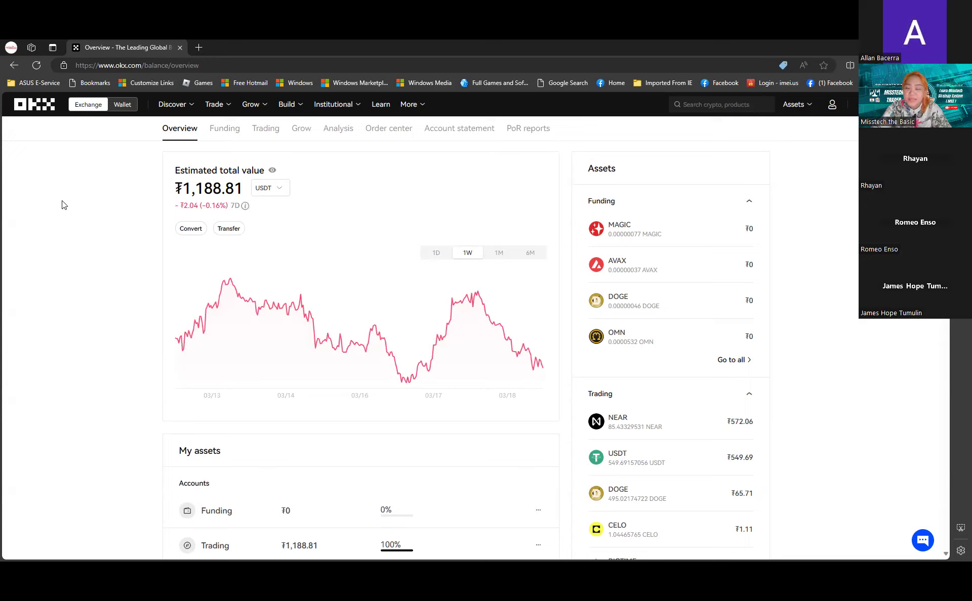
pyautogui.moveTo(89, 208)
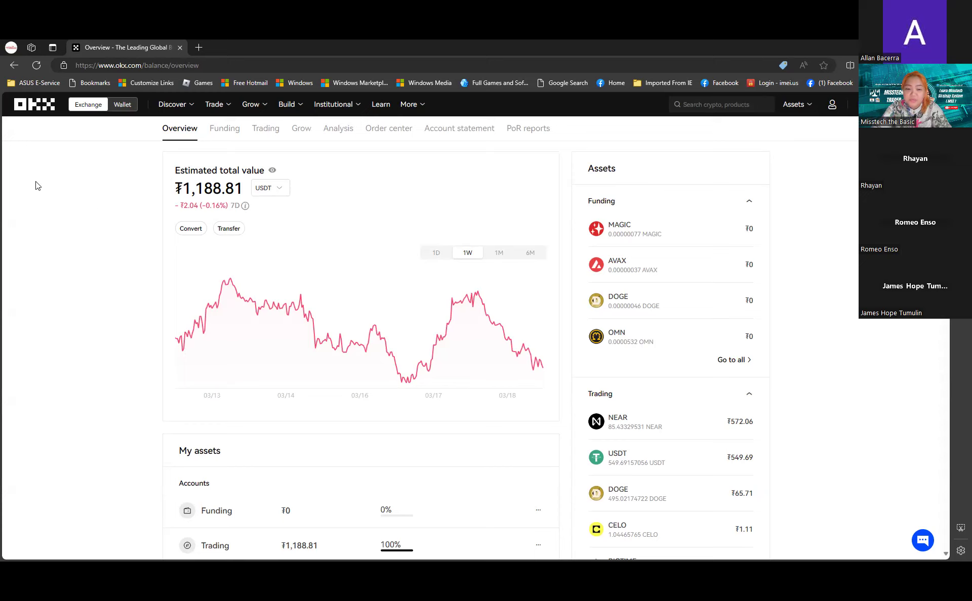
pyautogui.scroll(-3)
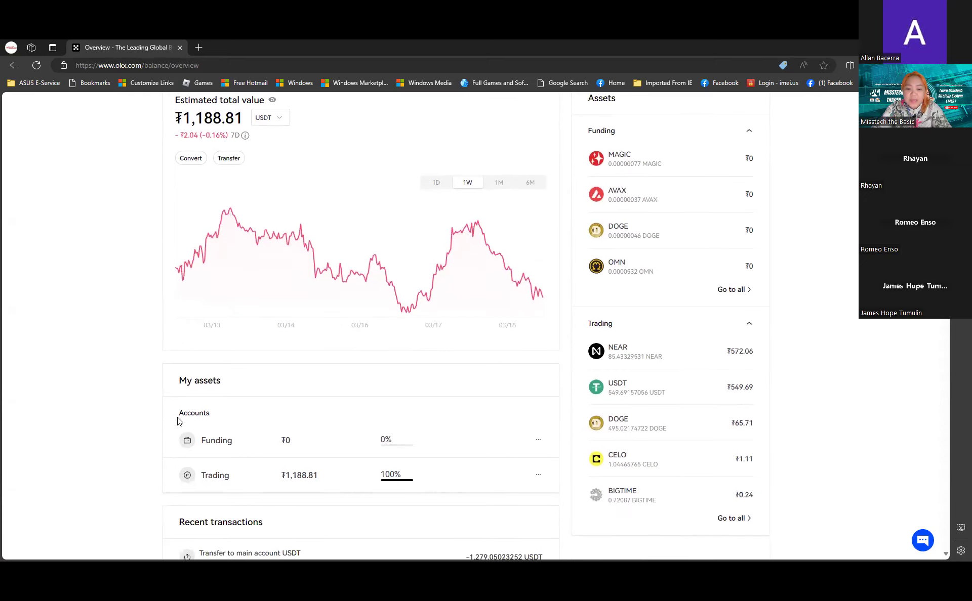
pyautogui.scroll(-3)
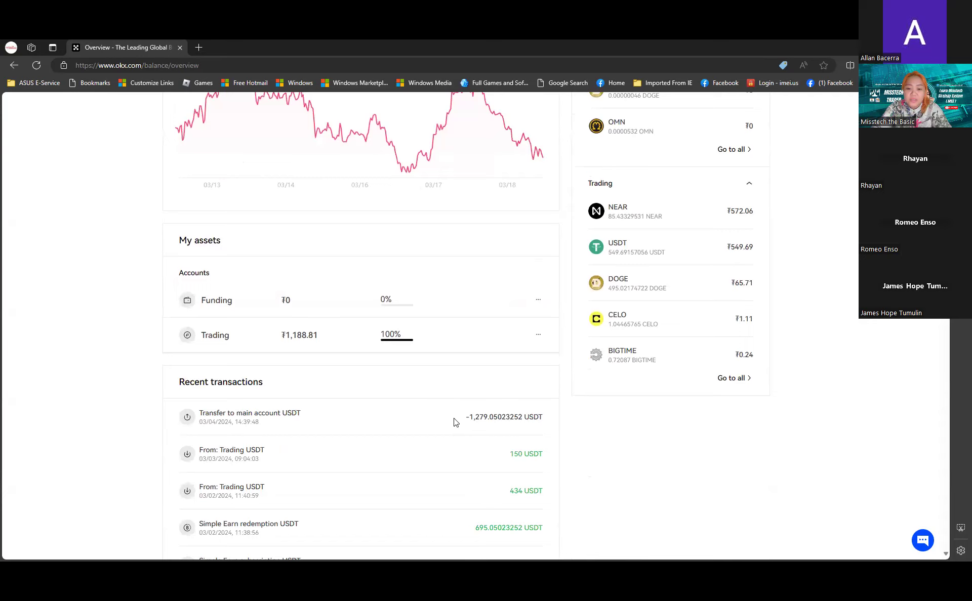
pyautogui.moveTo(105, 347)
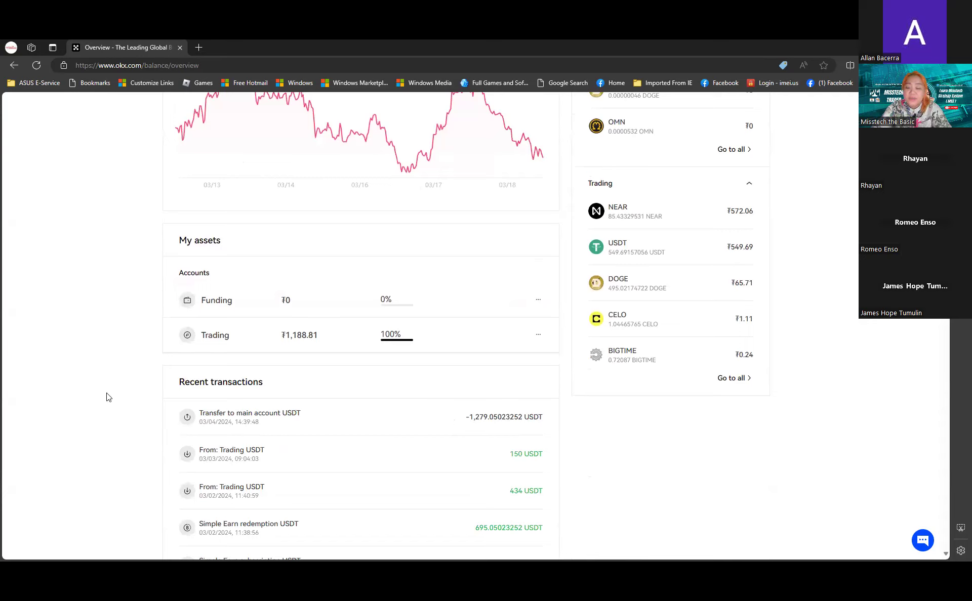
pyautogui.moveTo(137, 380)
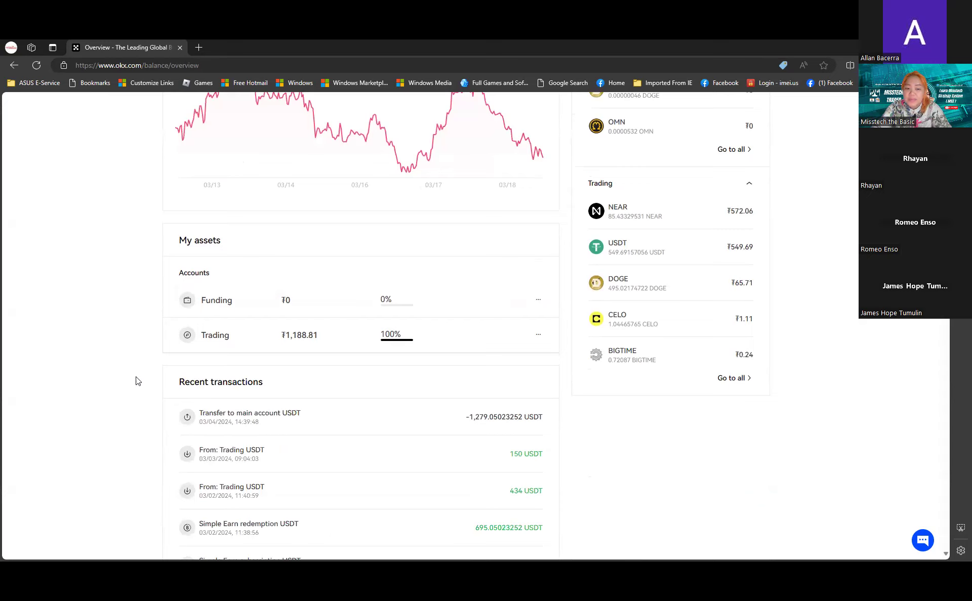
pyautogui.moveTo(547, 436)
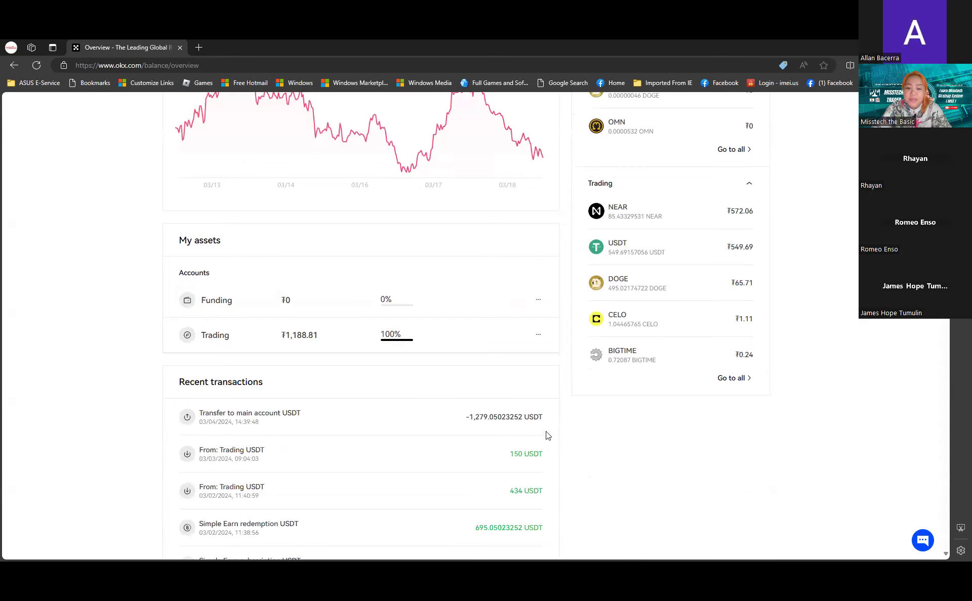
pyautogui.moveTo(538, 409)
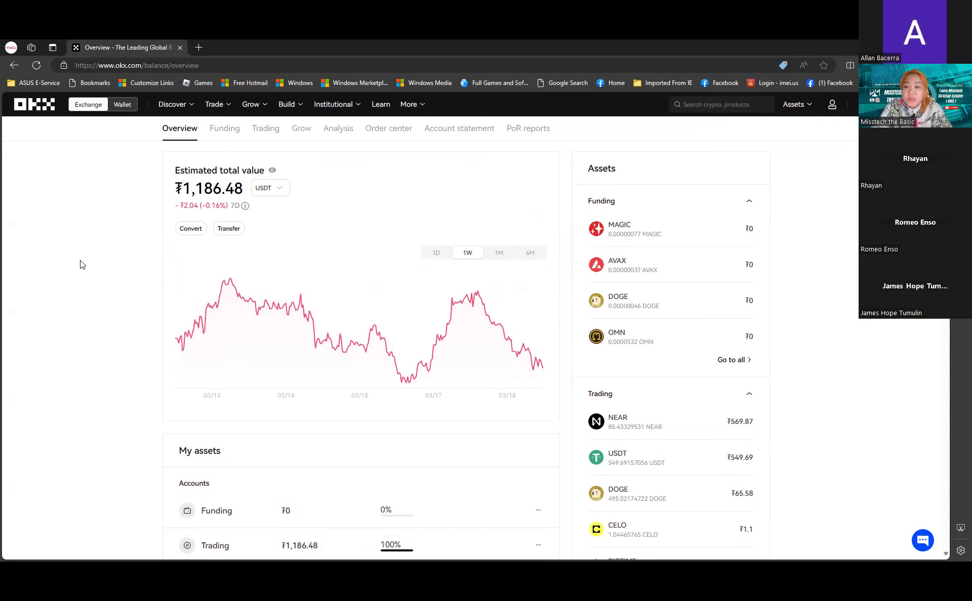
pyautogui.moveTo(365, 284)
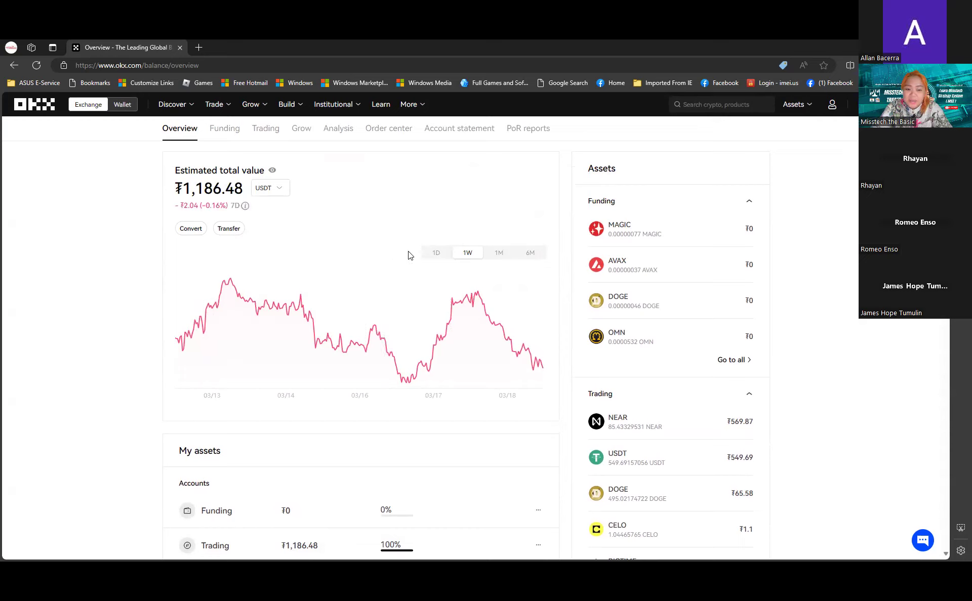
pyautogui.moveTo(345, 346)
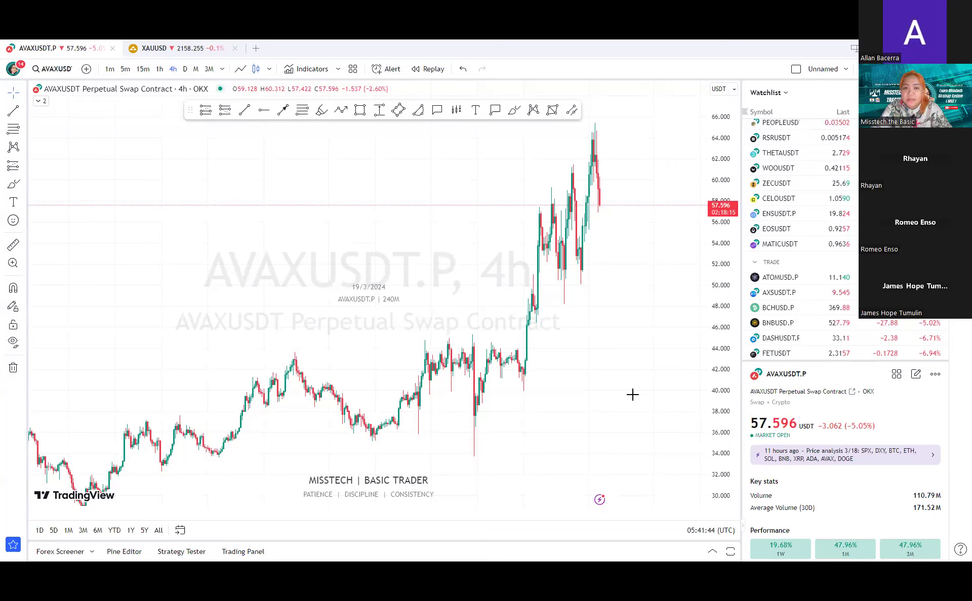
pyautogui.moveTo(535, 230)
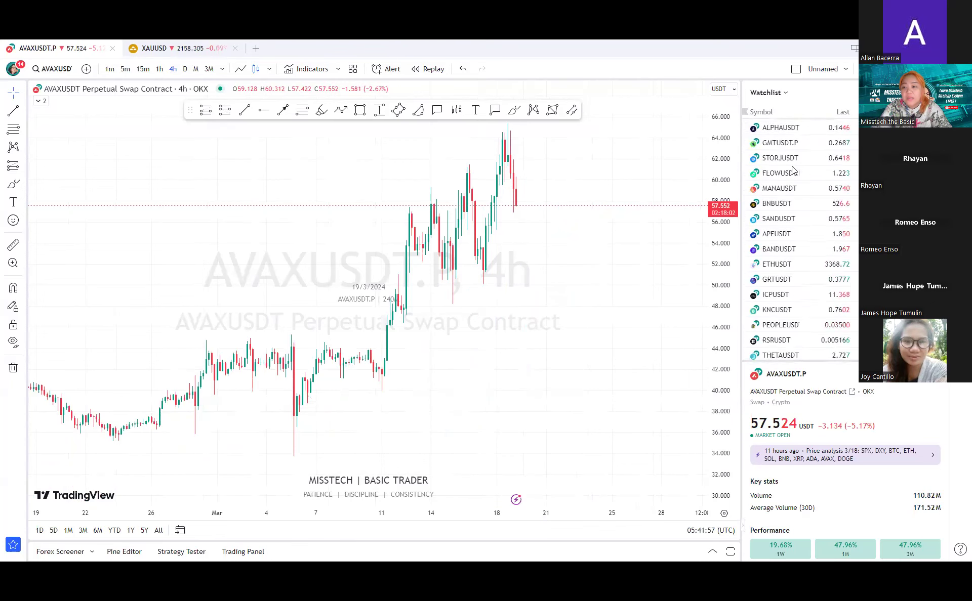
pyautogui.click(775, 146)
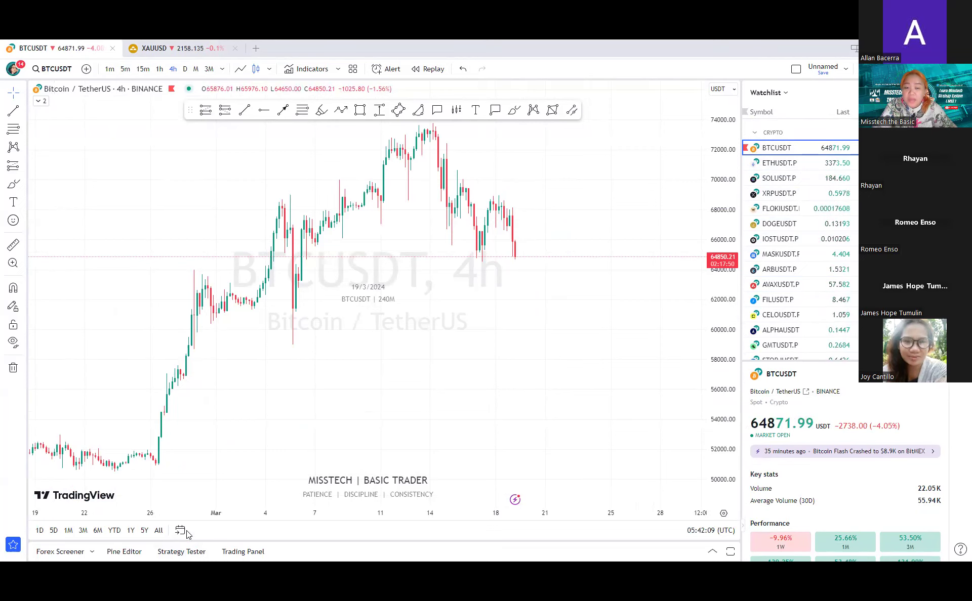
pyautogui.moveTo(205, 477)
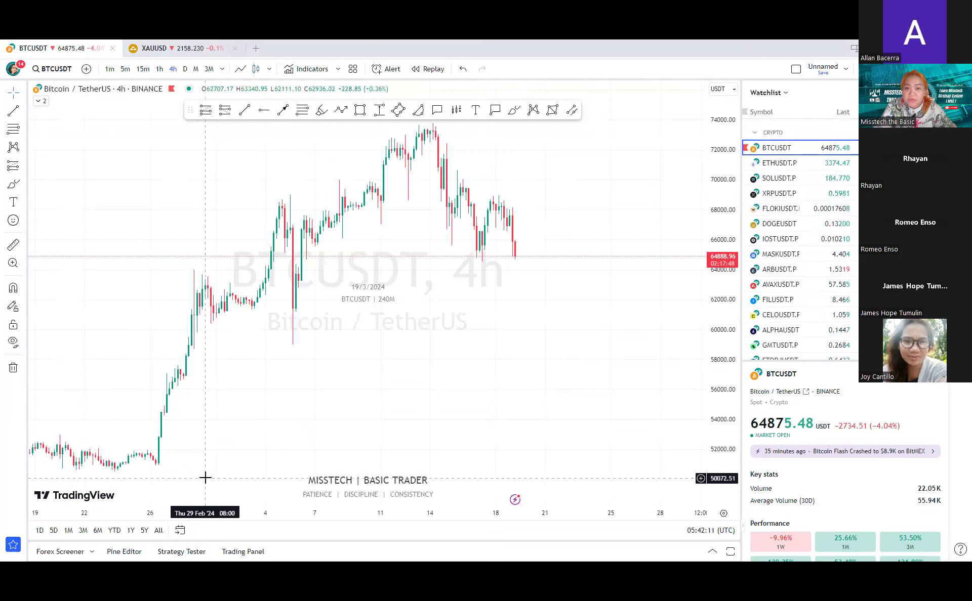
pyautogui.moveTo(420, 356)
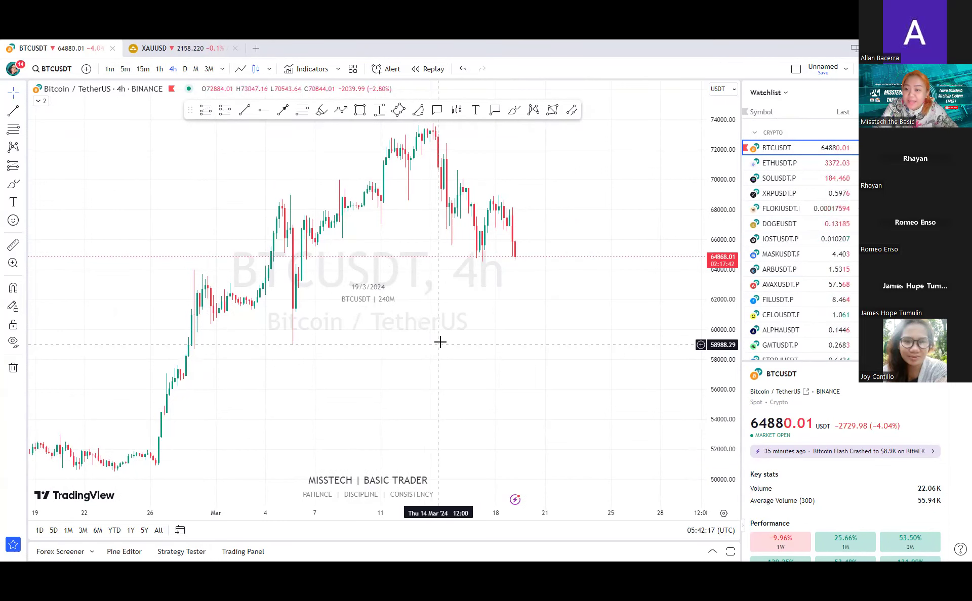
pyautogui.moveTo(547, 284)
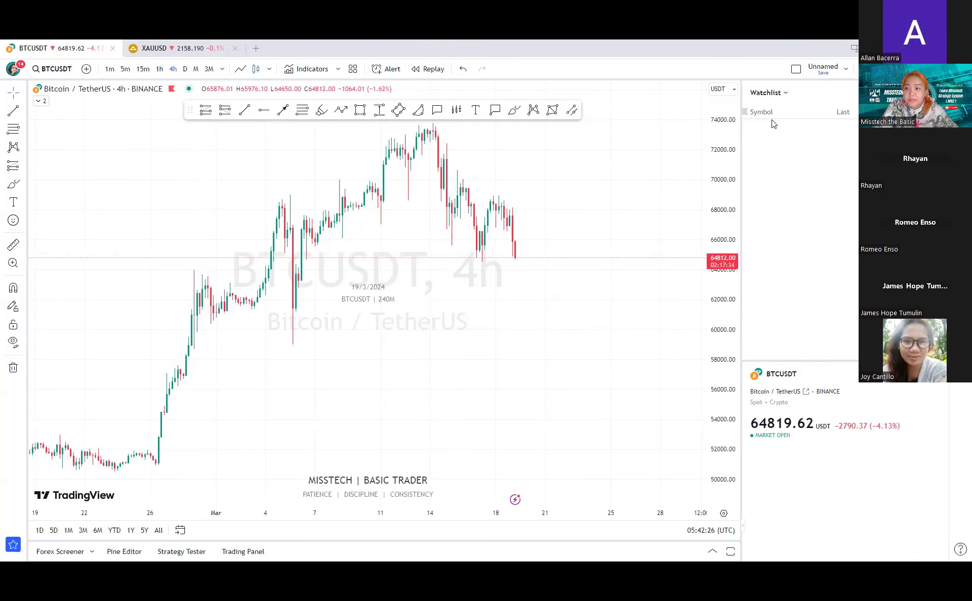
pyautogui.moveTo(785, 331)
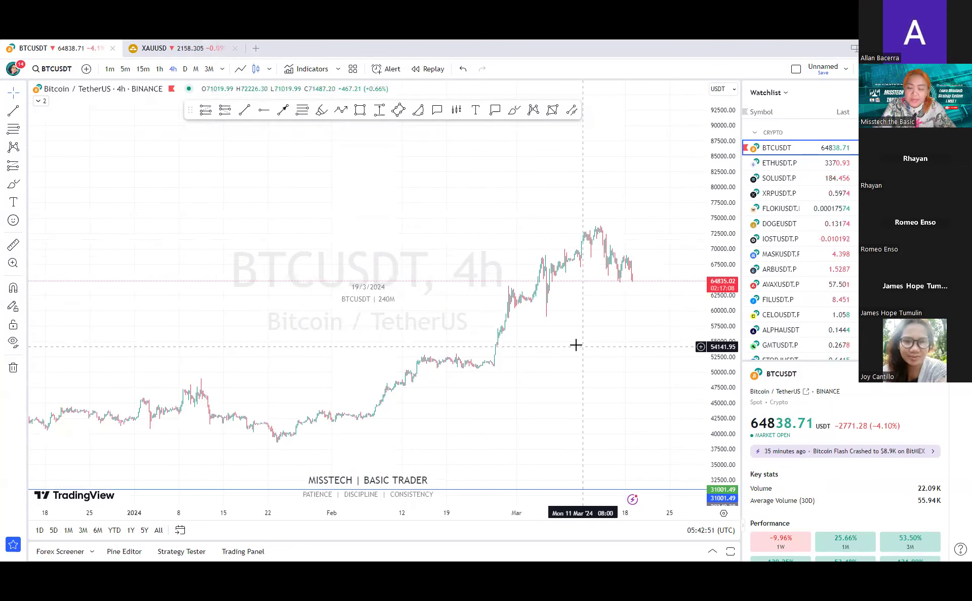
pyautogui.scroll(-3)
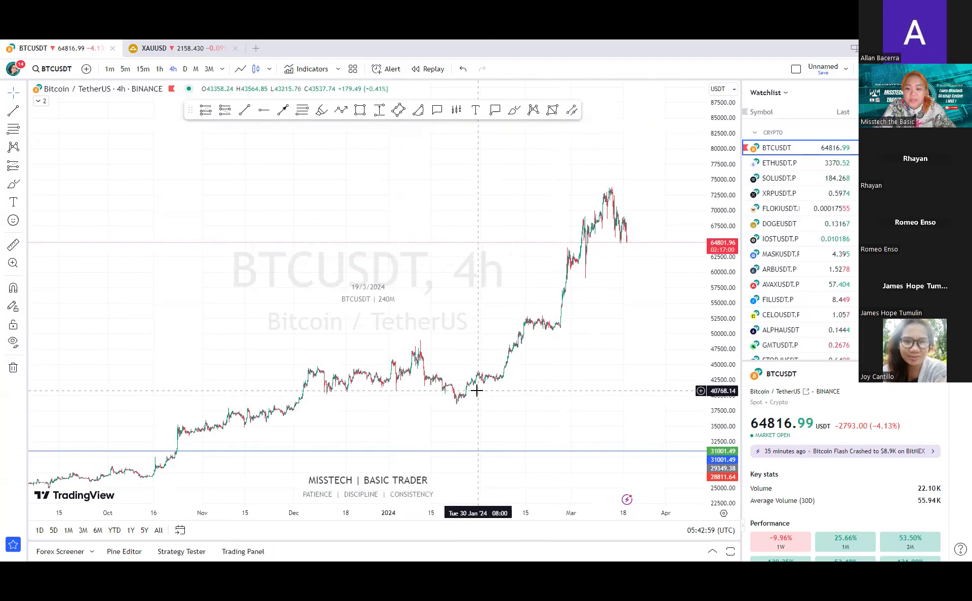
pyautogui.moveTo(448, 397)
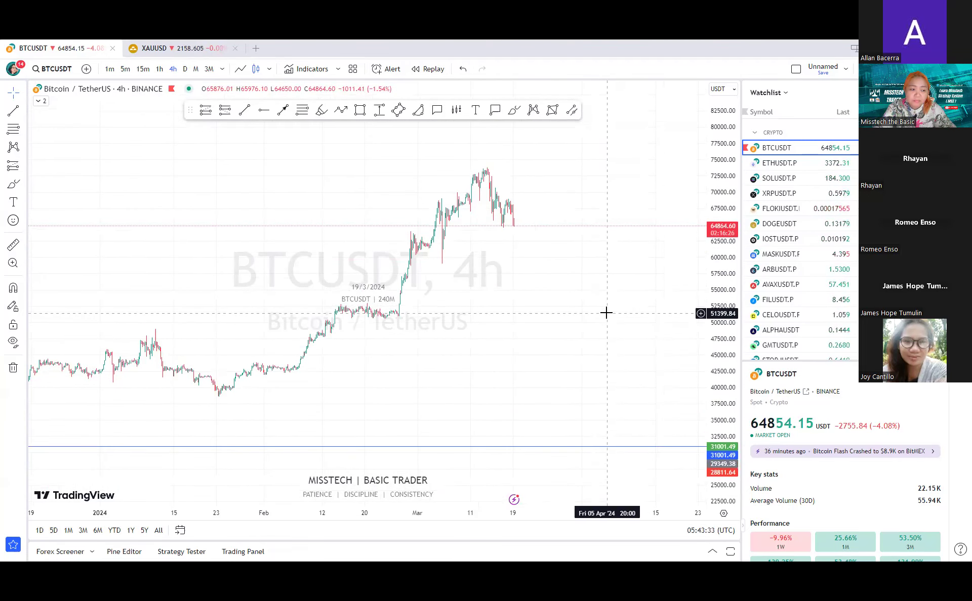
pyautogui.moveTo(565, 294)
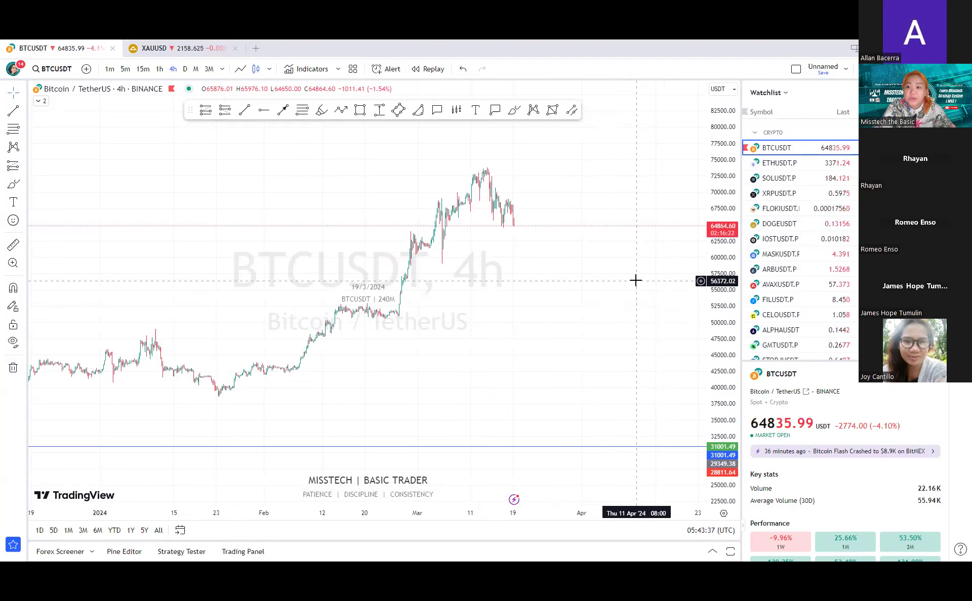
pyautogui.moveTo(627, 277)
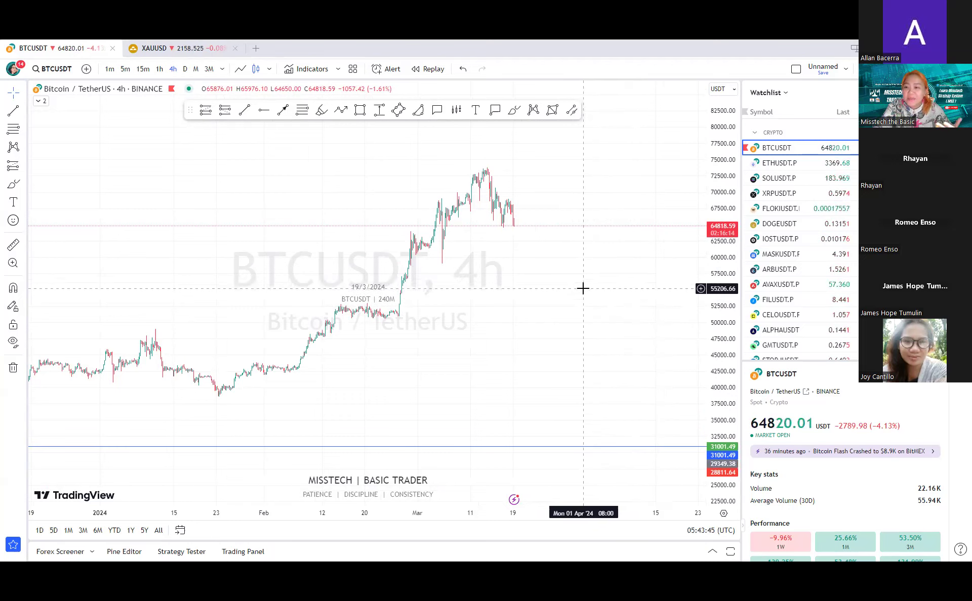
pyautogui.moveTo(650, 306)
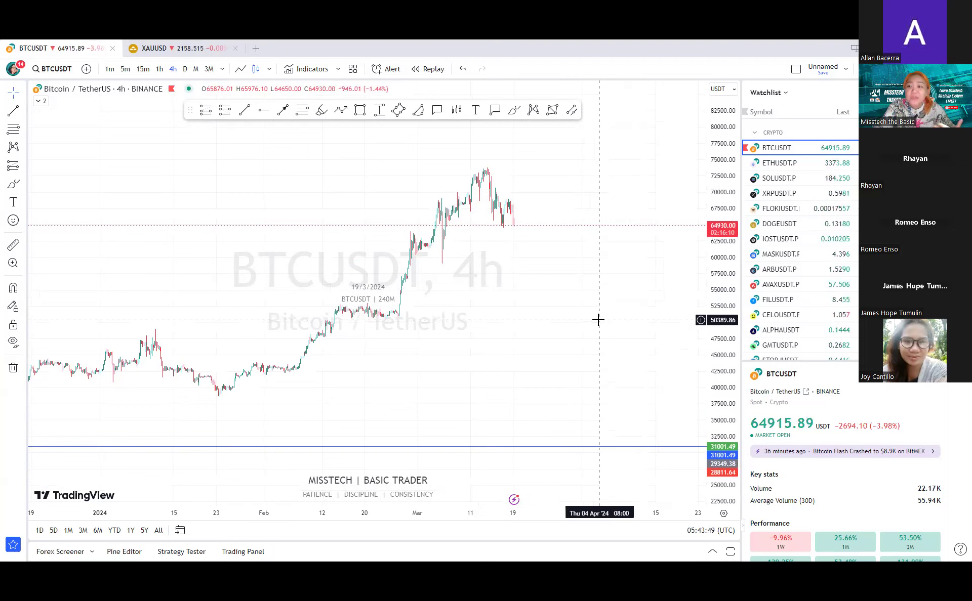
pyautogui.moveTo(624, 292)
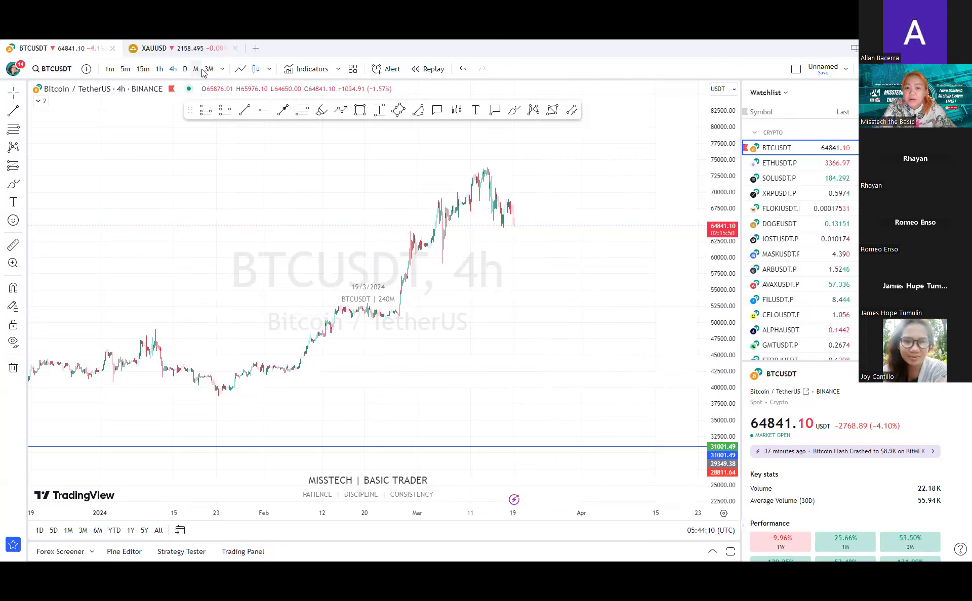
# Switch the BTCUSDT chart to the 1M interval
pyautogui.click(195, 69)
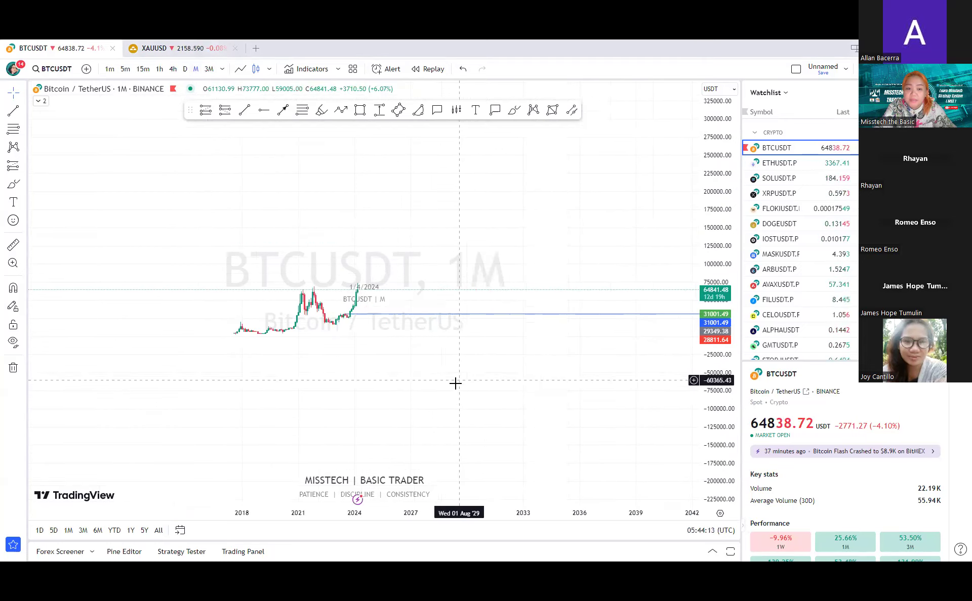
pyautogui.moveTo(312, 123)
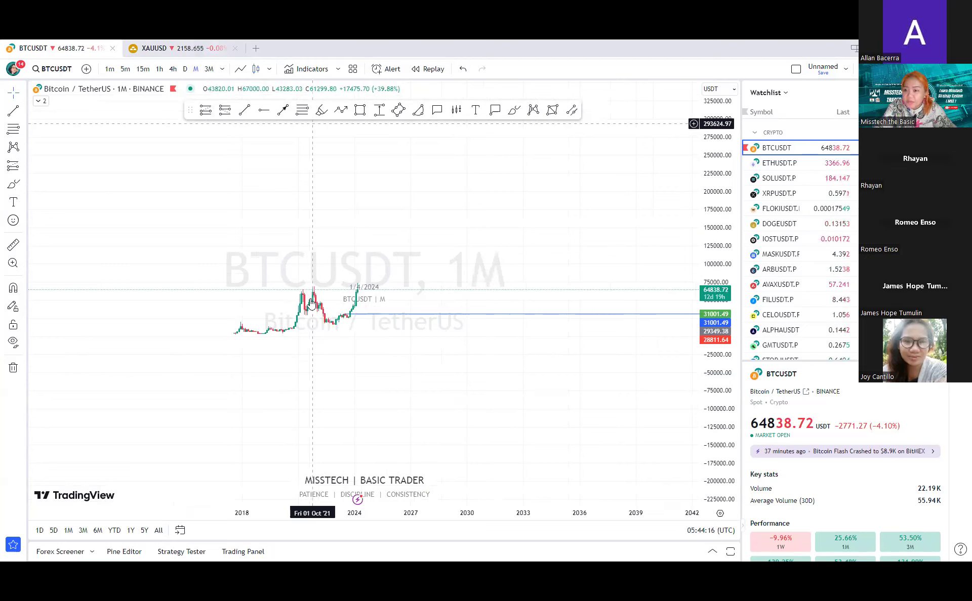
pyautogui.moveTo(428, 347)
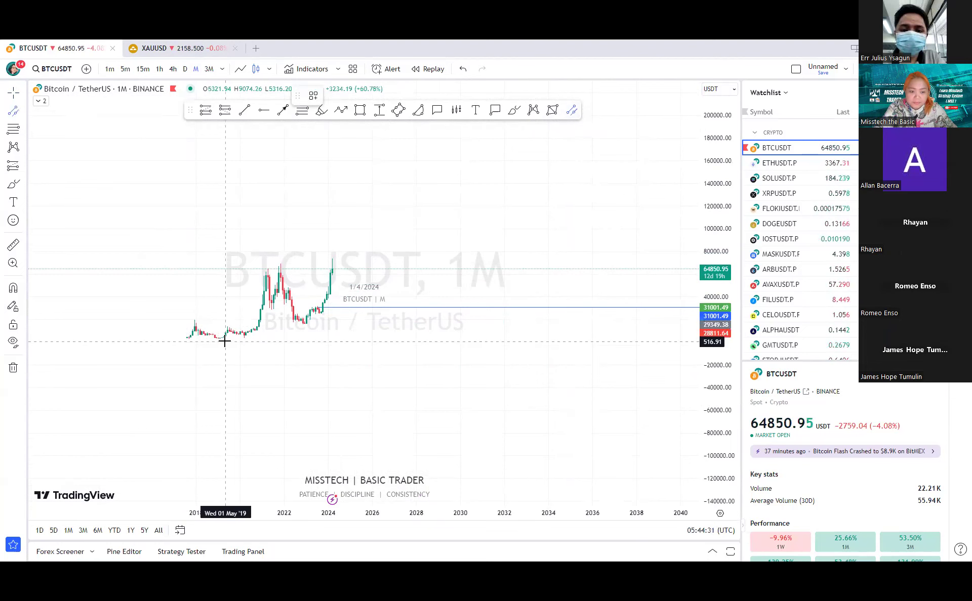
# Draw a rising parallel channel over the monthly BTCUSDT candles, then view it on daily
pyautogui.moveTo(224, 341); pyautogui.dragTo(458, 271)
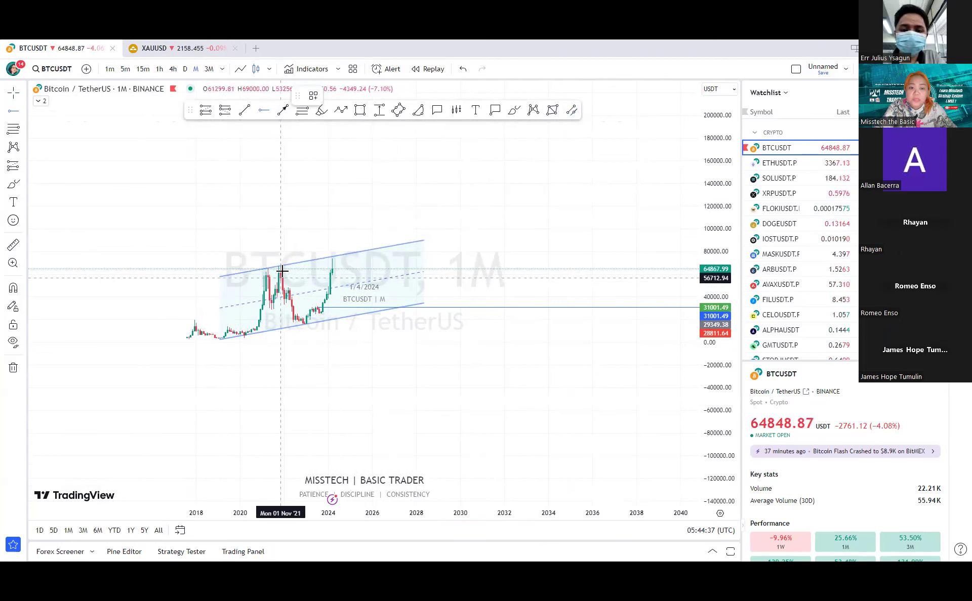
pyautogui.moveTo(336, 130)
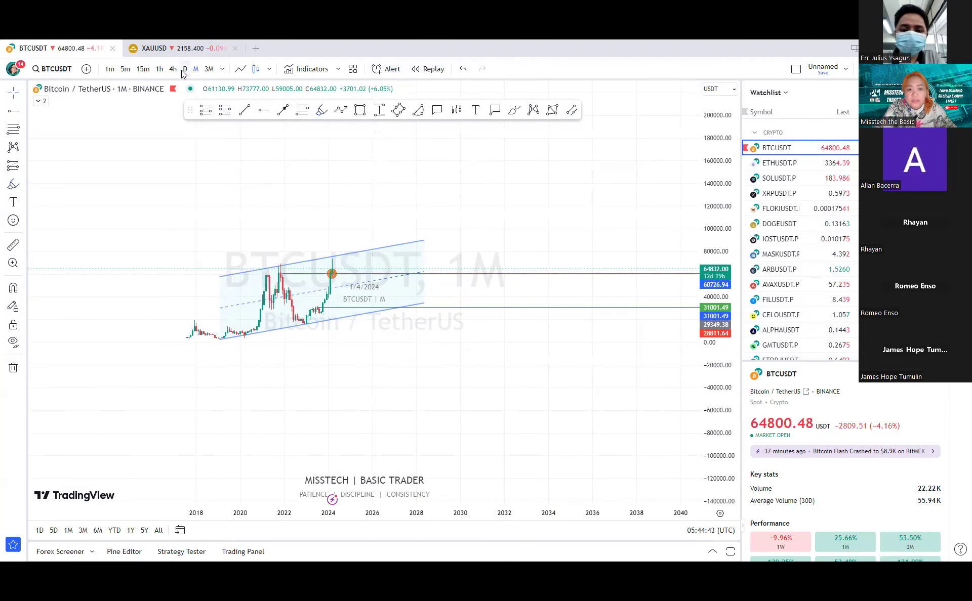
pyautogui.click(185, 68)
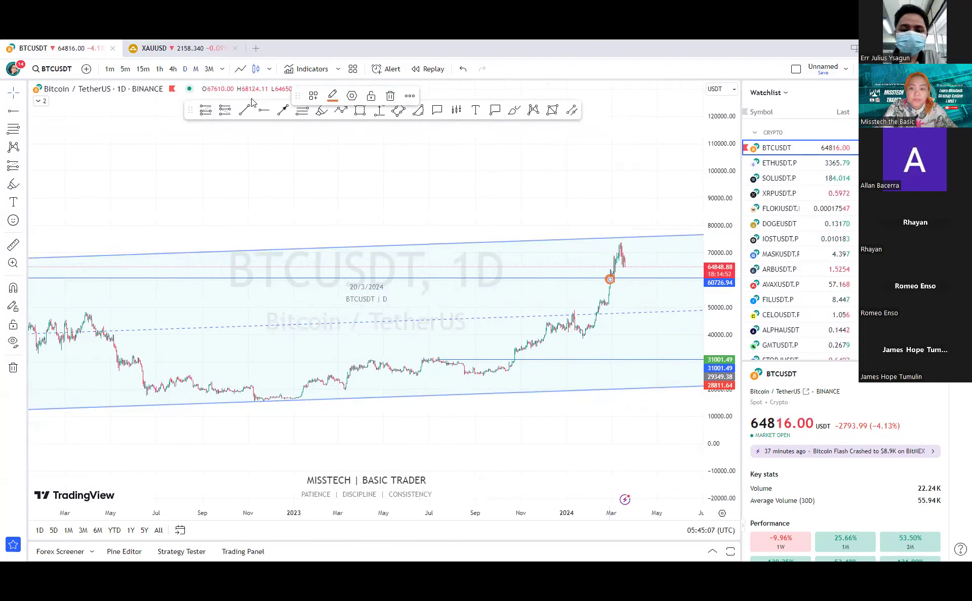
# Return BTCUSDT to 1M and box the latest rally with a rectangle
pyautogui.click(195, 69)
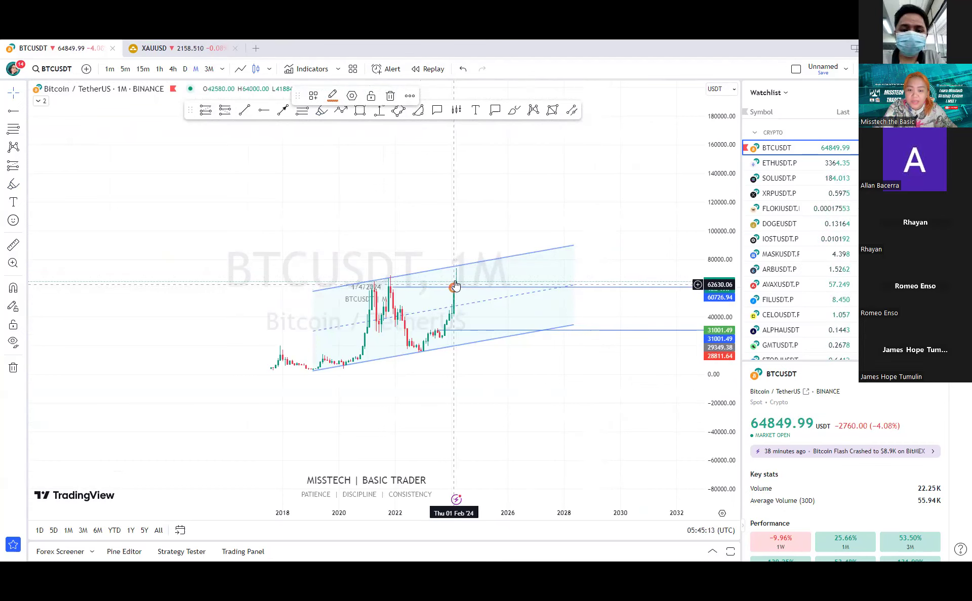
pyautogui.moveTo(574, 397)
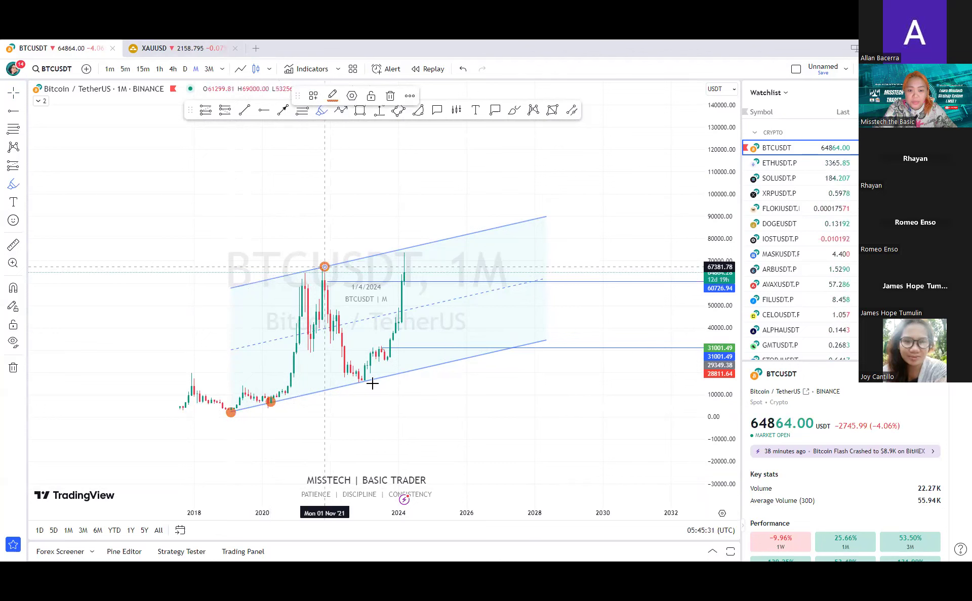
pyautogui.moveTo(464, 244)
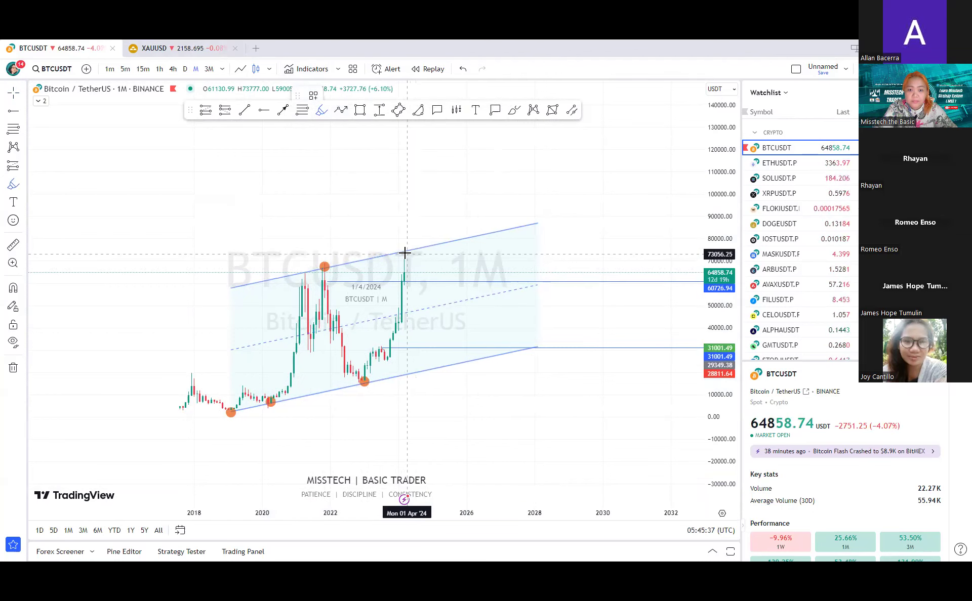
pyautogui.moveTo(383, 185)
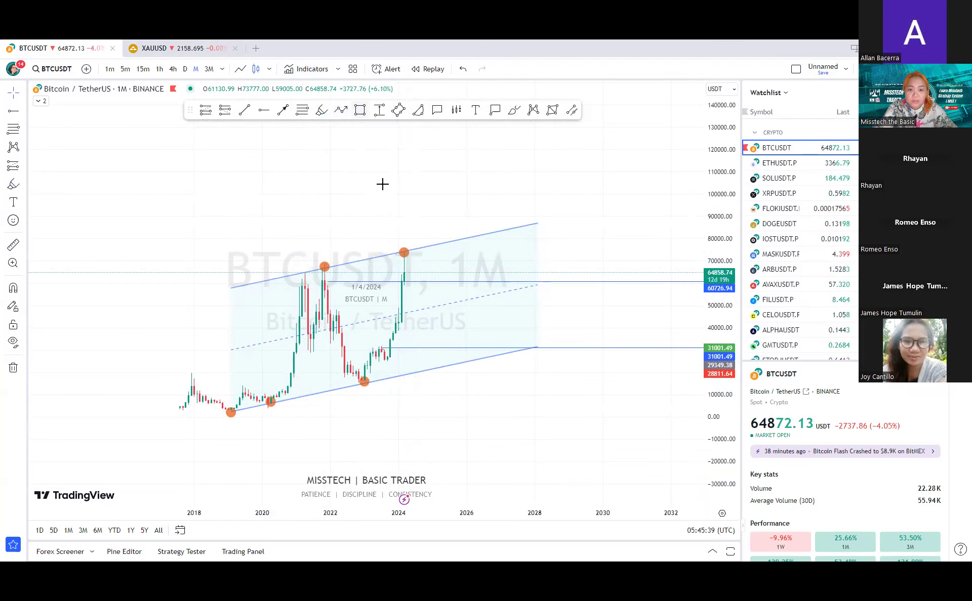
pyautogui.moveTo(384, 249); pyautogui.dragTo(415, 367)
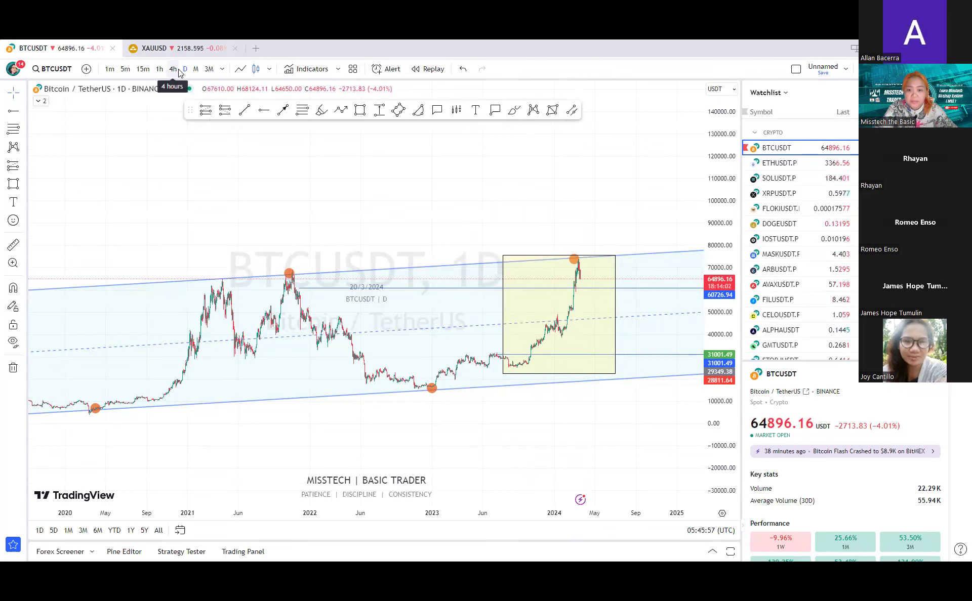
# Cycle through 4h, 1h, 15m and 3M, drawing an upward projection path, then return to 1M
pyautogui.click(173, 69)
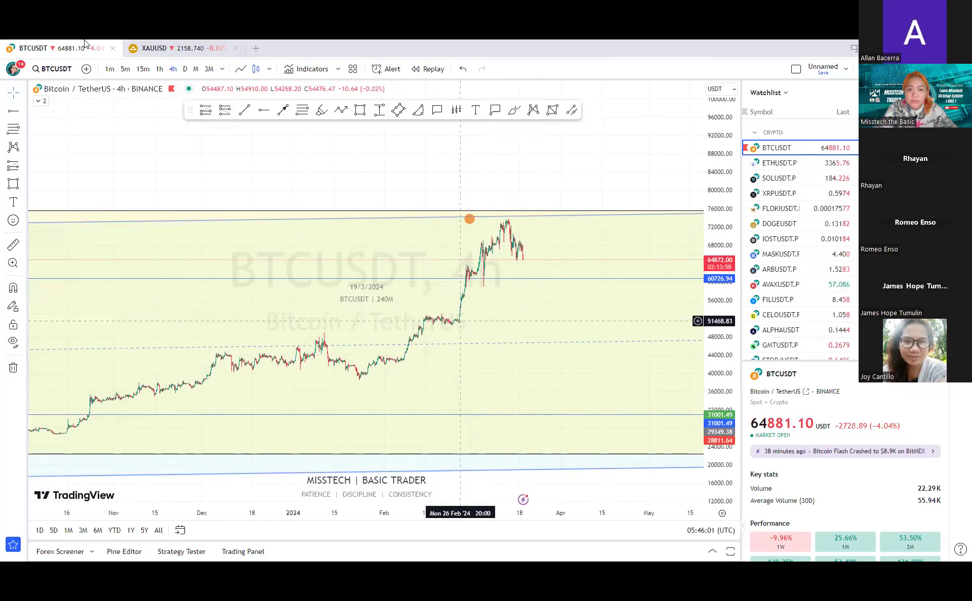
pyautogui.click(160, 69)
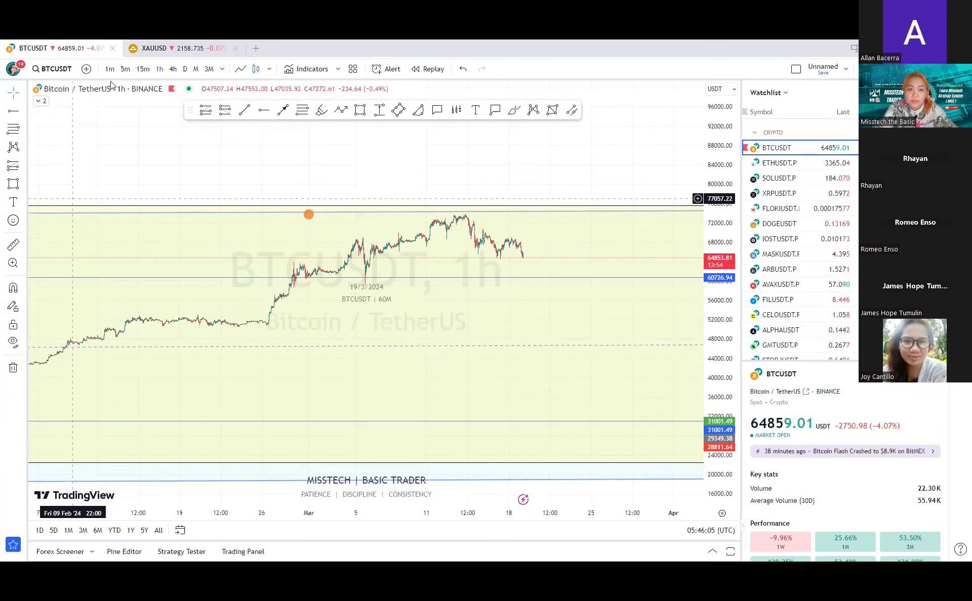
pyautogui.click(143, 69)
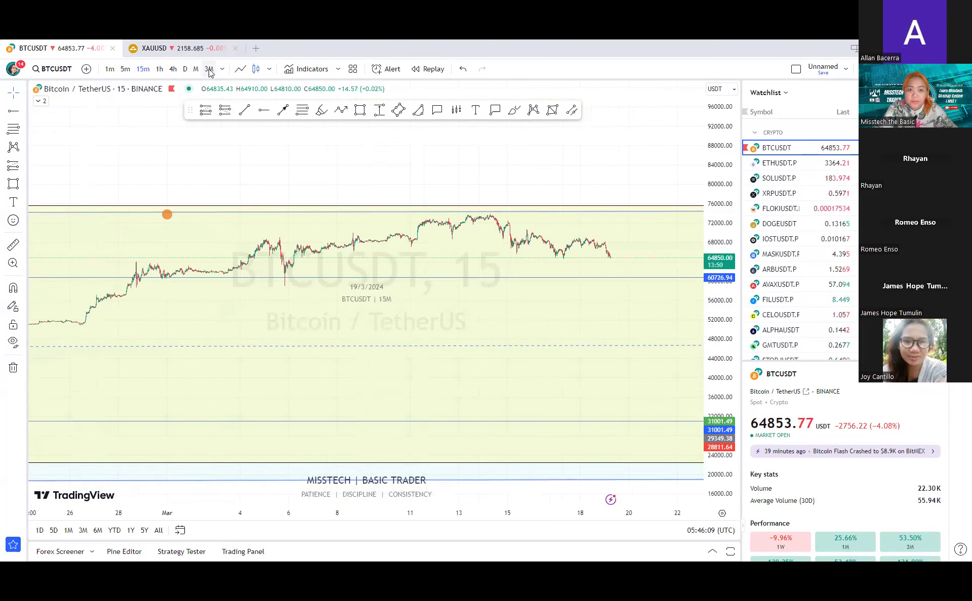
pyautogui.click(210, 69)
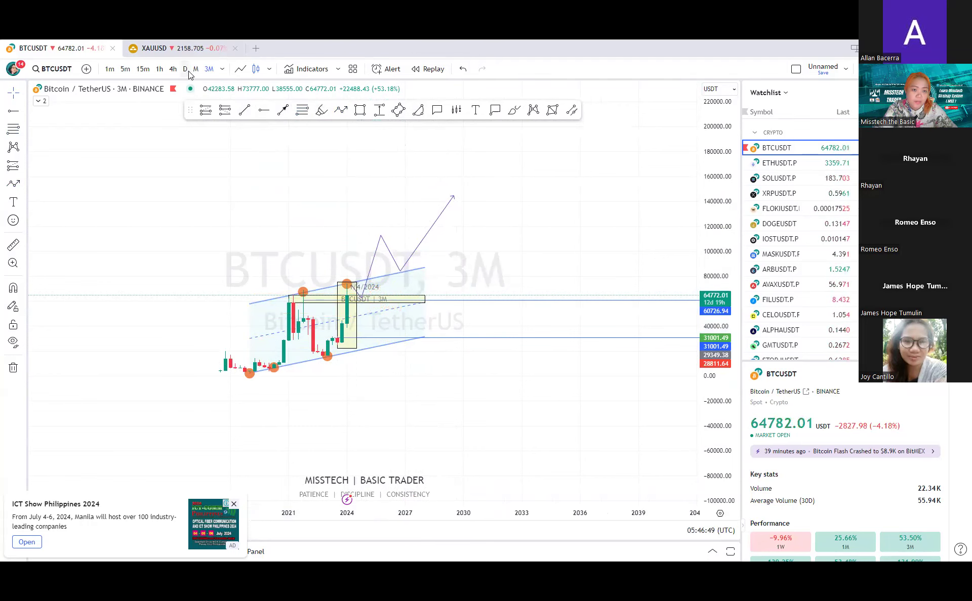
pyautogui.click(195, 69)
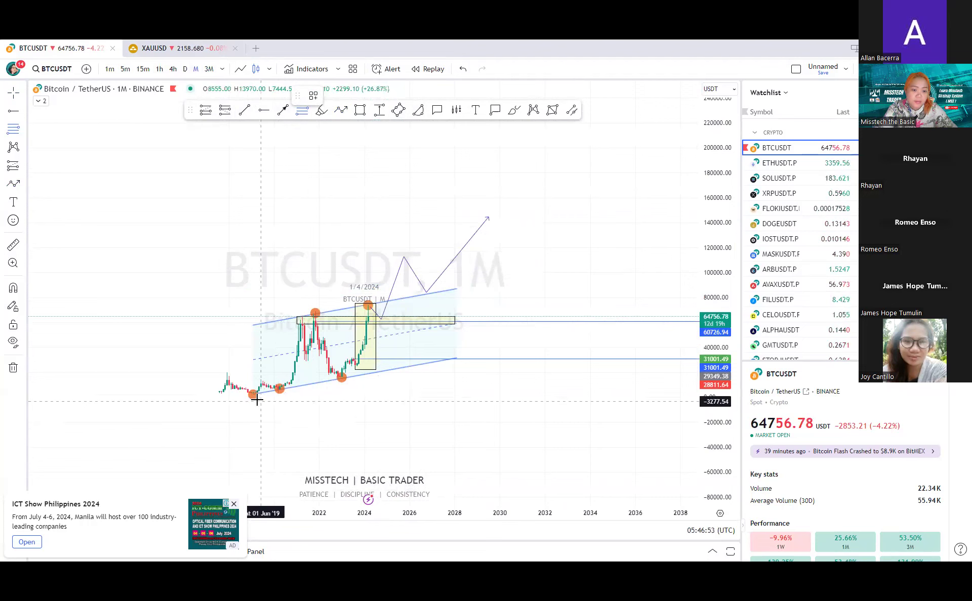
pyautogui.moveTo(260, 378)
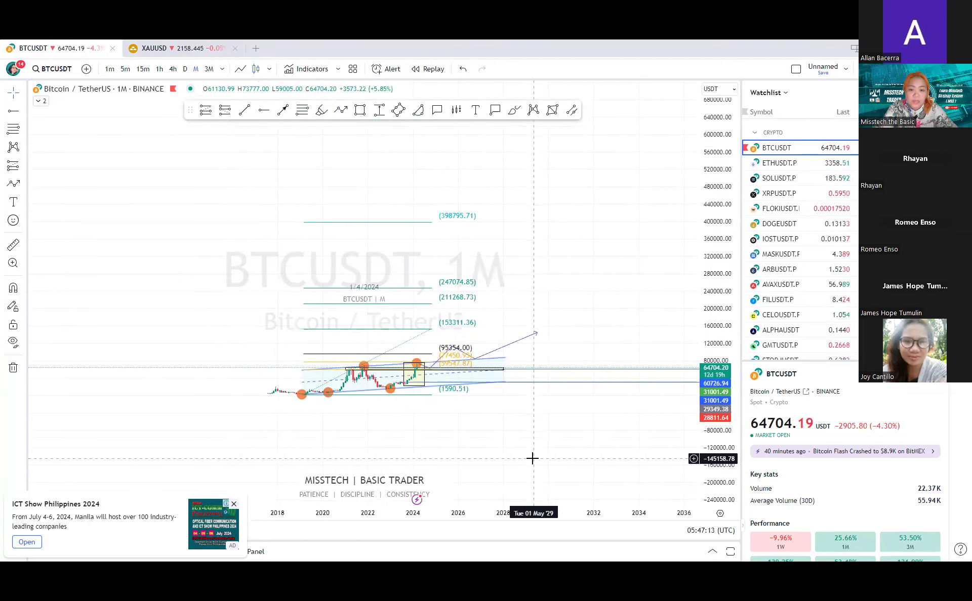
pyautogui.moveTo(527, 443)
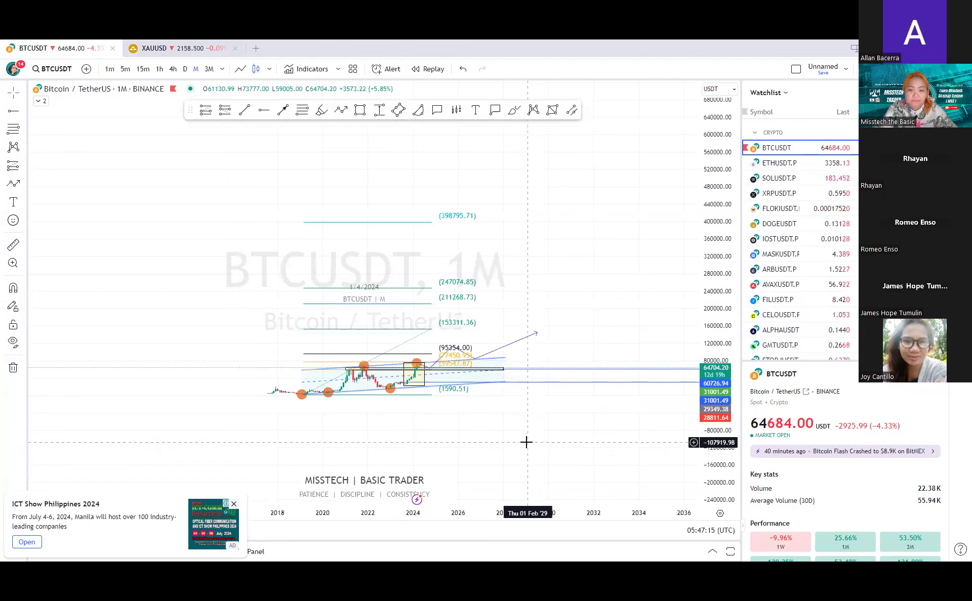
pyautogui.moveTo(438, 225)
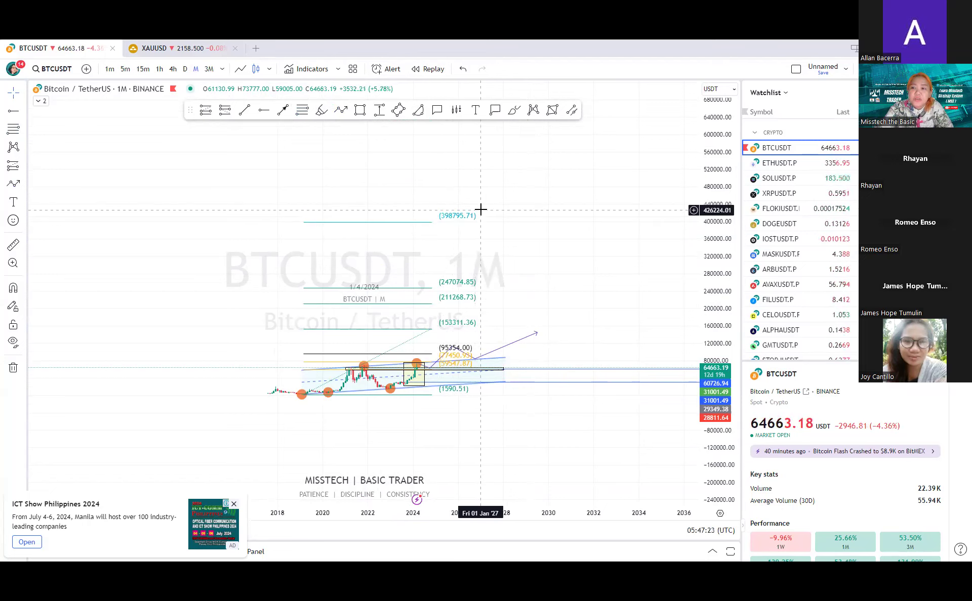
pyautogui.moveTo(492, 179)
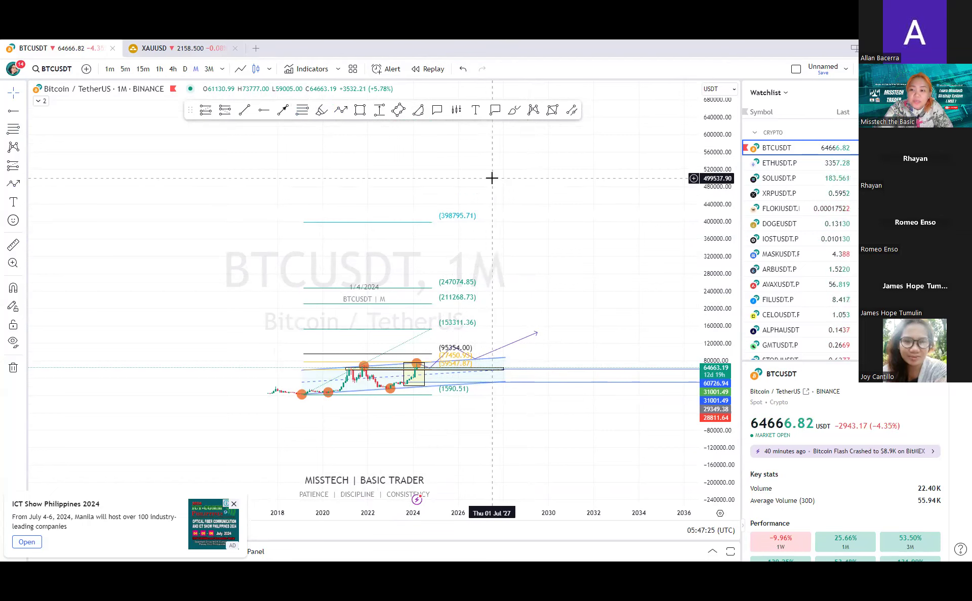
pyautogui.moveTo(522, 160)
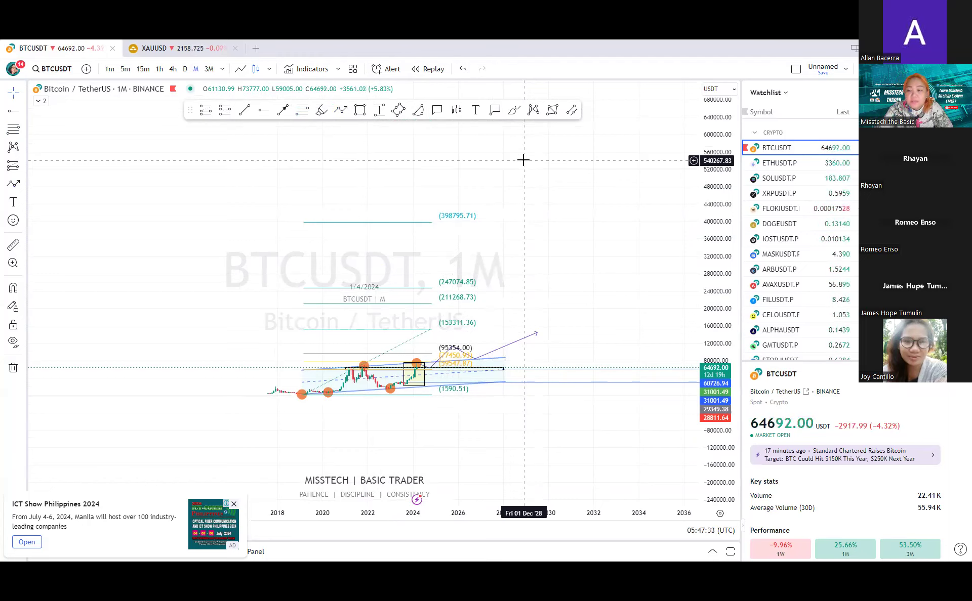
pyautogui.moveTo(558, 220)
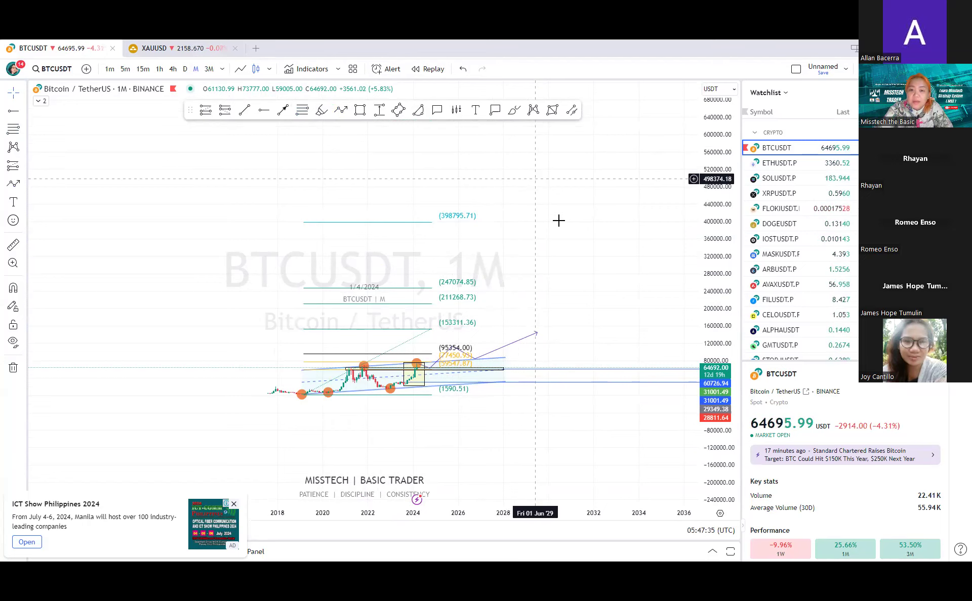
pyautogui.moveTo(596, 227)
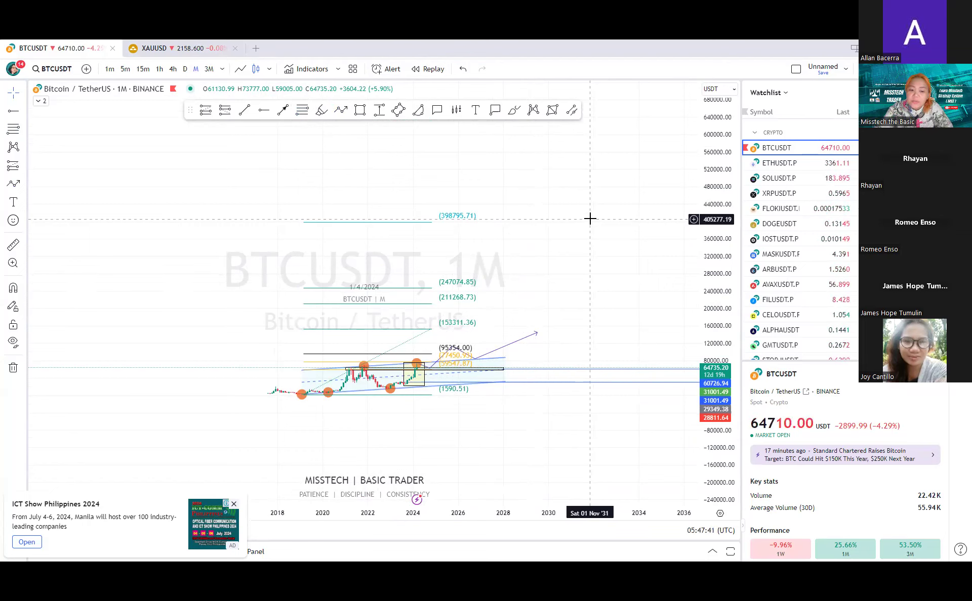
pyautogui.click(233, 503)
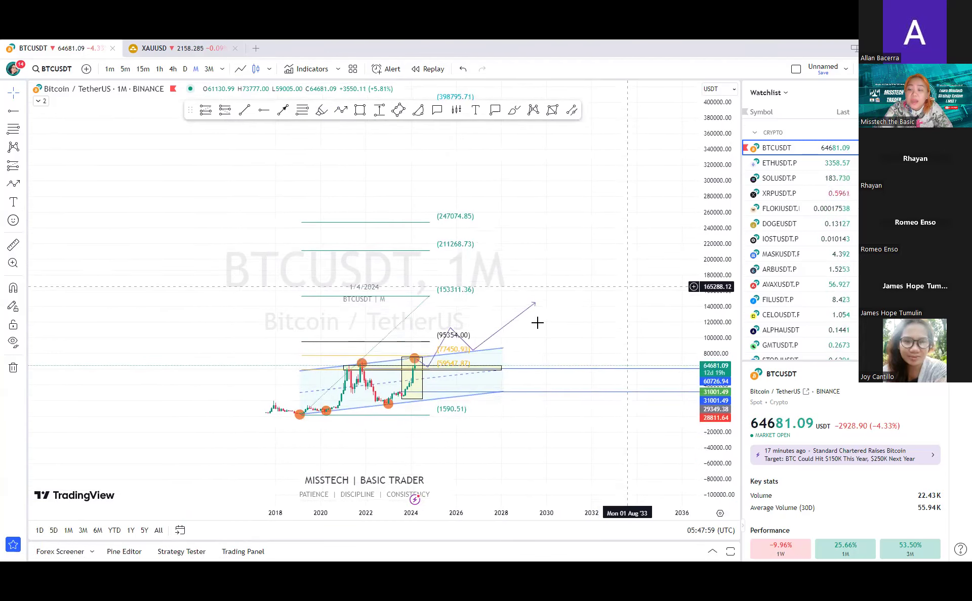
pyautogui.moveTo(551, 331)
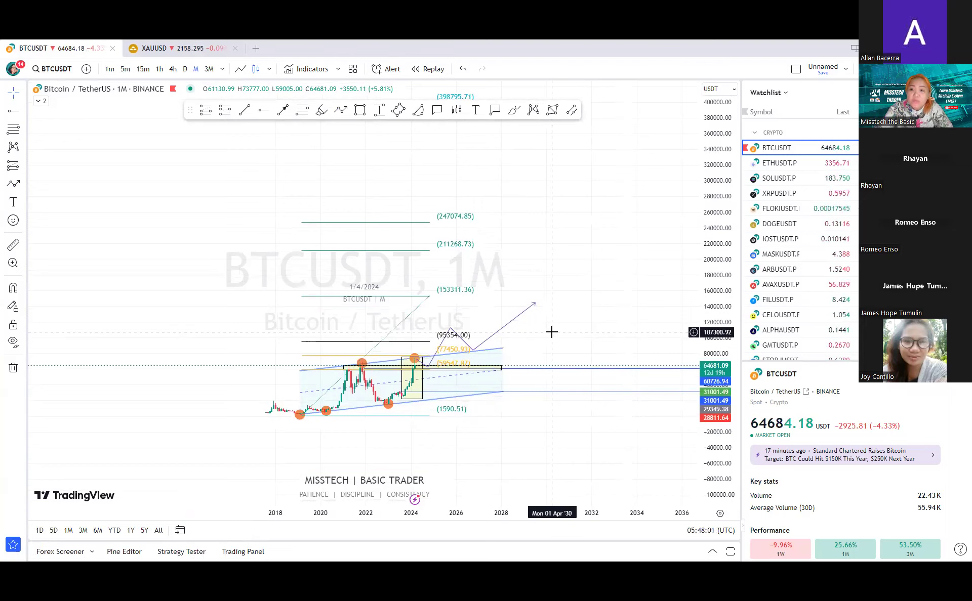
pyautogui.moveTo(579, 444)
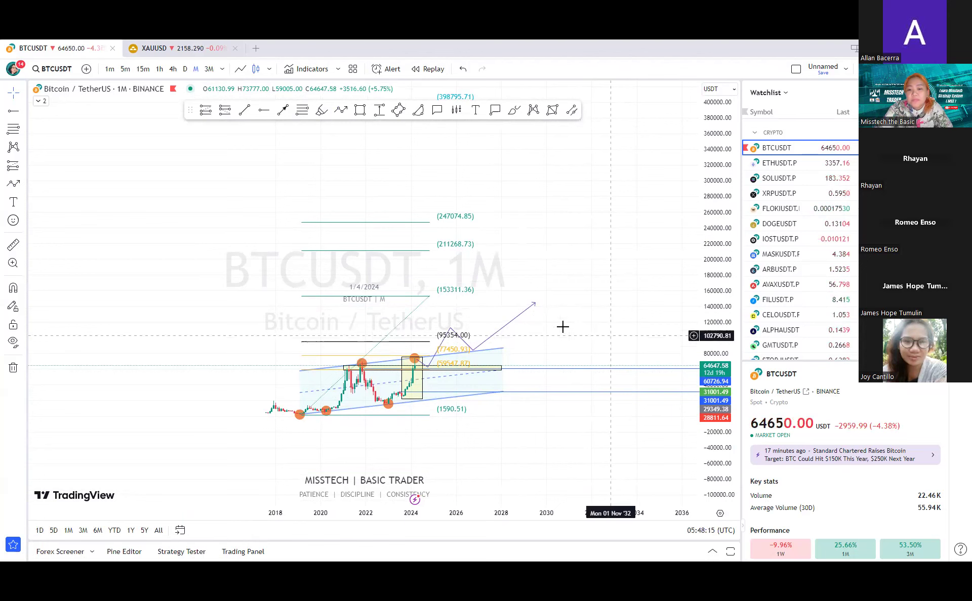
pyautogui.moveTo(583, 312)
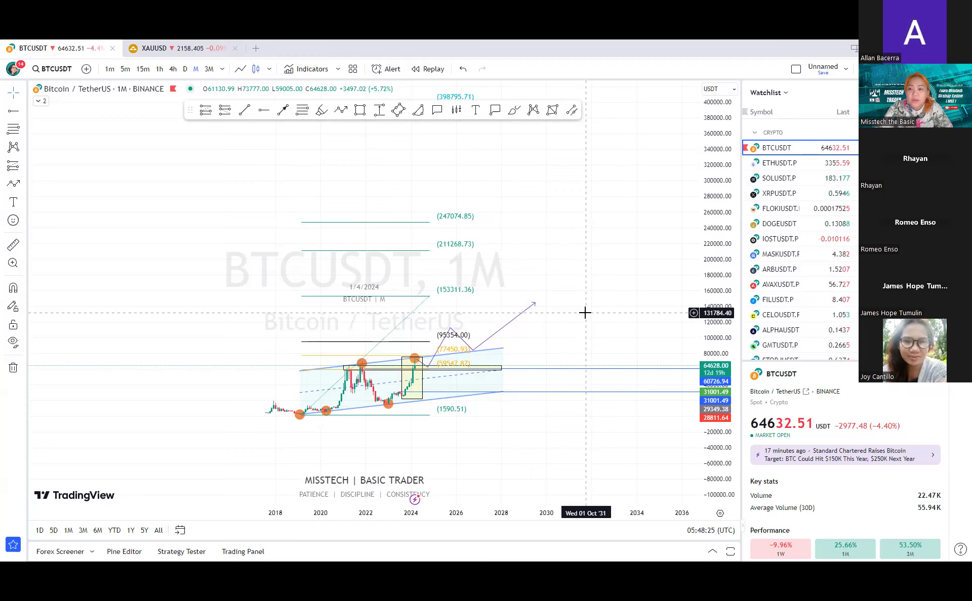
pyautogui.moveTo(589, 292)
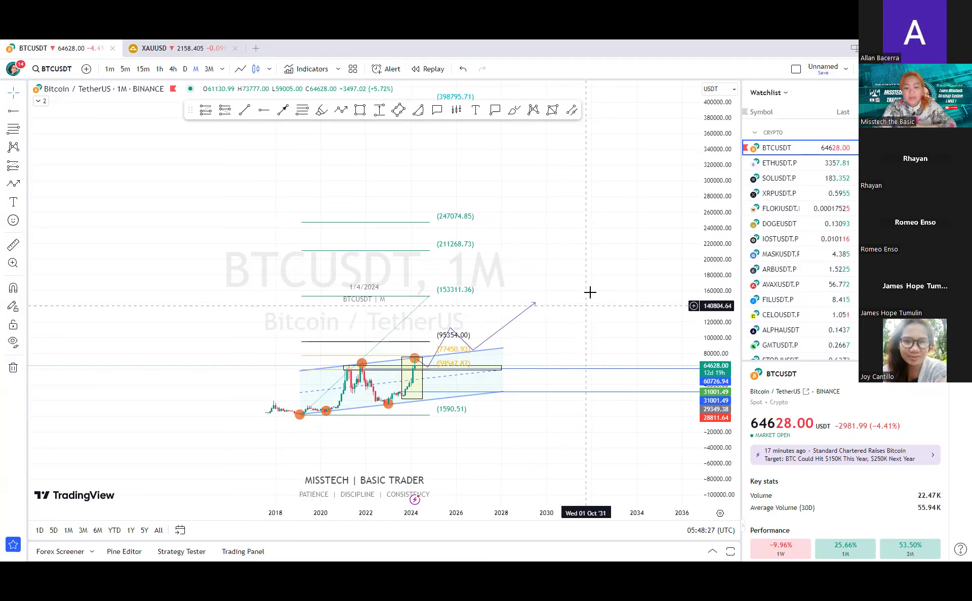
pyautogui.moveTo(589, 295)
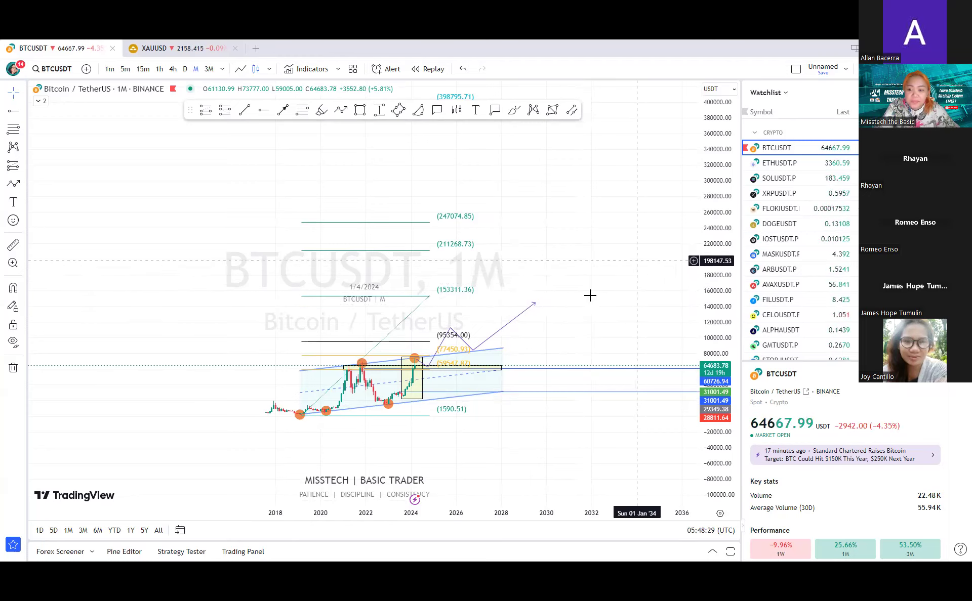
pyautogui.moveTo(537, 246)
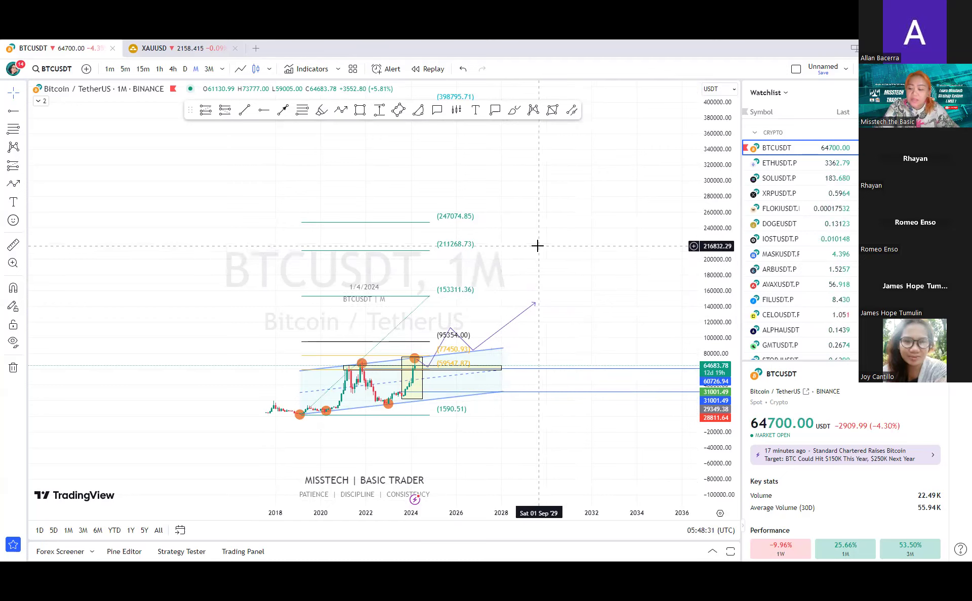
pyautogui.moveTo(543, 252)
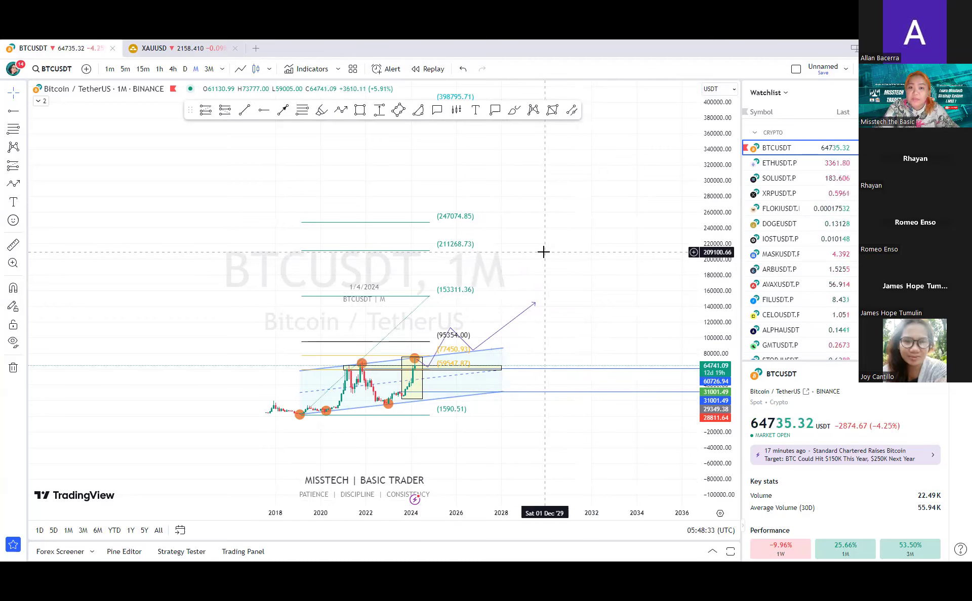
pyautogui.moveTo(532, 218)
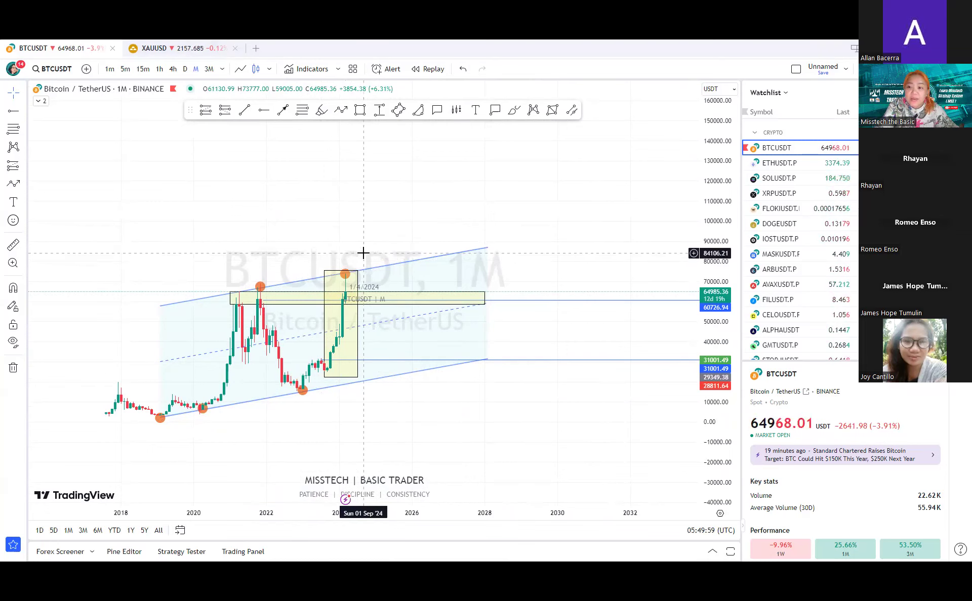
pyautogui.moveTo(309, 300)
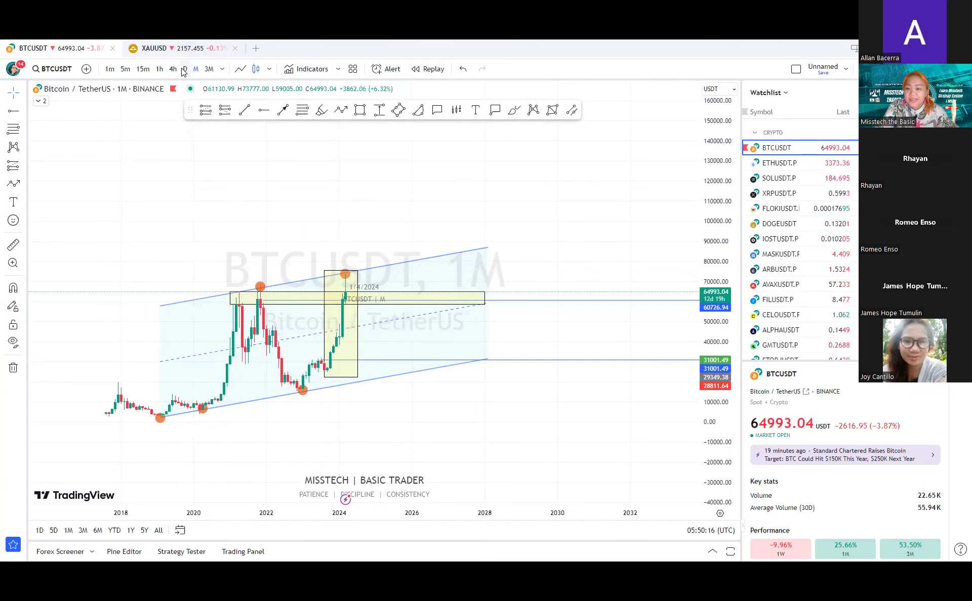
# Switch BTCUSDT to daily candles to examine the box and channel from 2022
pyautogui.click(184, 69)
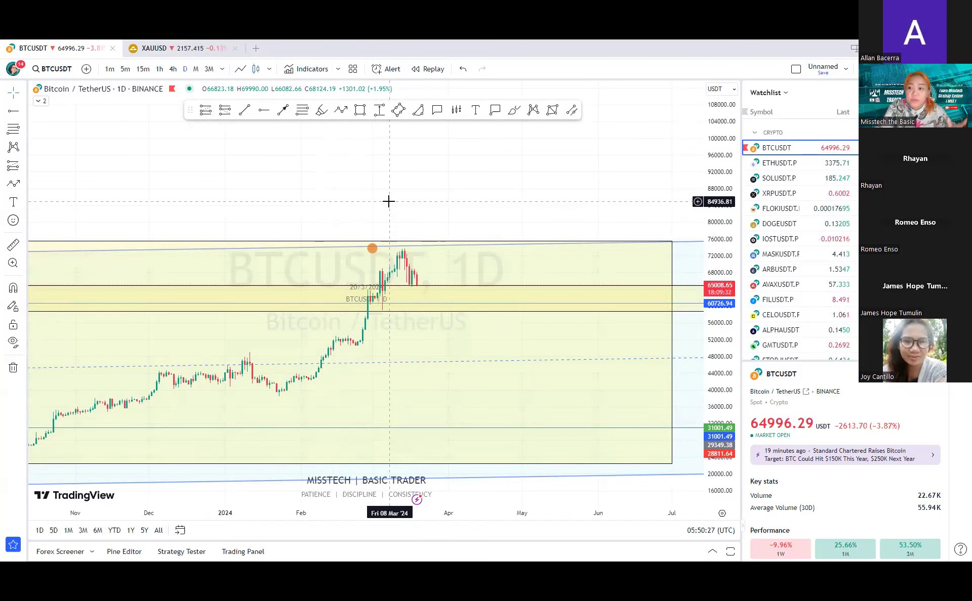
pyautogui.moveTo(372, 255)
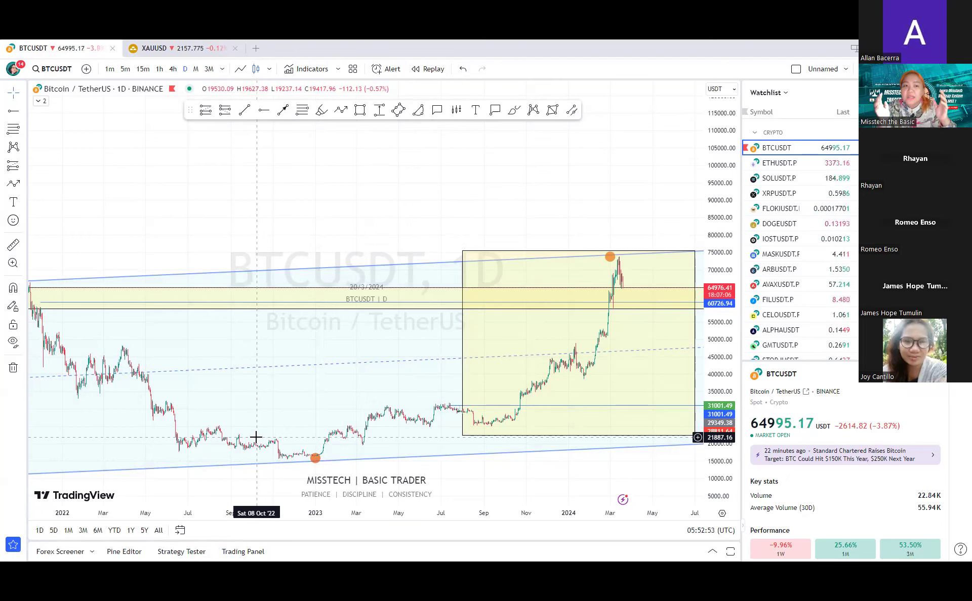
pyautogui.moveTo(244, 400)
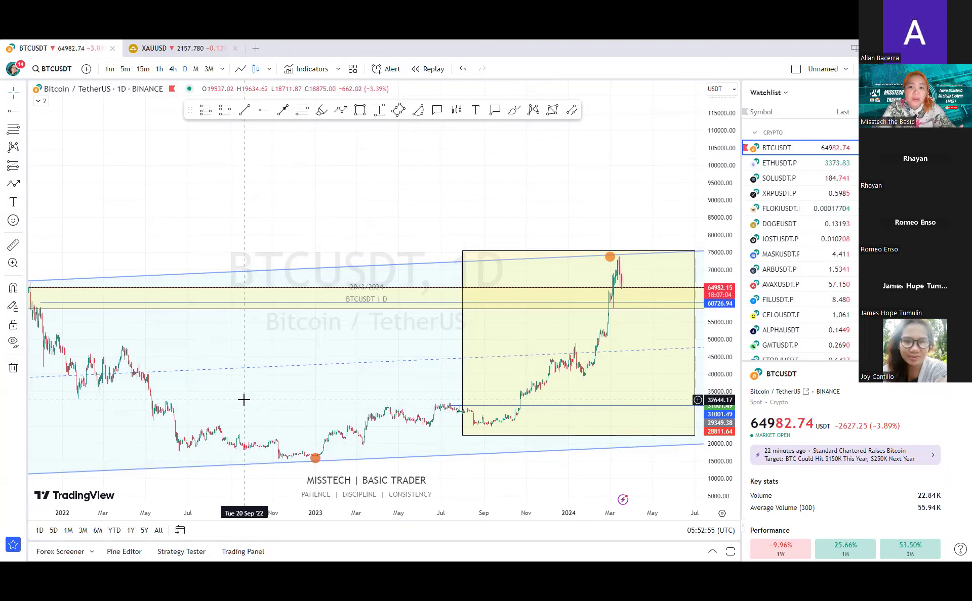
pyautogui.moveTo(430, 198)
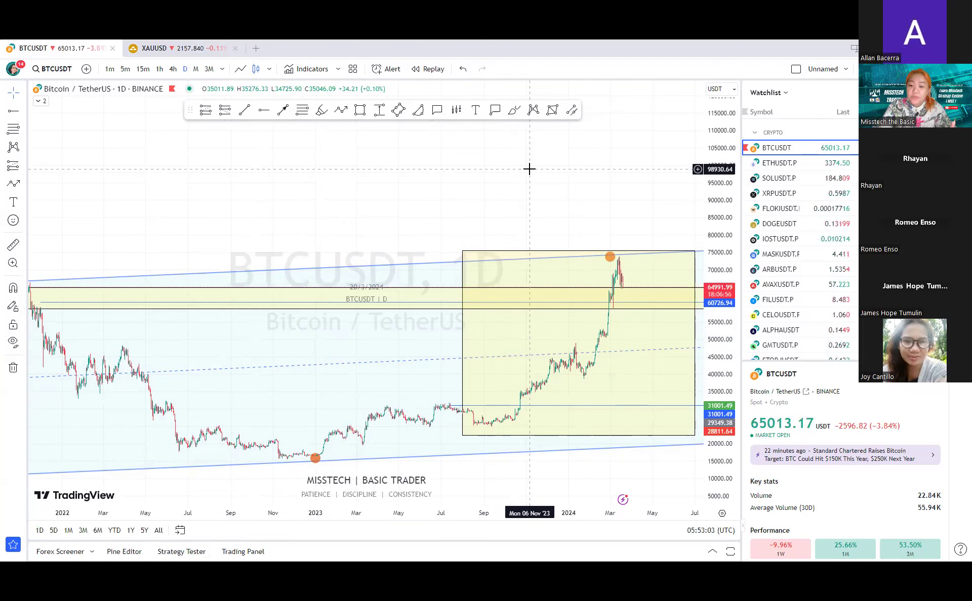
pyautogui.moveTo(558, 137)
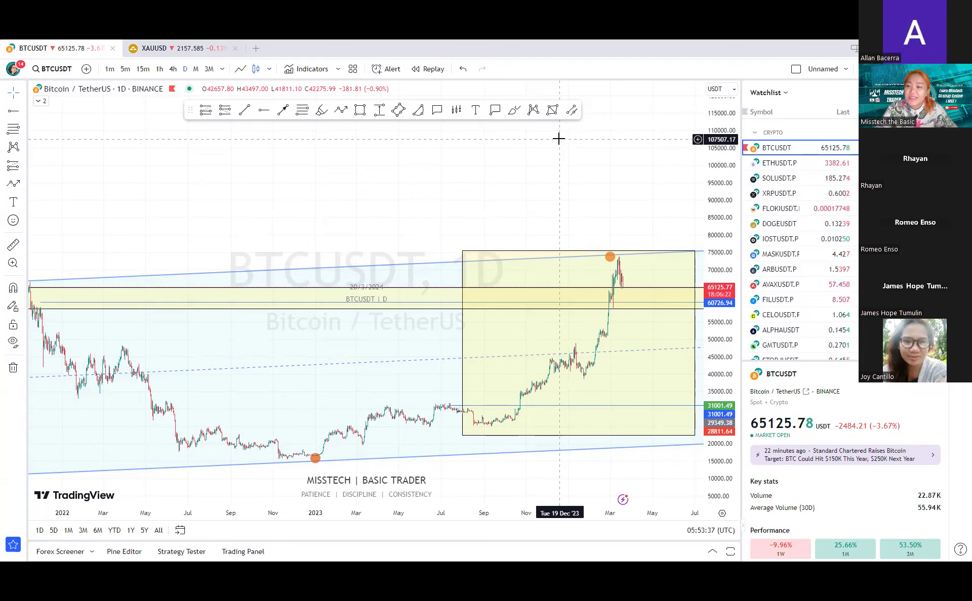
pyautogui.moveTo(645, 345)
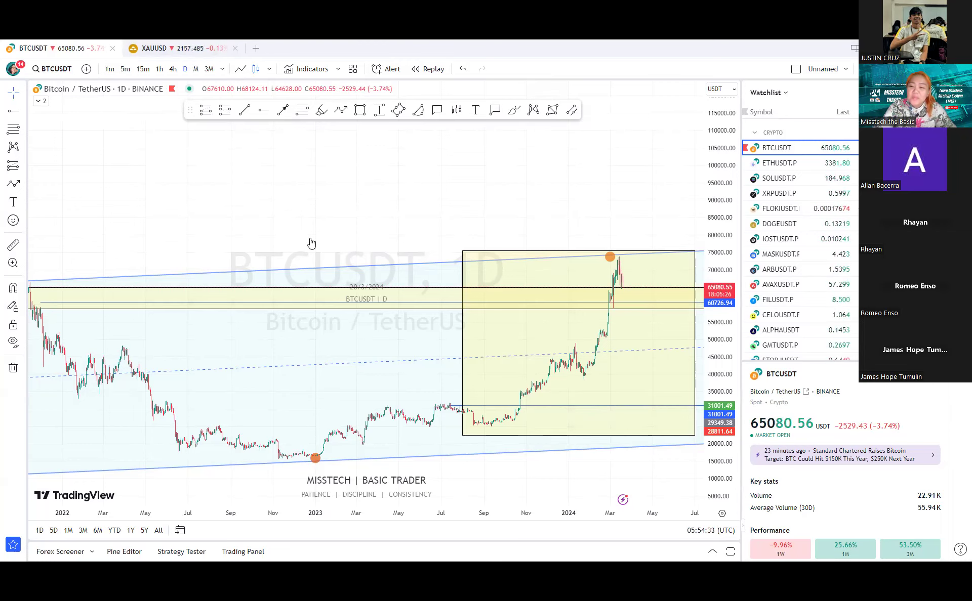
pyautogui.moveTo(604, 480)
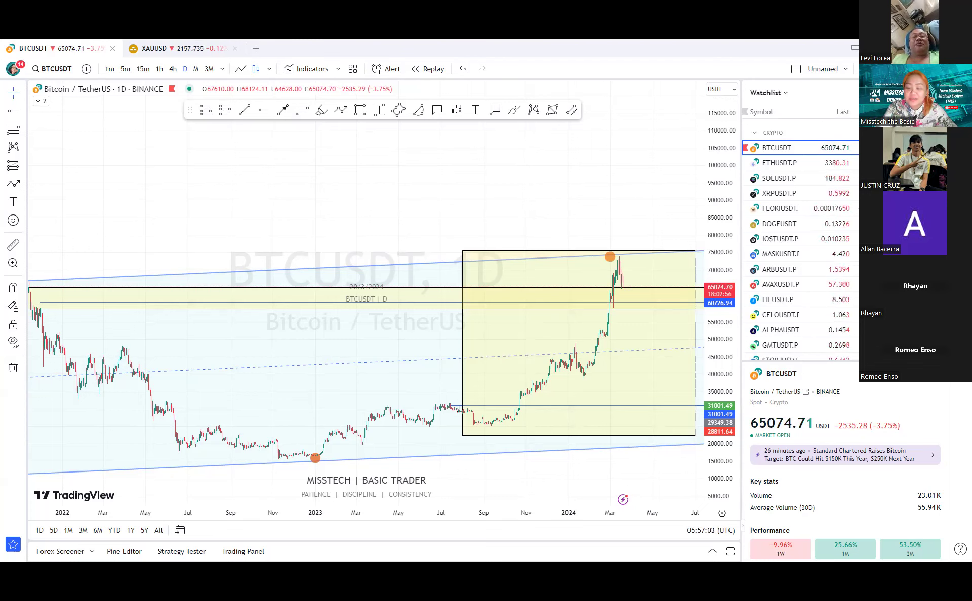
pyautogui.moveTo(61, 155)
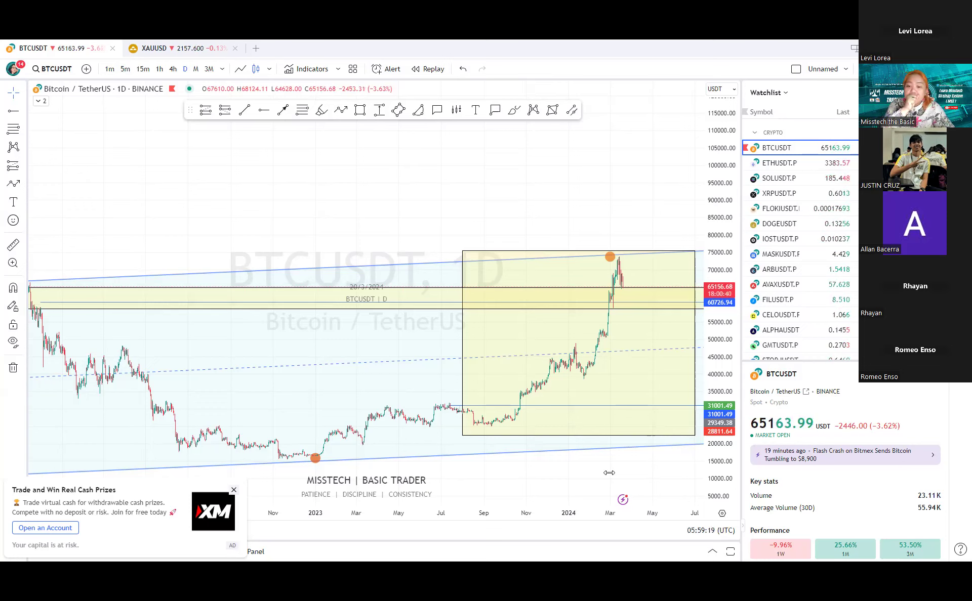
pyautogui.moveTo(588, 391)
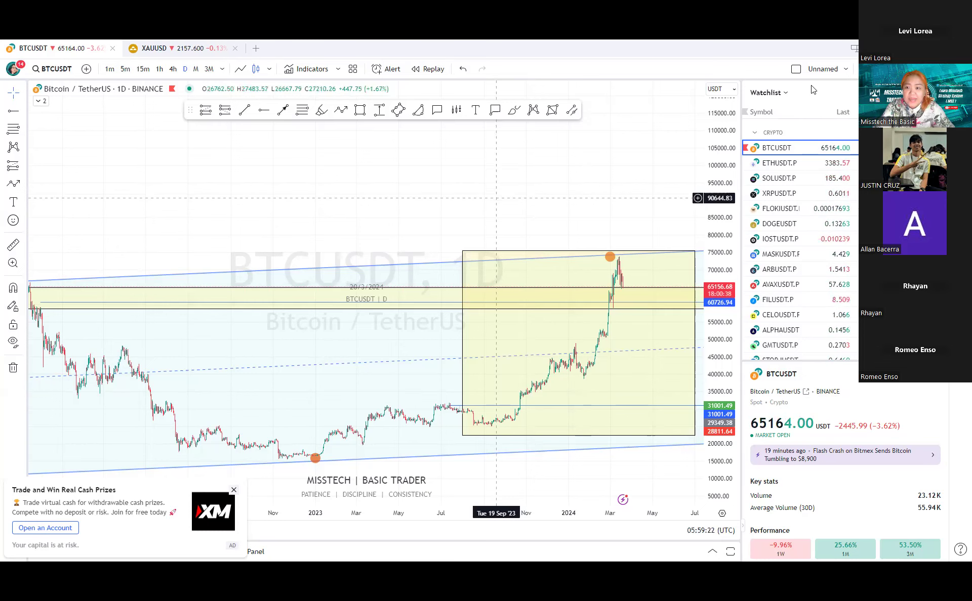
# Scroll the watchlist down to the APEUSDT, GALAUSDT and DOTUSDT pairs
pyautogui.scroll(-3)
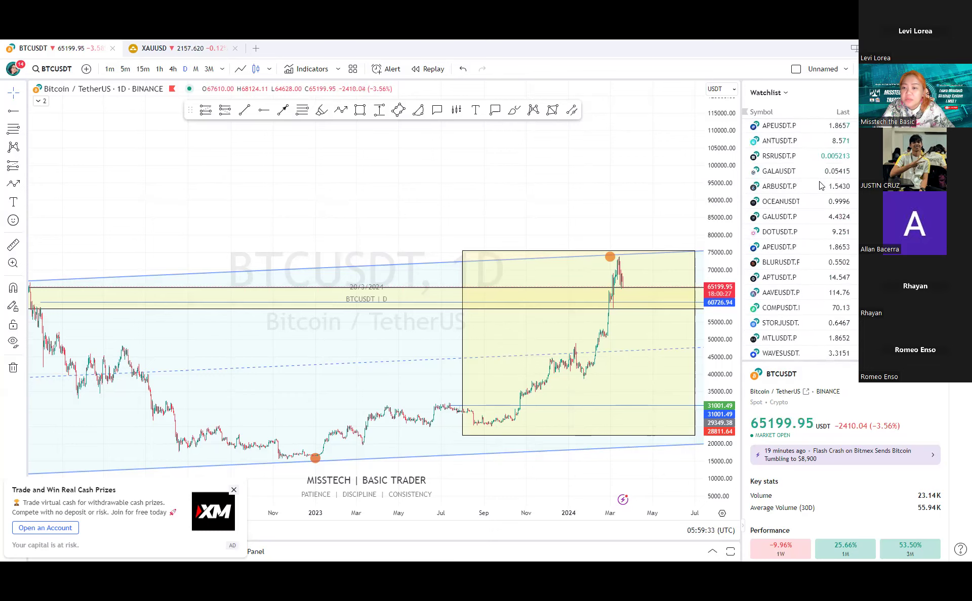
# Load the GALAUSDT Bybit spot daily chart from the watchlist
pyautogui.click(779, 171)
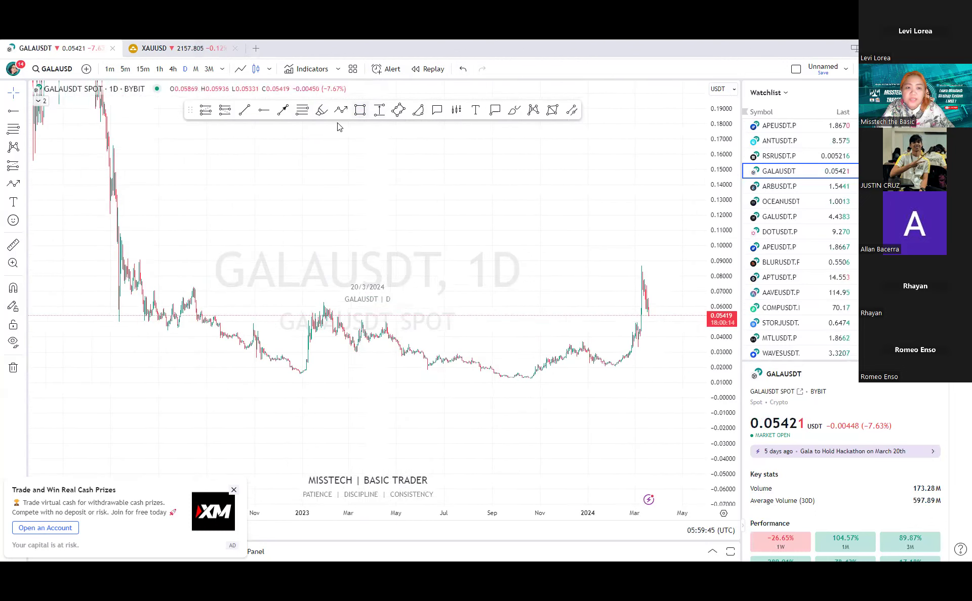
# Draw a second projection path dipping into the lower zone, then rising
pyautogui.moveTo(107, 207); pyautogui.dragTo(276, 207)
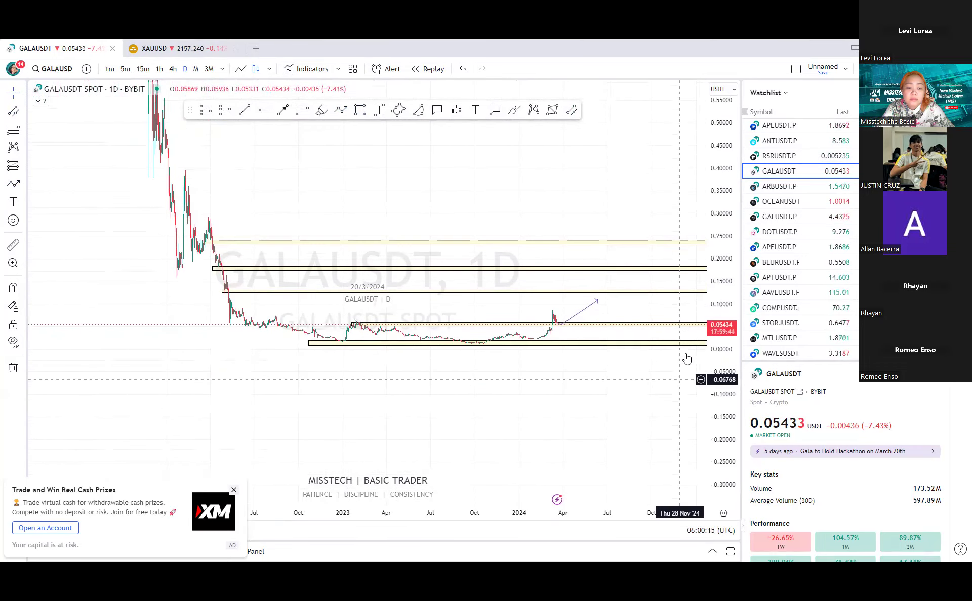
pyautogui.moveTo(187, 185)
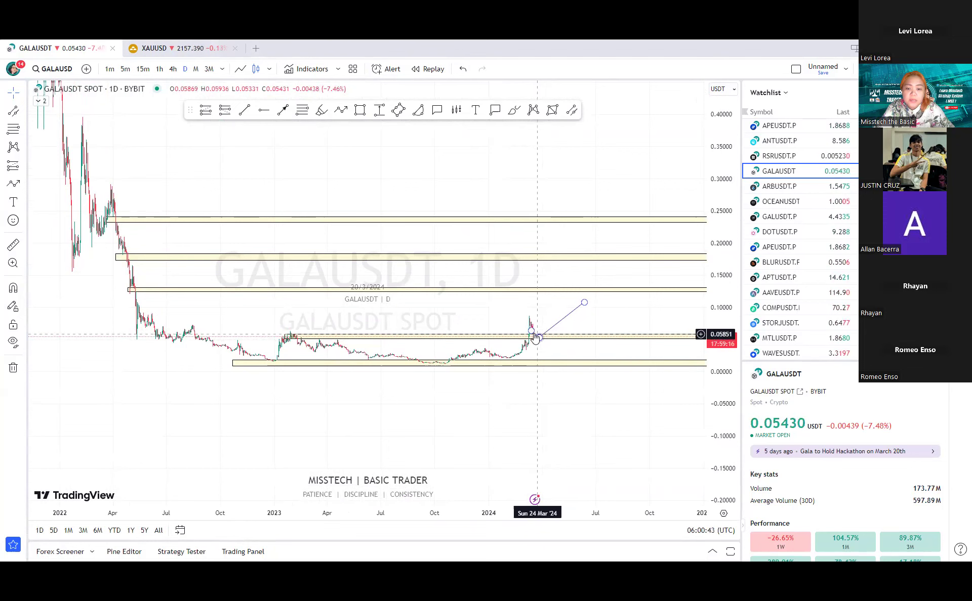
pyautogui.moveTo(173, 69)
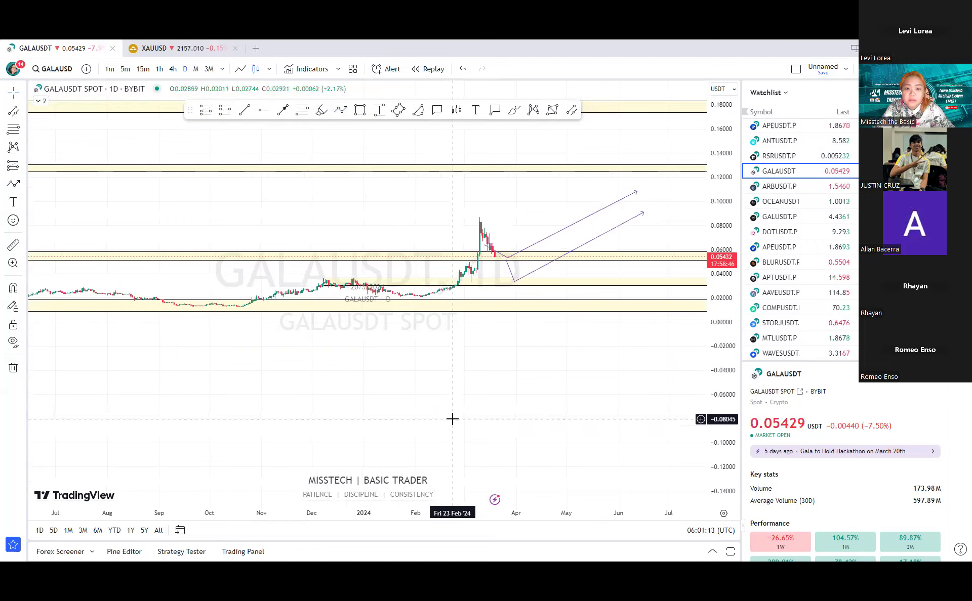
pyautogui.moveTo(542, 119)
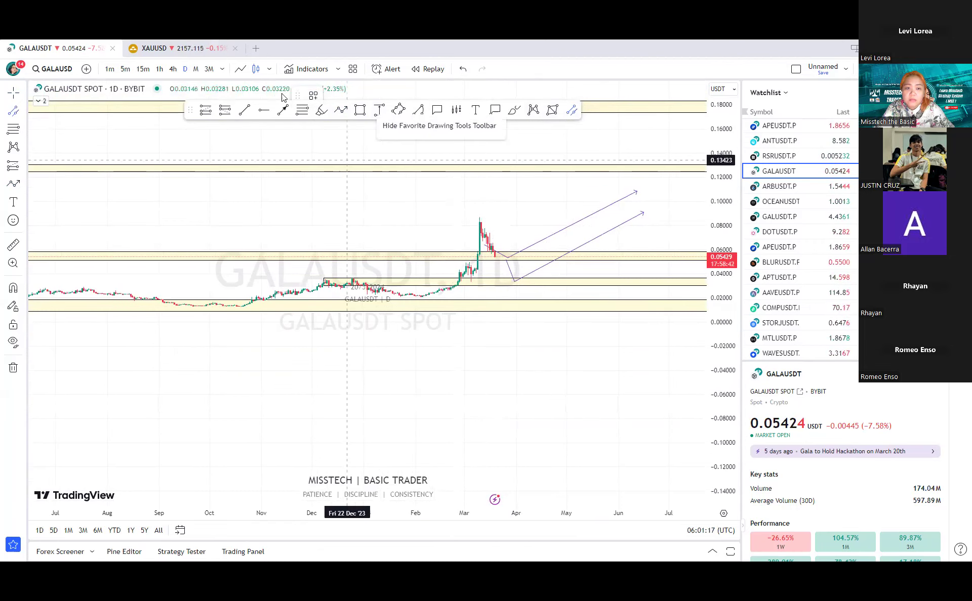
# Cycle GALAUSDT through monthly, 4-hour and daily, settling on 4-hour and panning the timeline
pyautogui.click(195, 69)
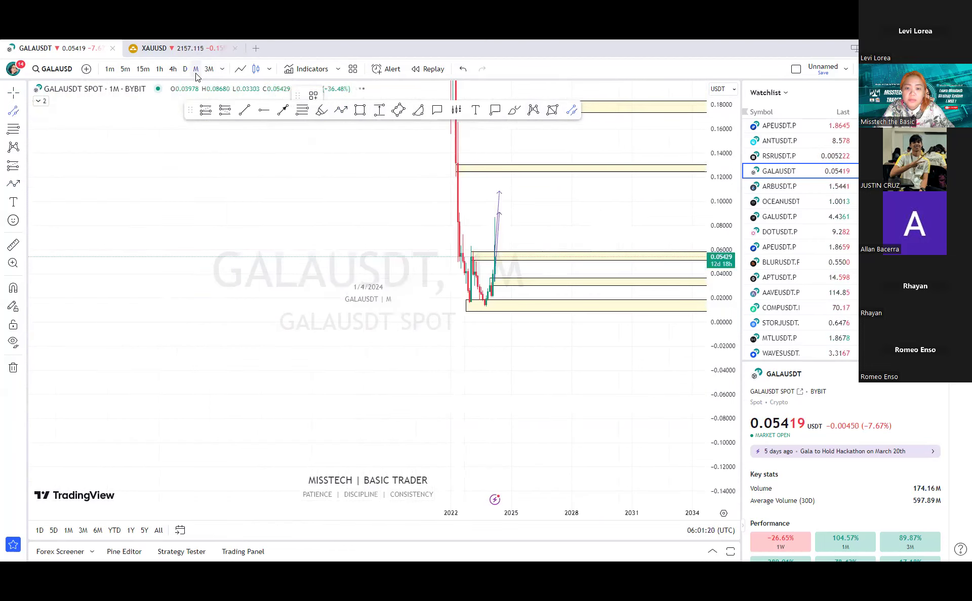
pyautogui.click(173, 68)
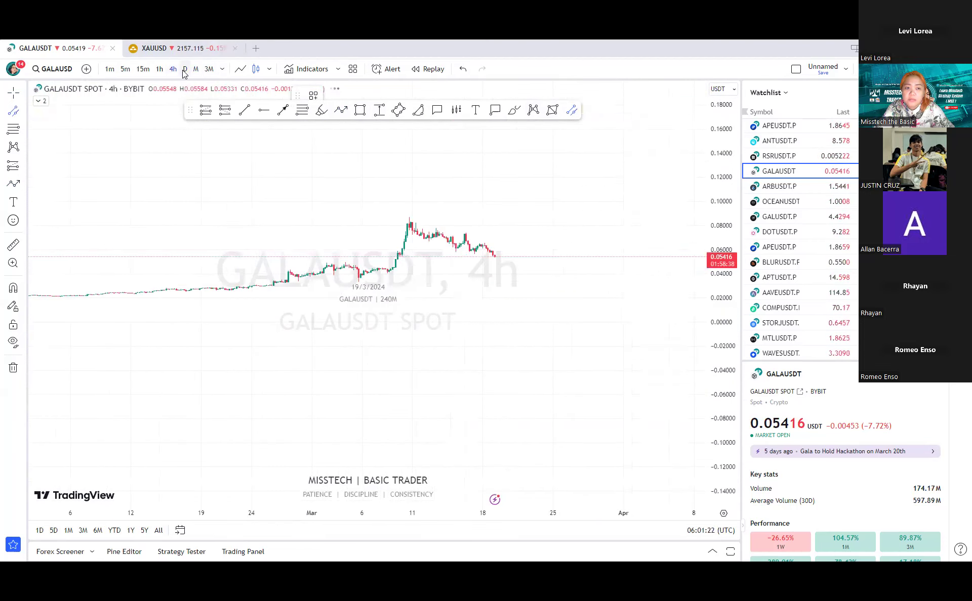
pyautogui.click(183, 69)
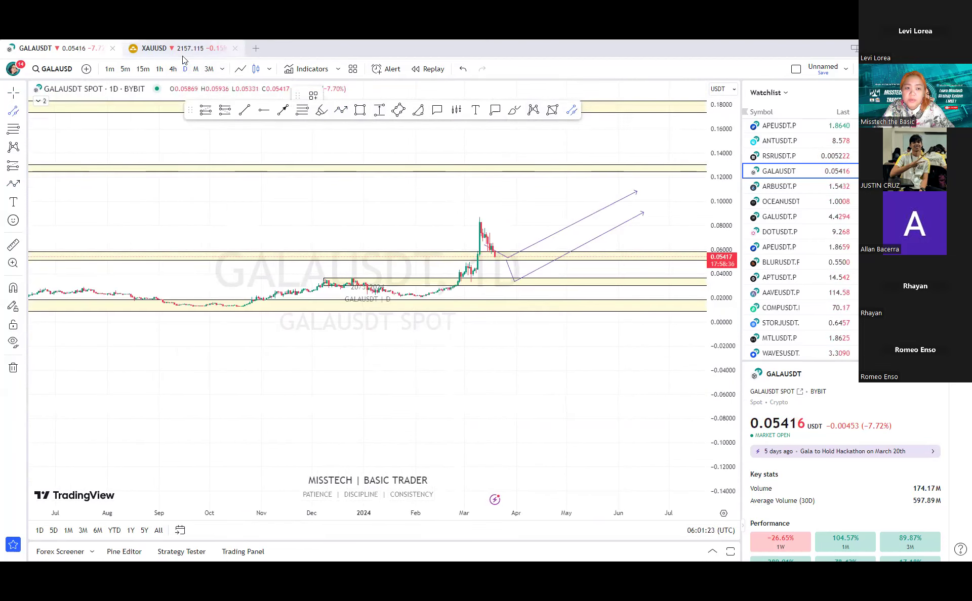
pyautogui.click(173, 69)
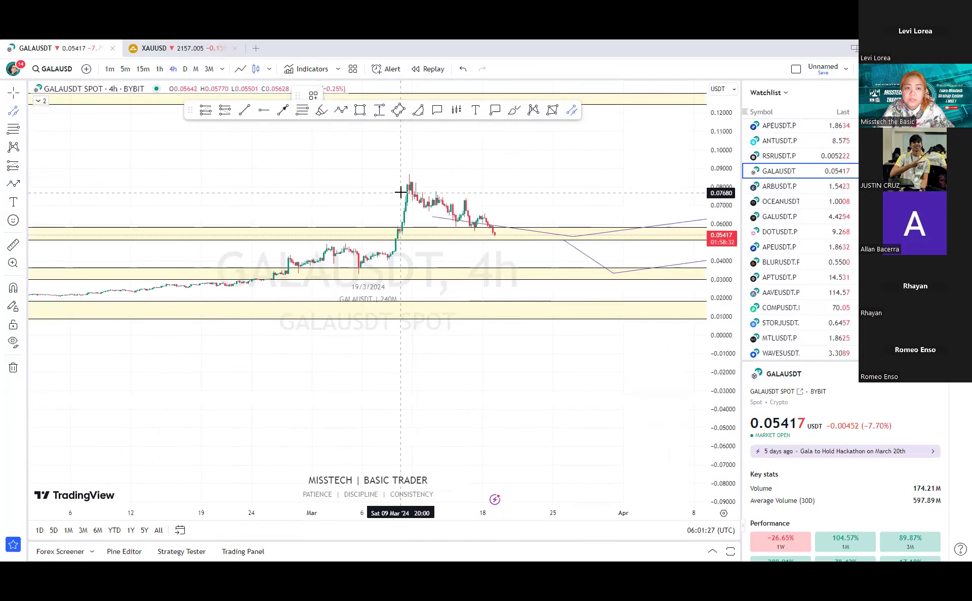
pyautogui.moveTo(402, 172); pyautogui.dragTo(538, 263)
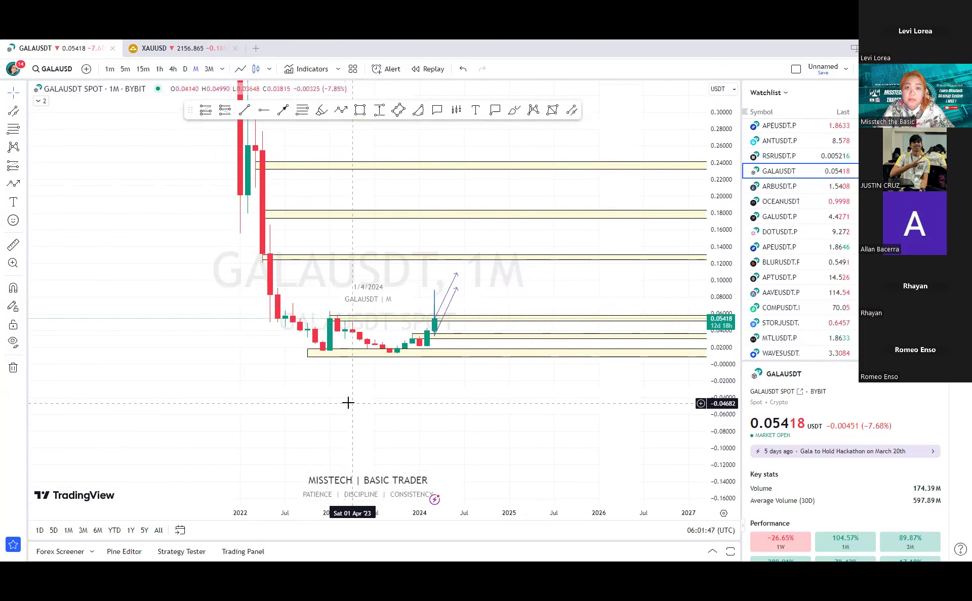
pyautogui.moveTo(312, 227)
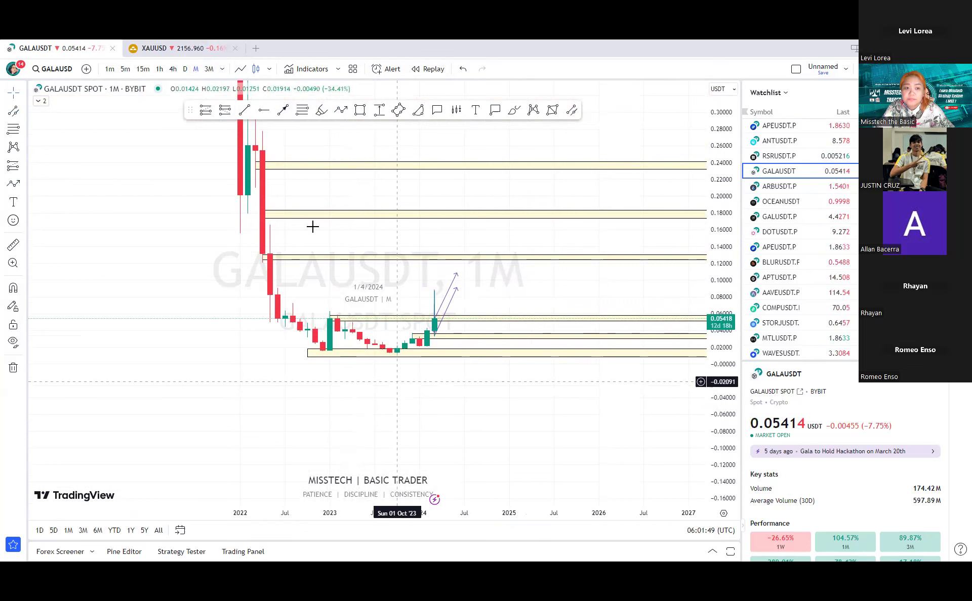
pyautogui.moveTo(425, 337)
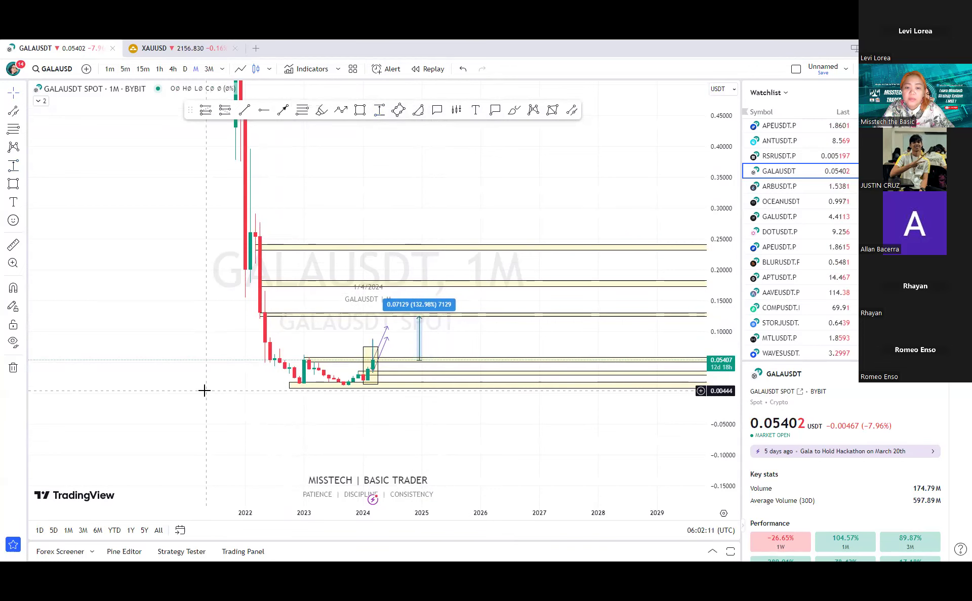
pyautogui.moveTo(183, 351)
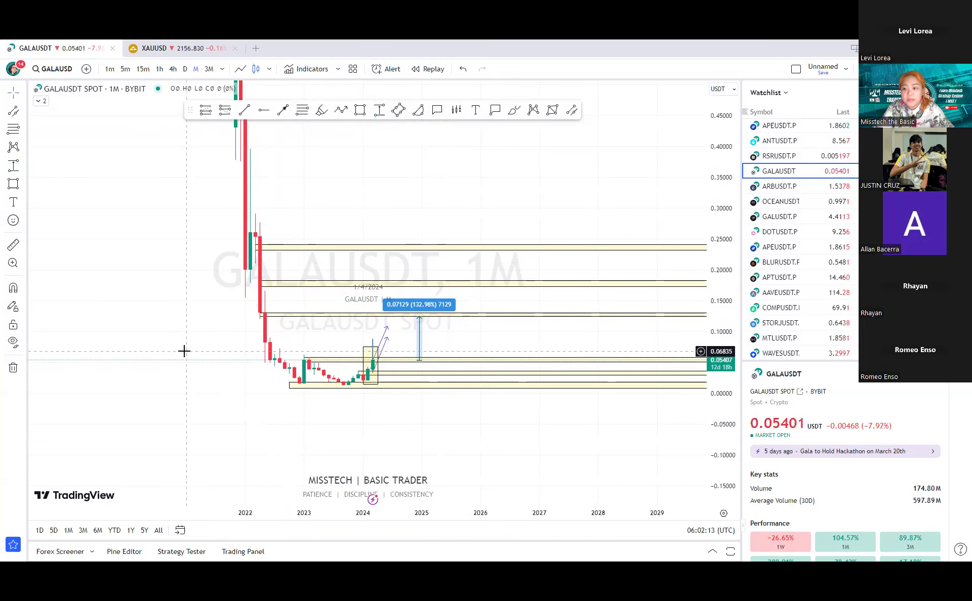
pyautogui.moveTo(219, 373)
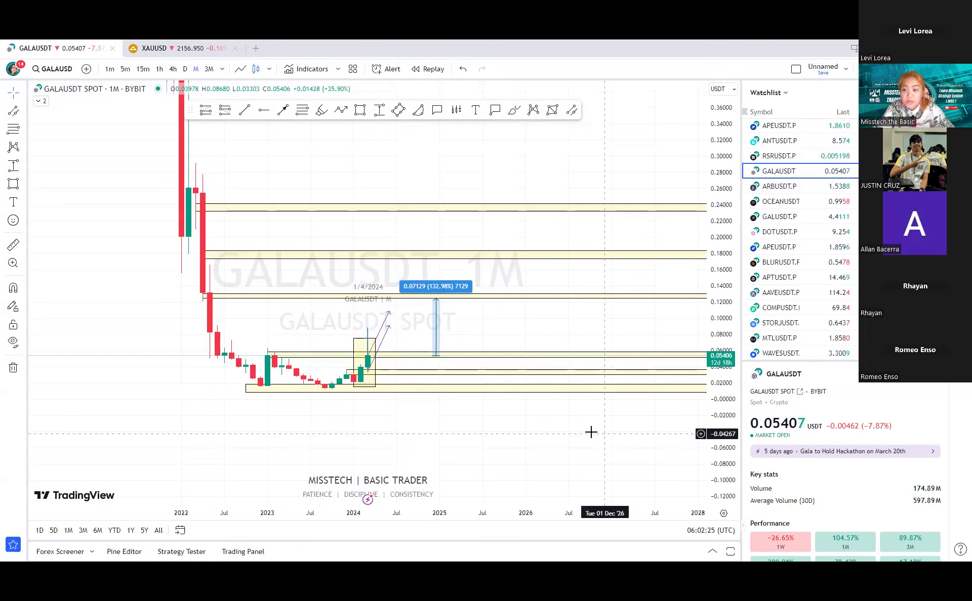
pyautogui.moveTo(555, 402)
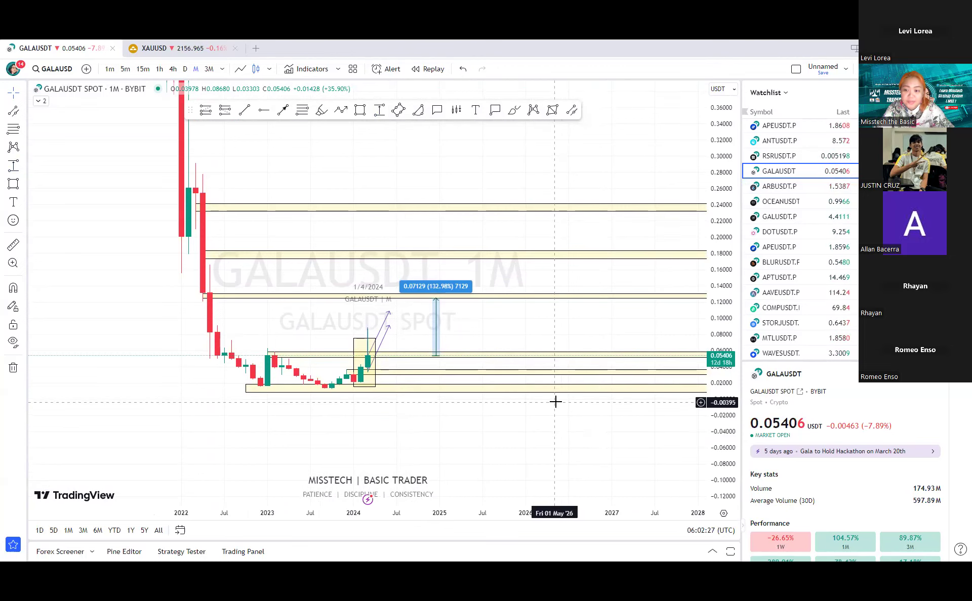
pyautogui.moveTo(651, 243)
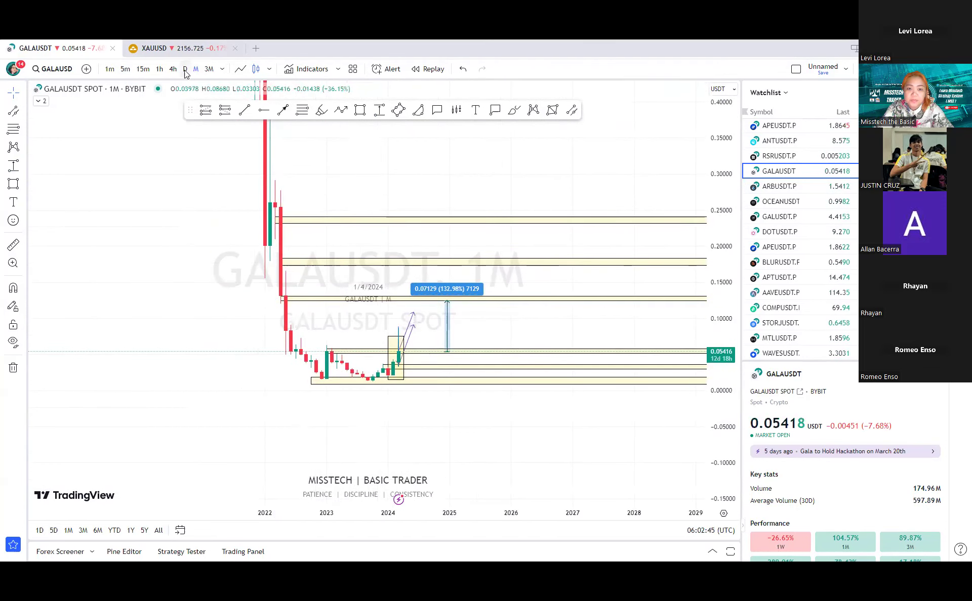
# Move GALAUSDT from daily to 4-hour candles to review the yellow box, channel and arrows
pyautogui.click(185, 69)
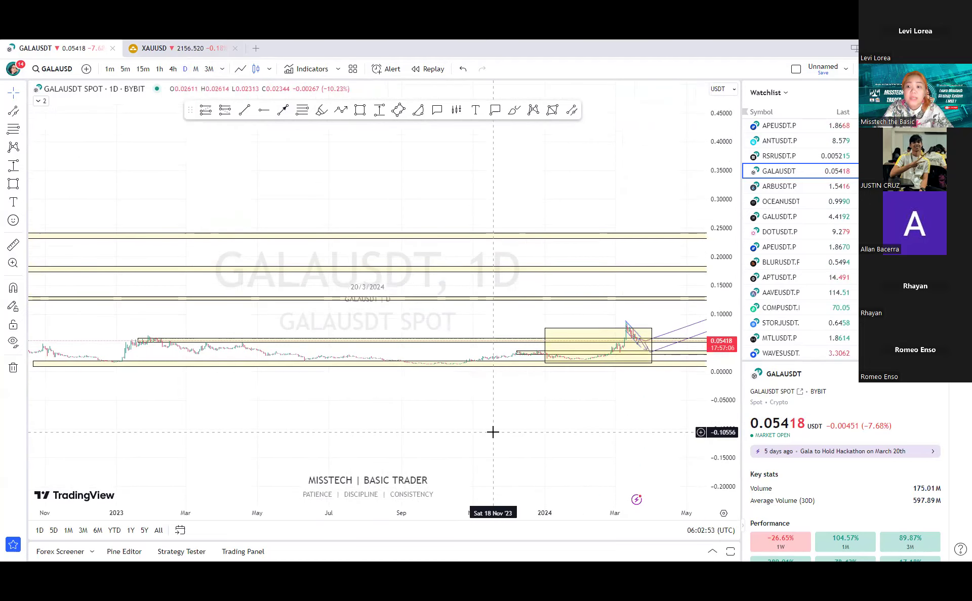
pyautogui.scroll(-3)
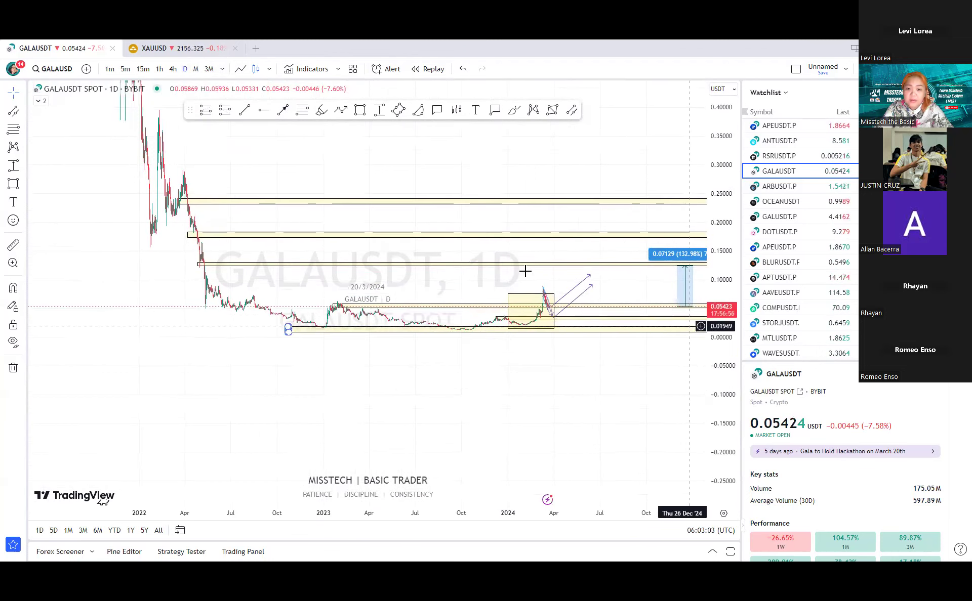
pyautogui.click(172, 69)
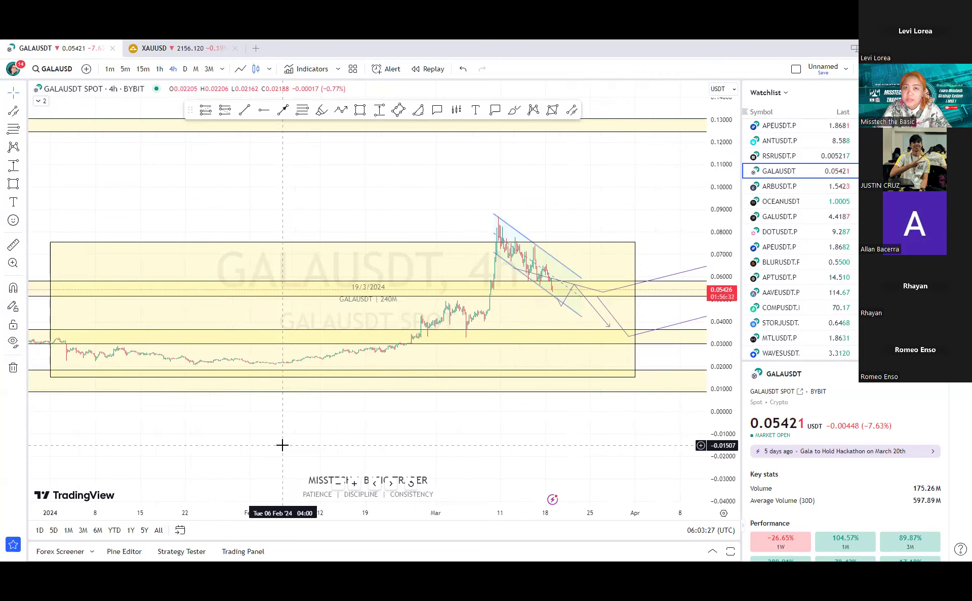
pyautogui.moveTo(346, 414)
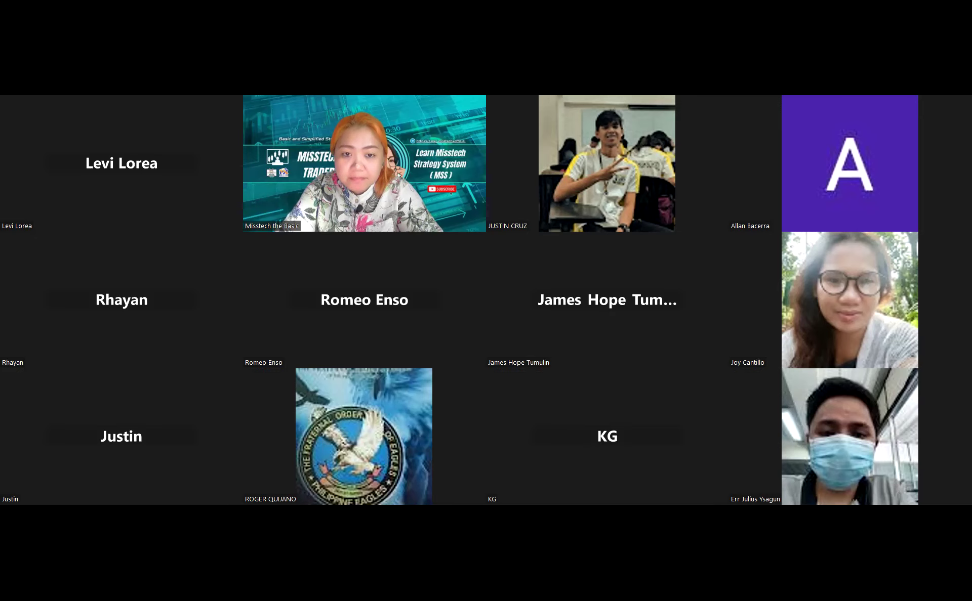
# Share the browser window with the OKX asset overview (about ₮1,192) in Zoom
pyautogui.click(214, 104)
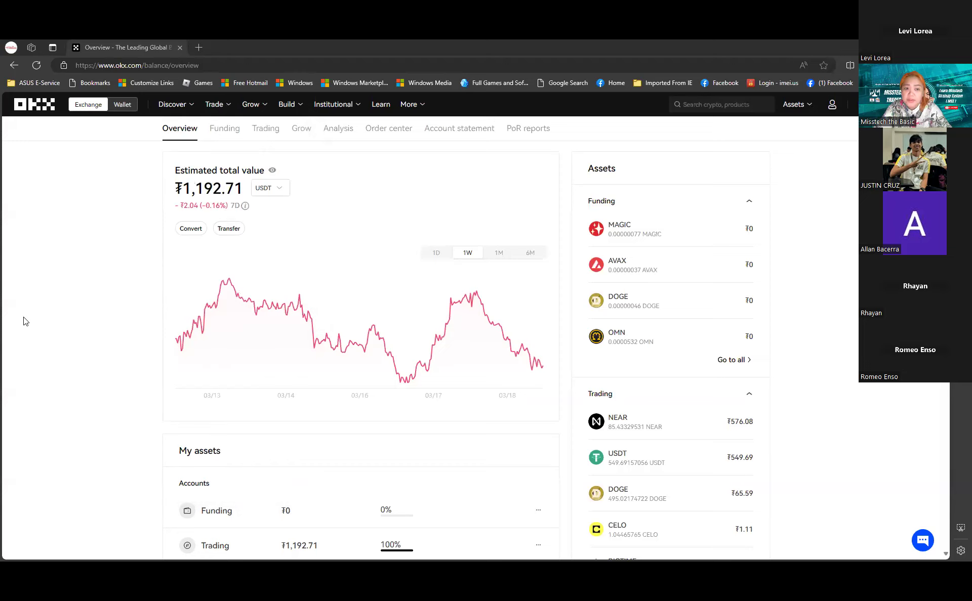
pyautogui.scroll(-3)
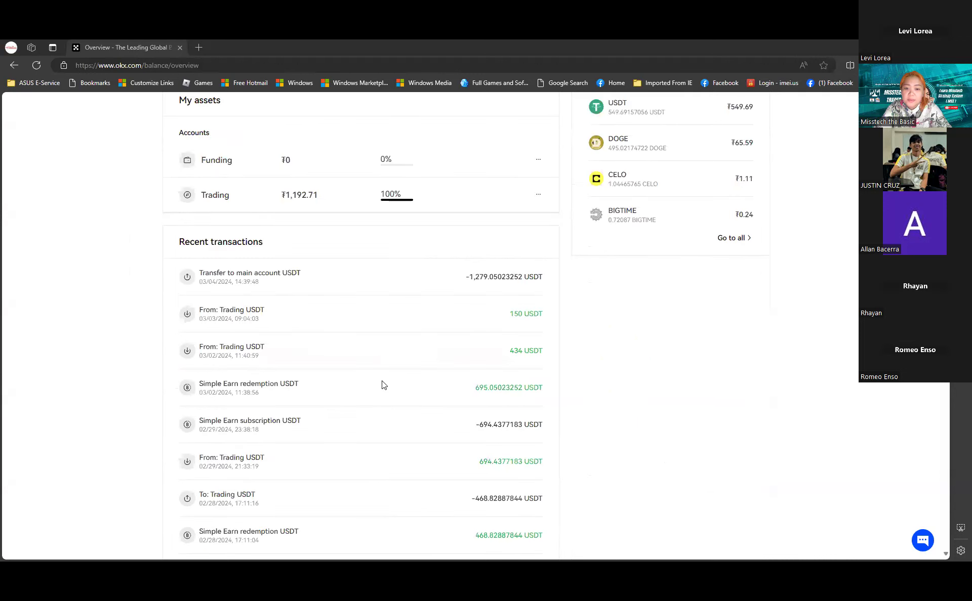
pyautogui.moveTo(444, 277)
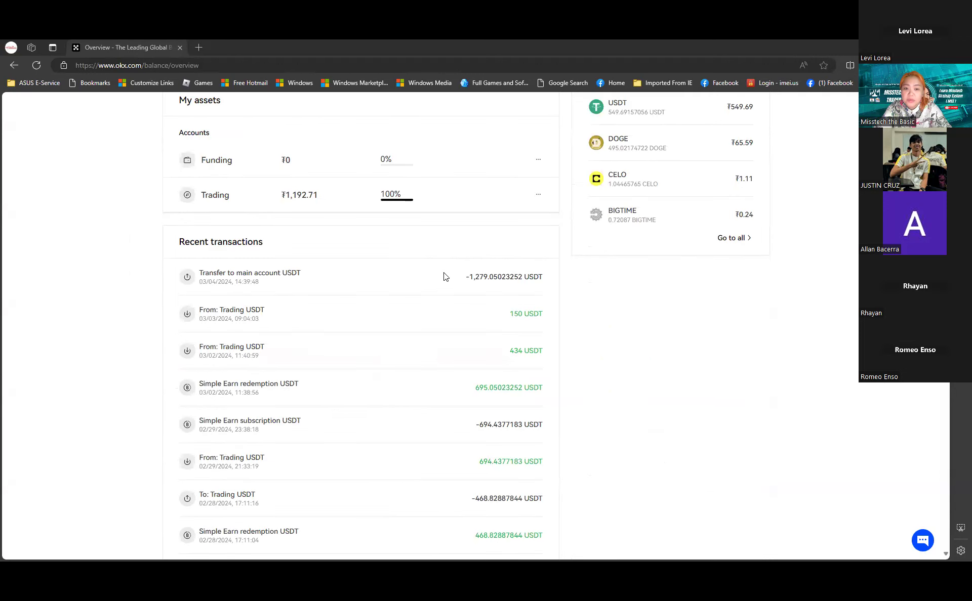
pyautogui.moveTo(206, 292)
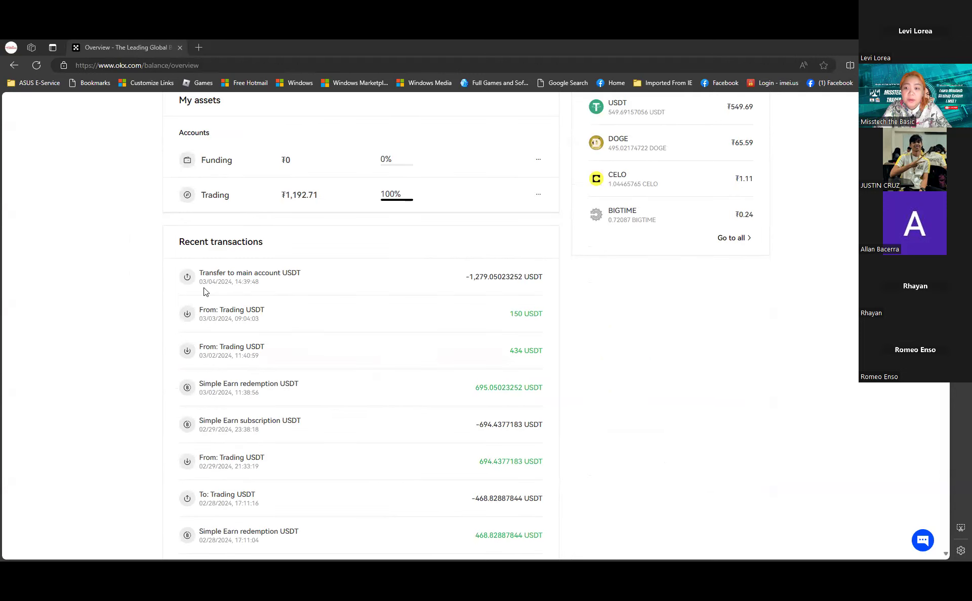
pyautogui.moveTo(470, 397)
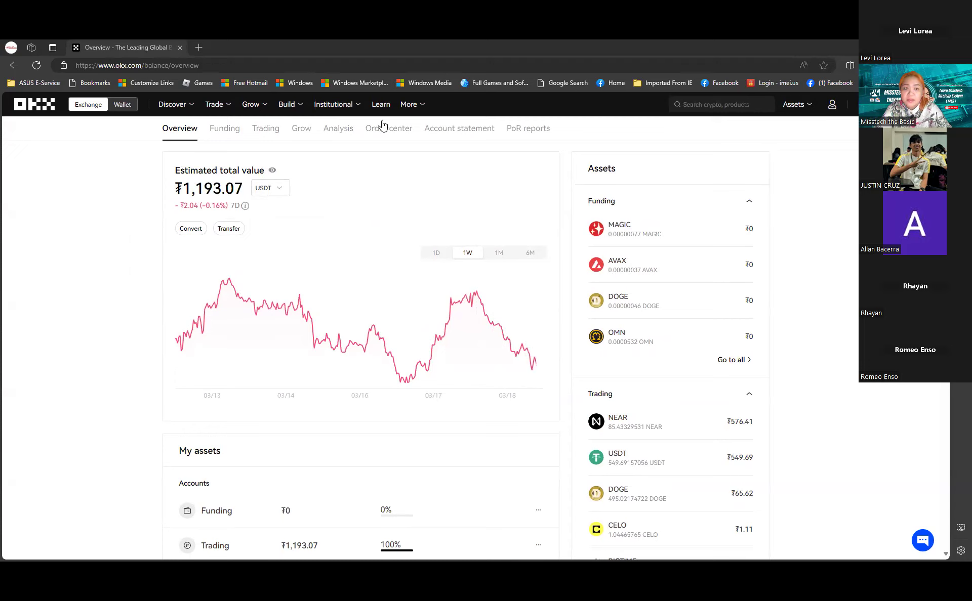
pyautogui.click(215, 105)
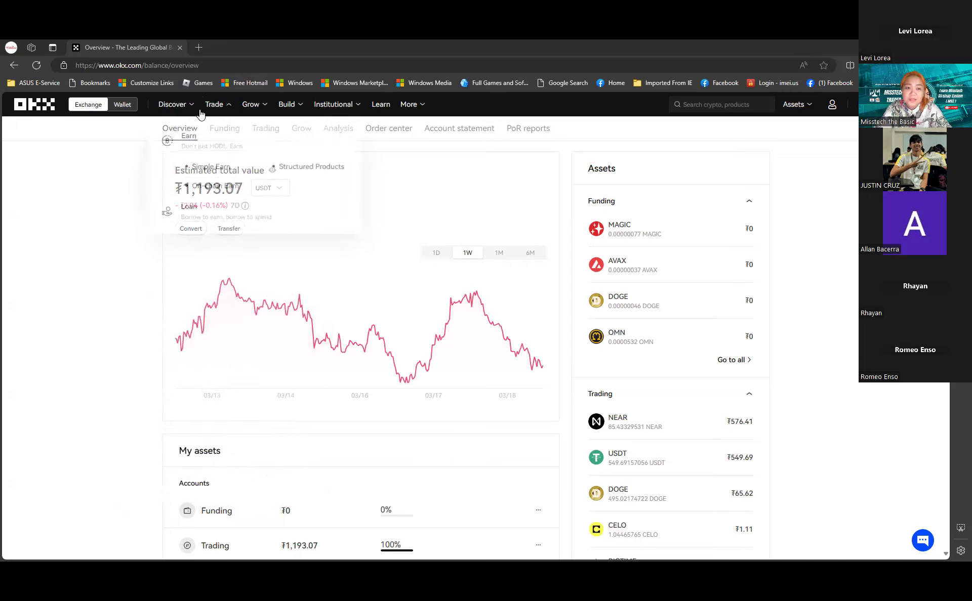
# Go to Trade > Copy trading > My copies, showing −105.00 USDT total PnL
pyautogui.click(334, 104)
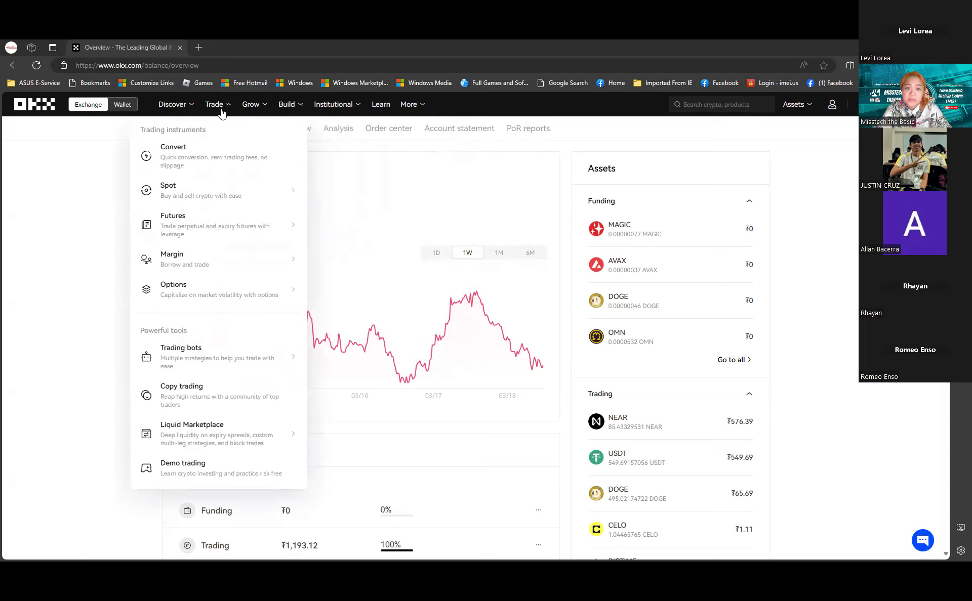
pyautogui.moveTo(205, 394)
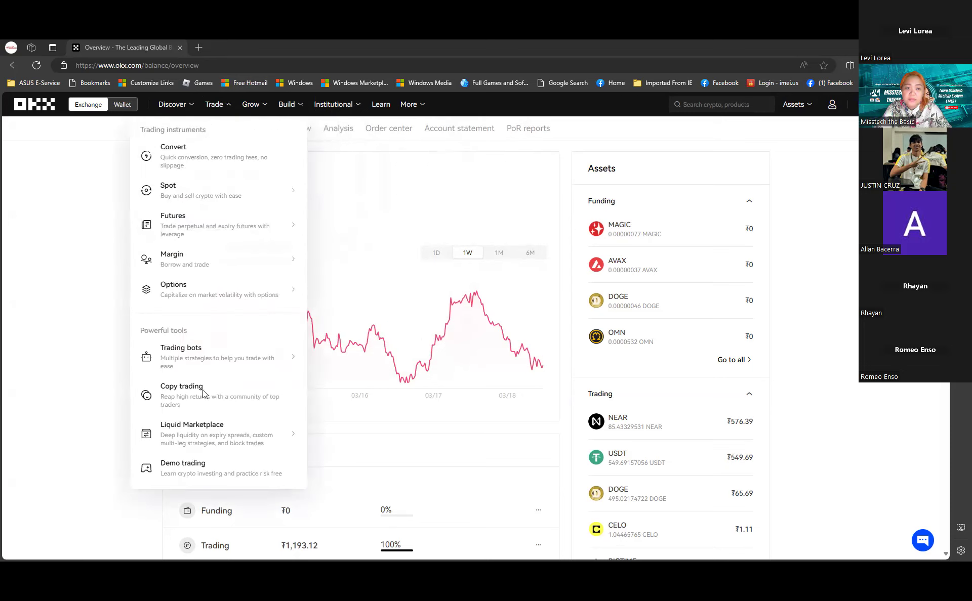
pyautogui.moveTo(204, 393)
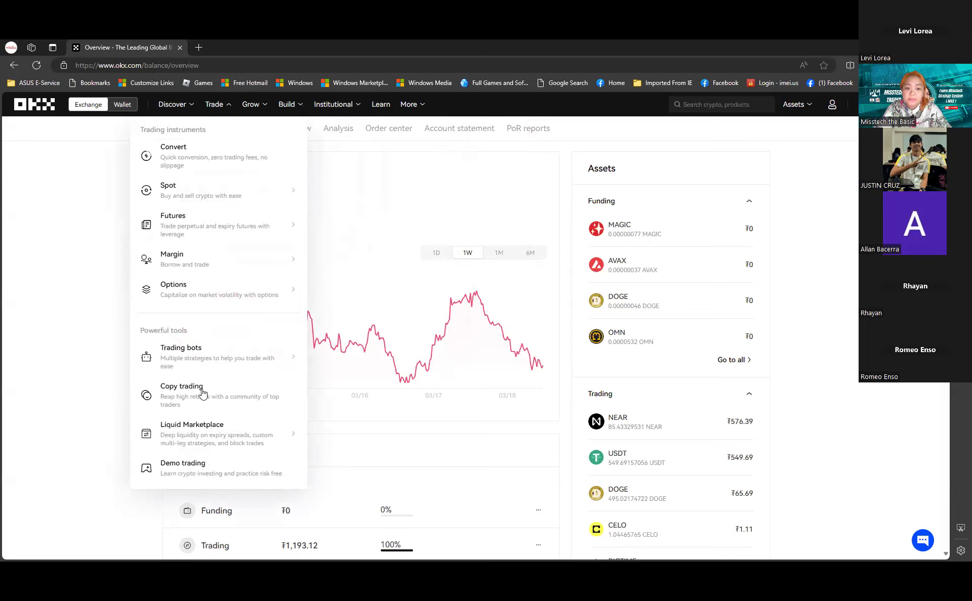
pyautogui.click(181, 386)
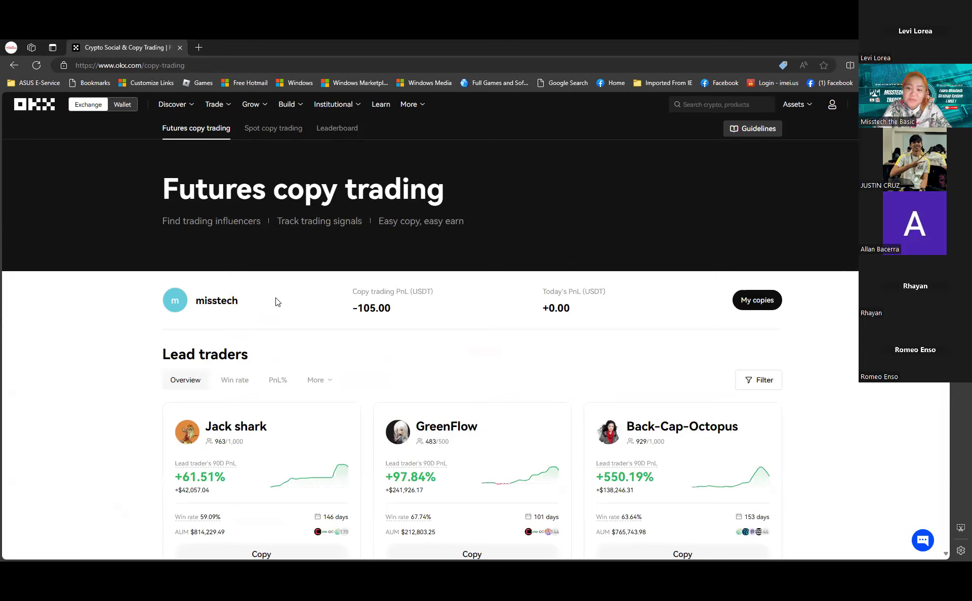
pyautogui.moveTo(336, 284)
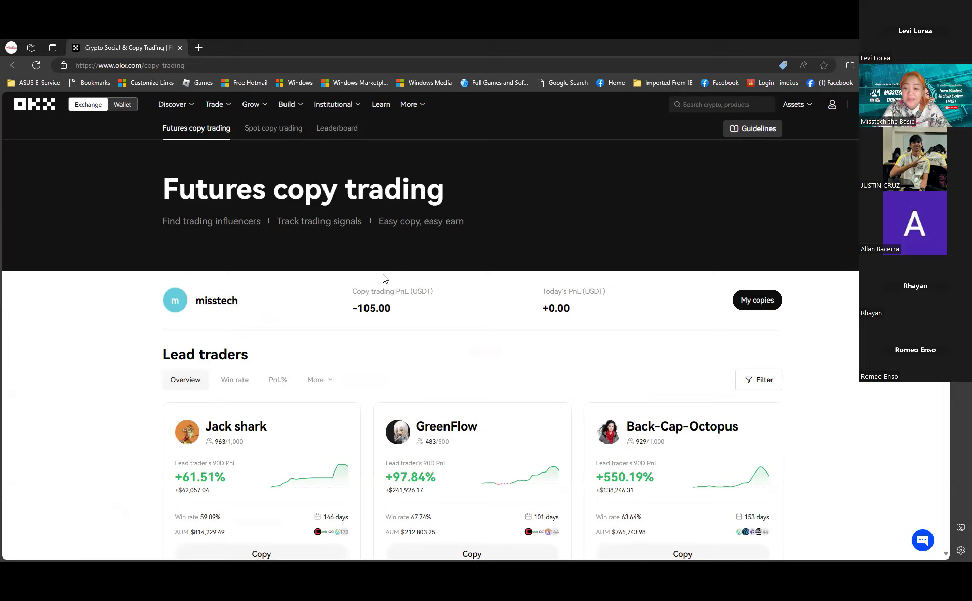
pyautogui.moveTo(723, 328)
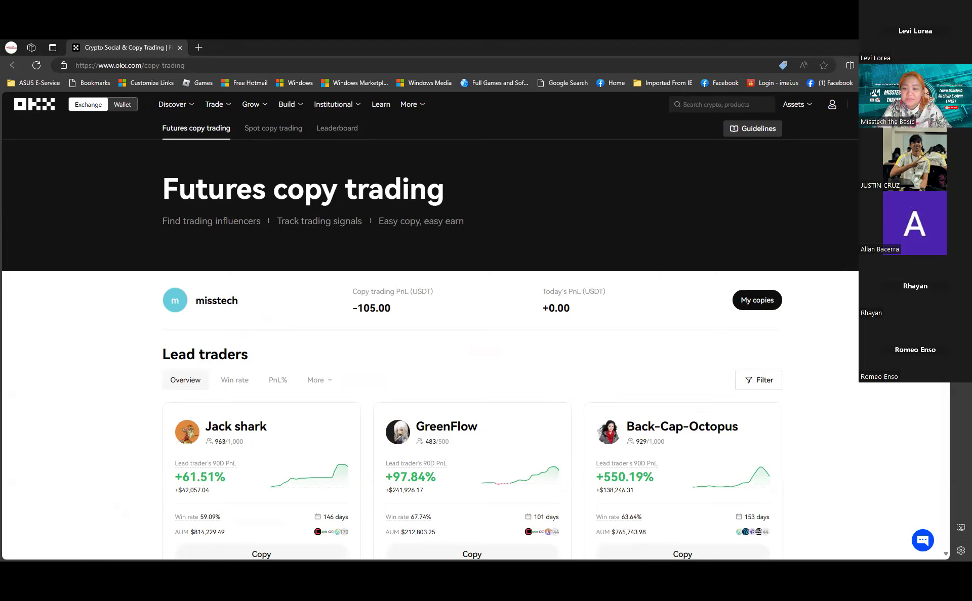
pyautogui.click(756, 300)
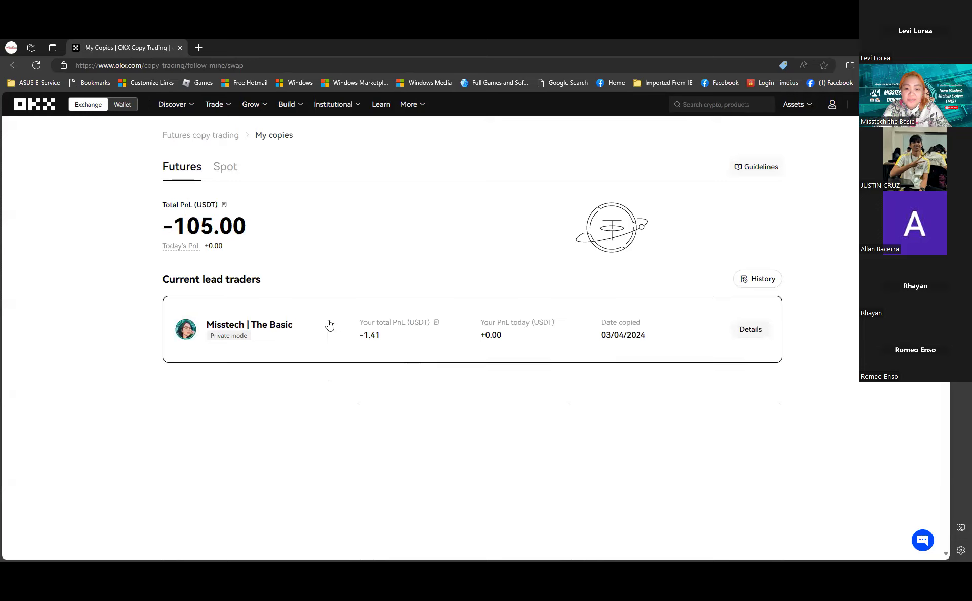
# Open Details for lead trader Misstech | The Basic: 450.63 invested, no ongoing positions
pyautogui.click(750, 329)
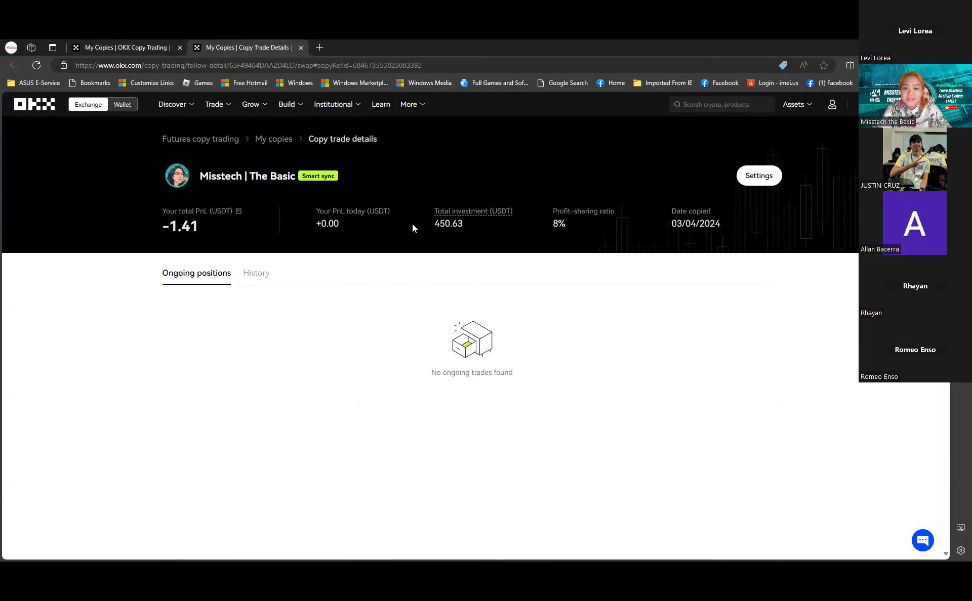
pyautogui.moveTo(296, 281)
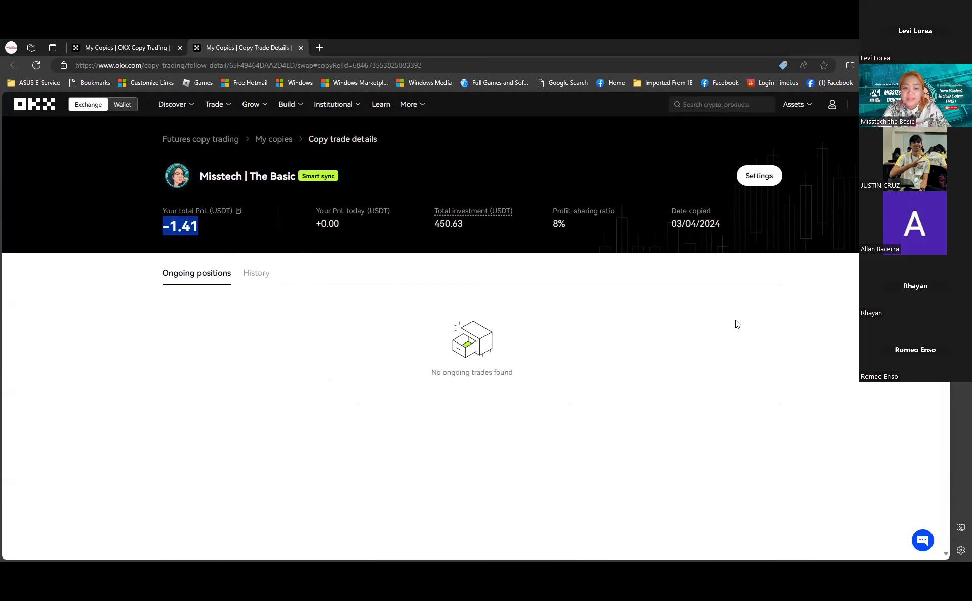
pyautogui.moveTo(797, 314)
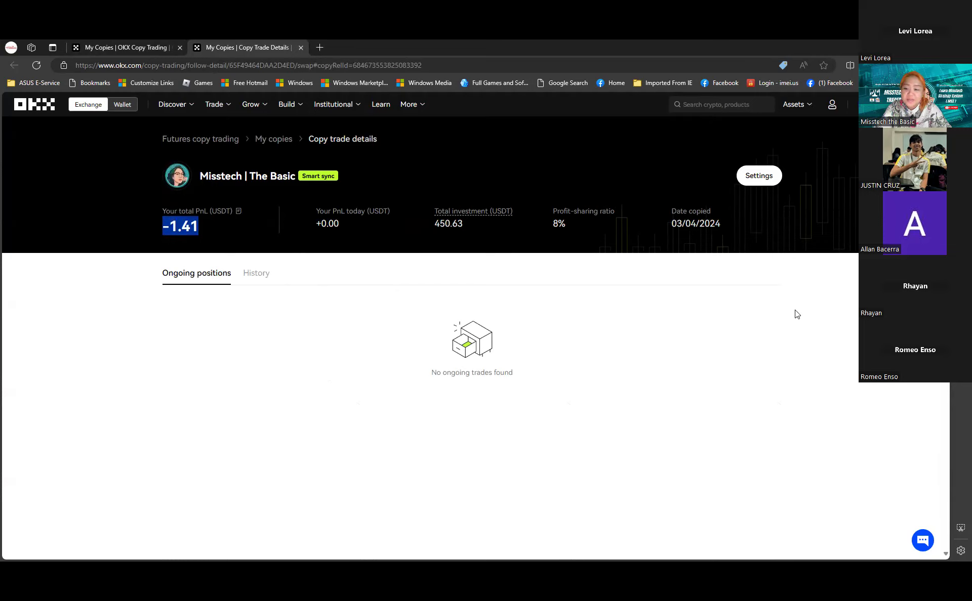
pyautogui.moveTo(455, 116)
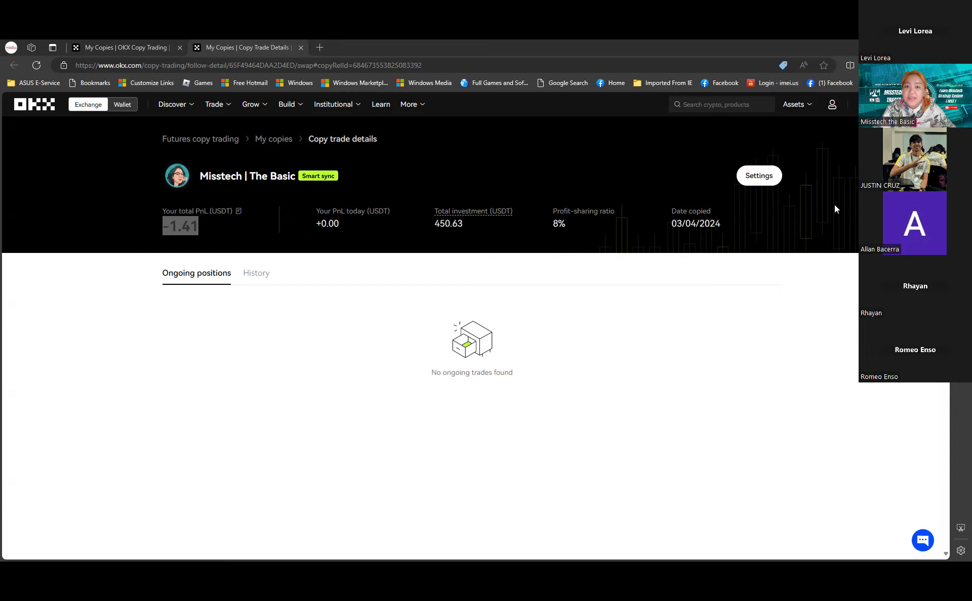
pyautogui.moveTo(547, 483)
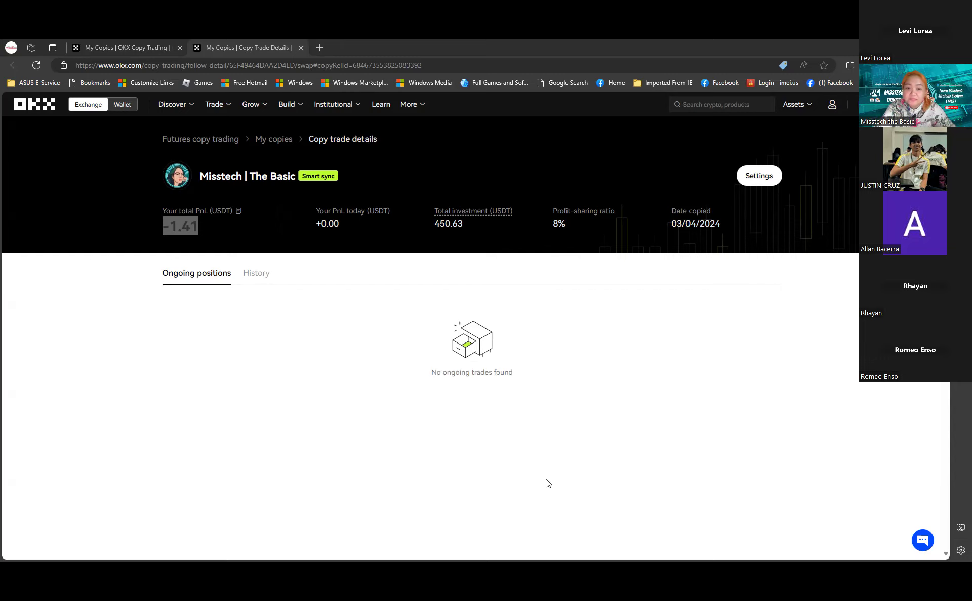
pyautogui.scroll(-3)
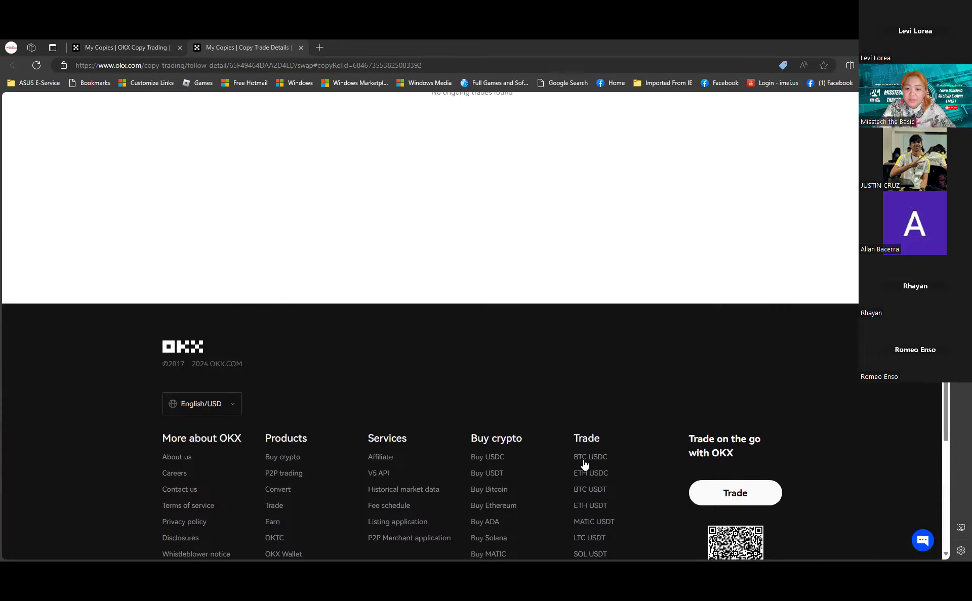